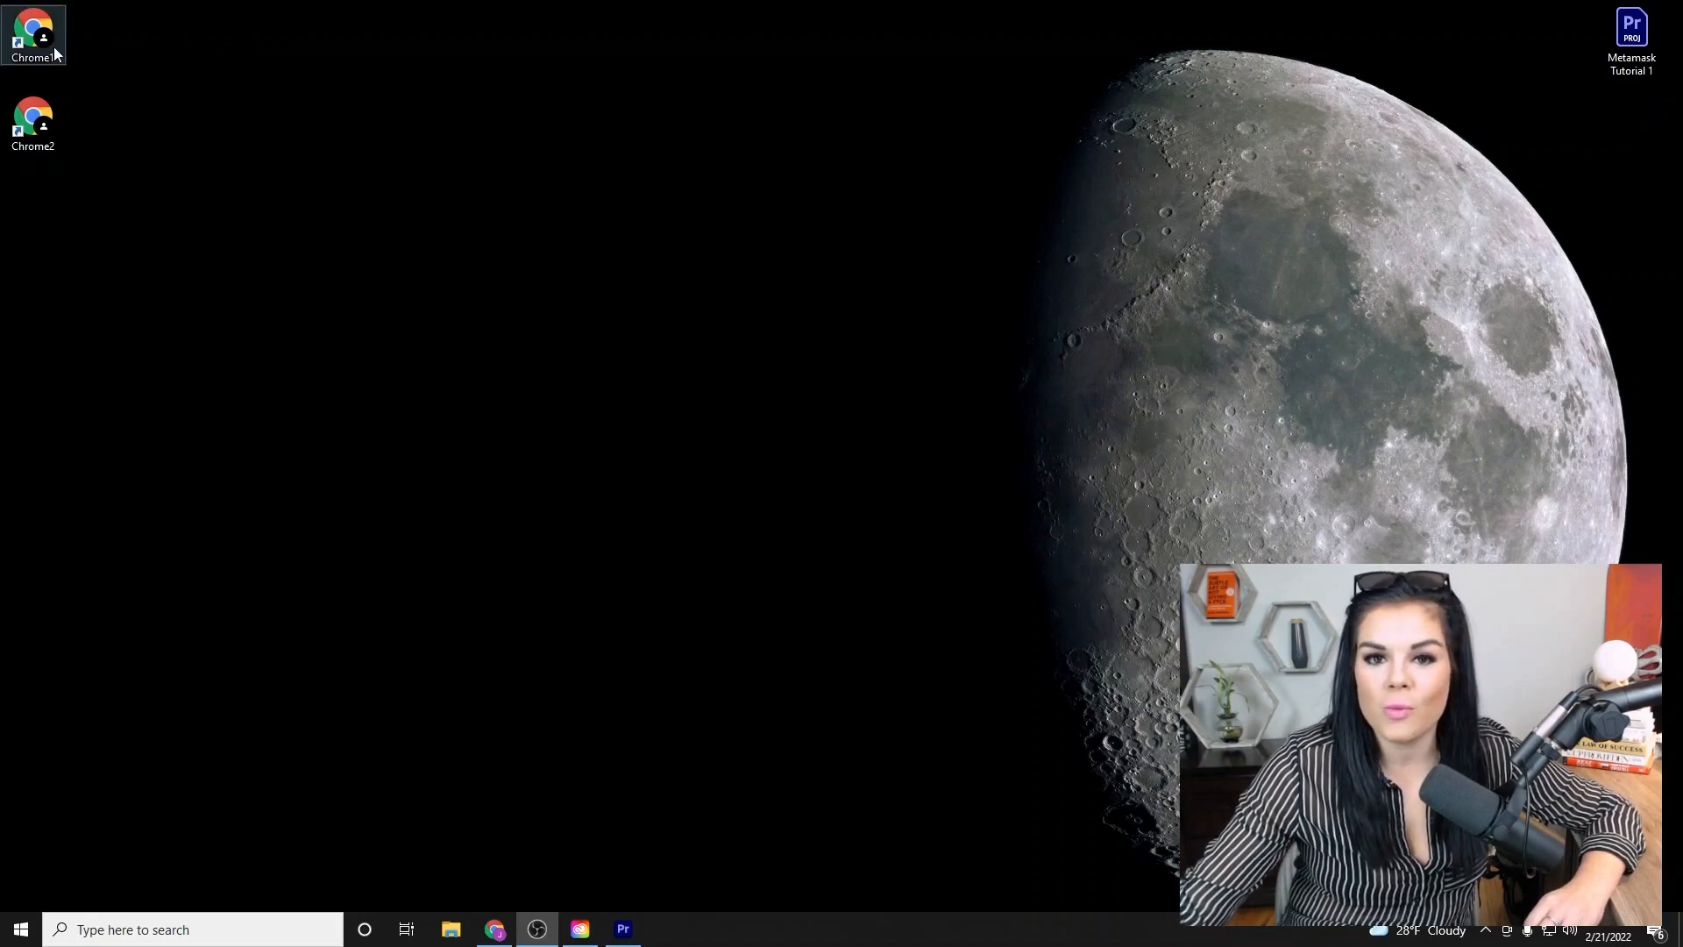
Launch Chrome and go to the metamask.io website.
double_click(32, 29)
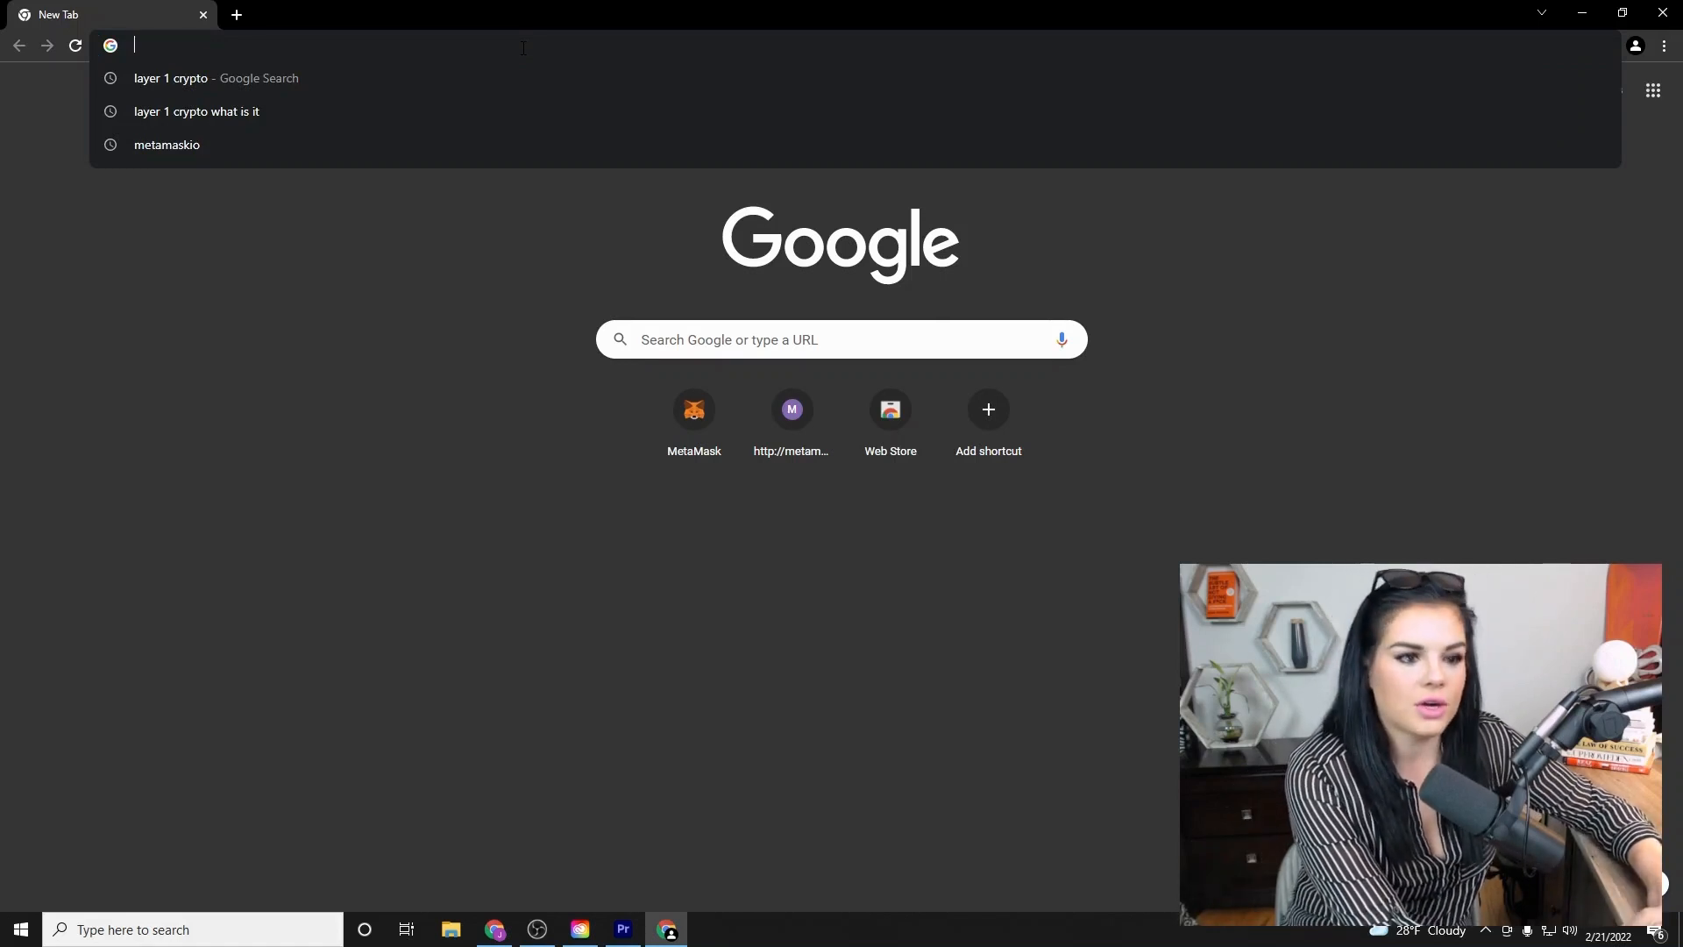
type("metamaskio")
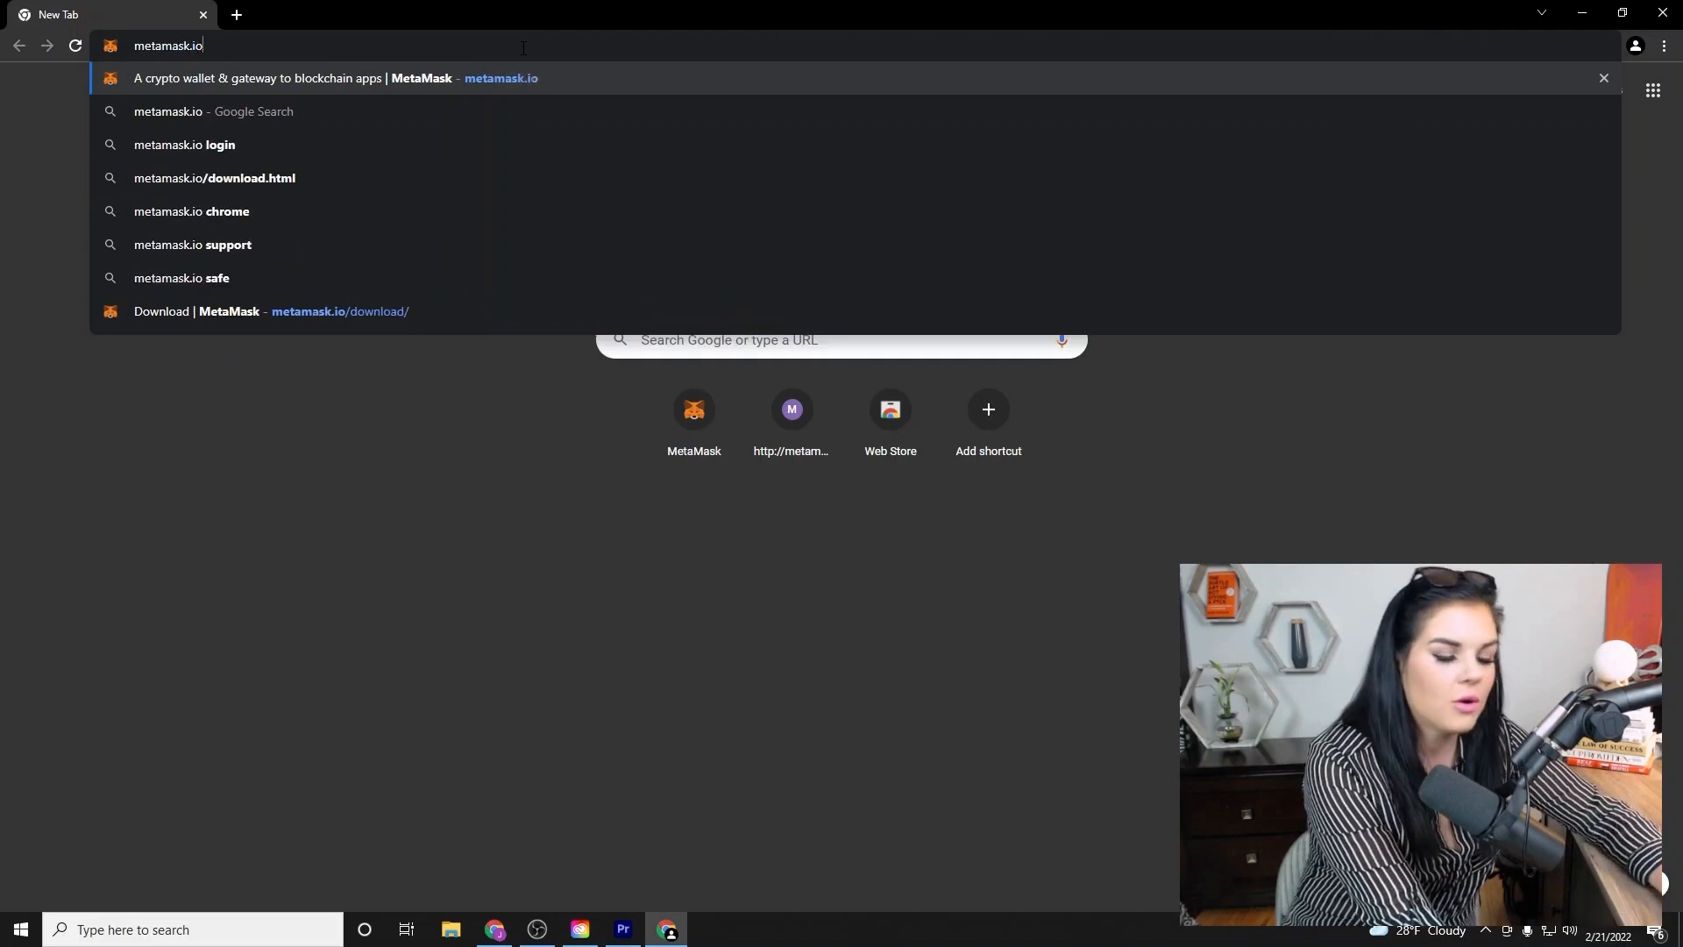
left_click(324, 78)
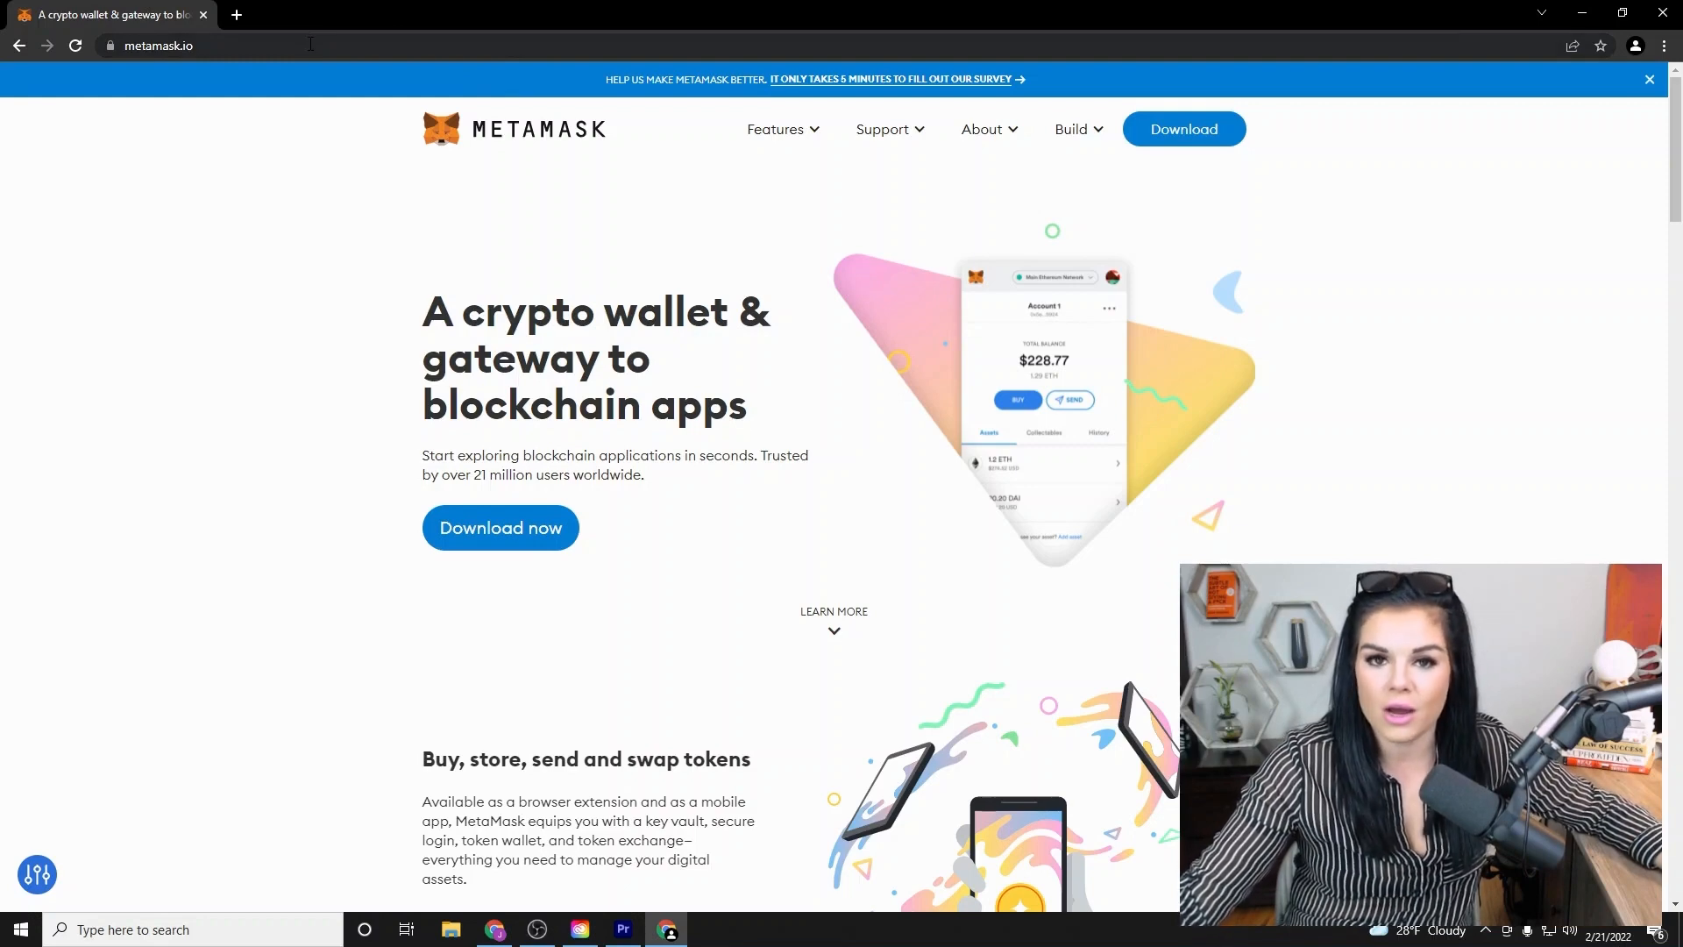
From the Download page, add the MetaMask extension to Chrome via its Web Store listing.
left_click(500, 528)
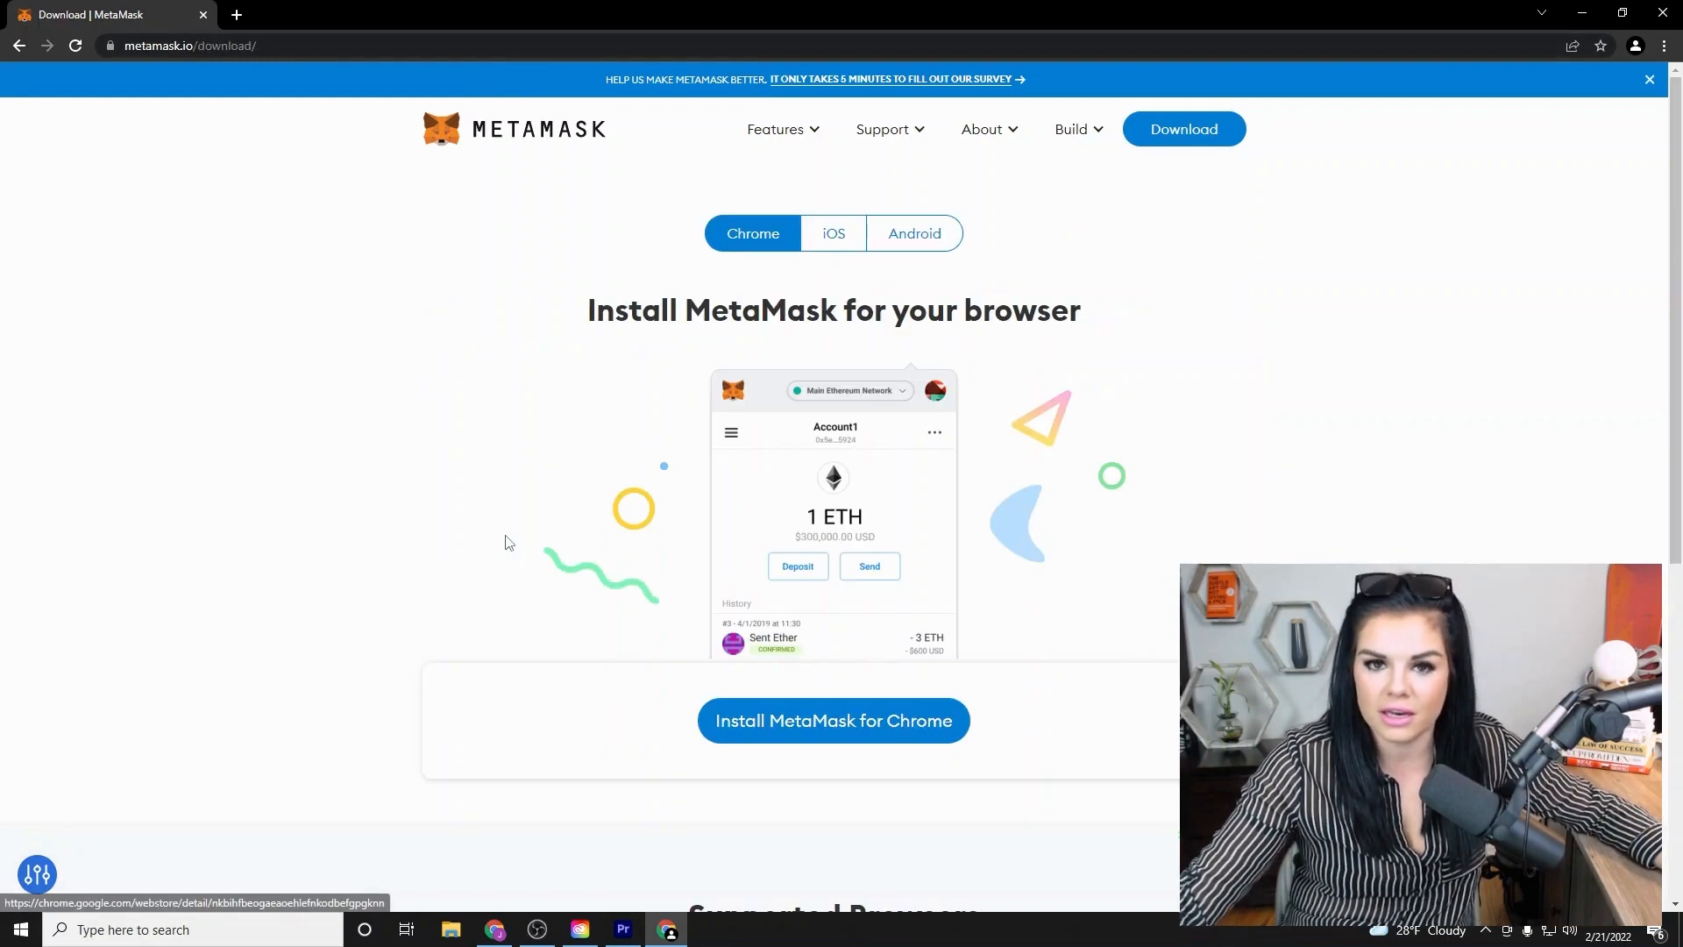
left_click(833, 721)
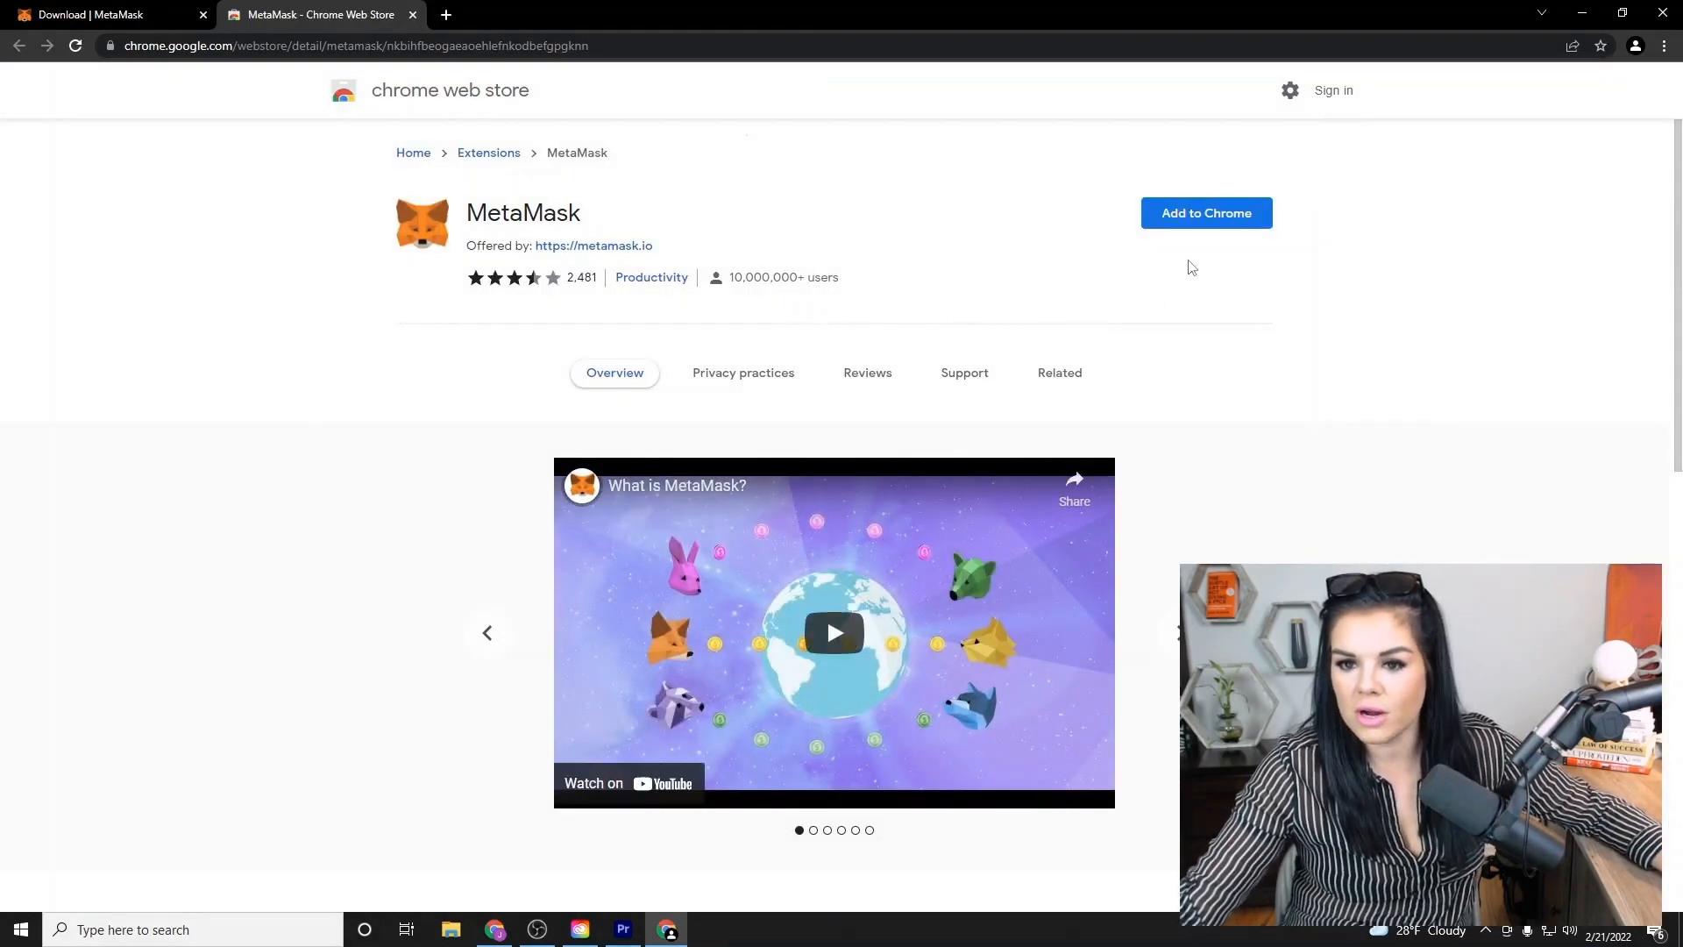
left_click(1207, 213)
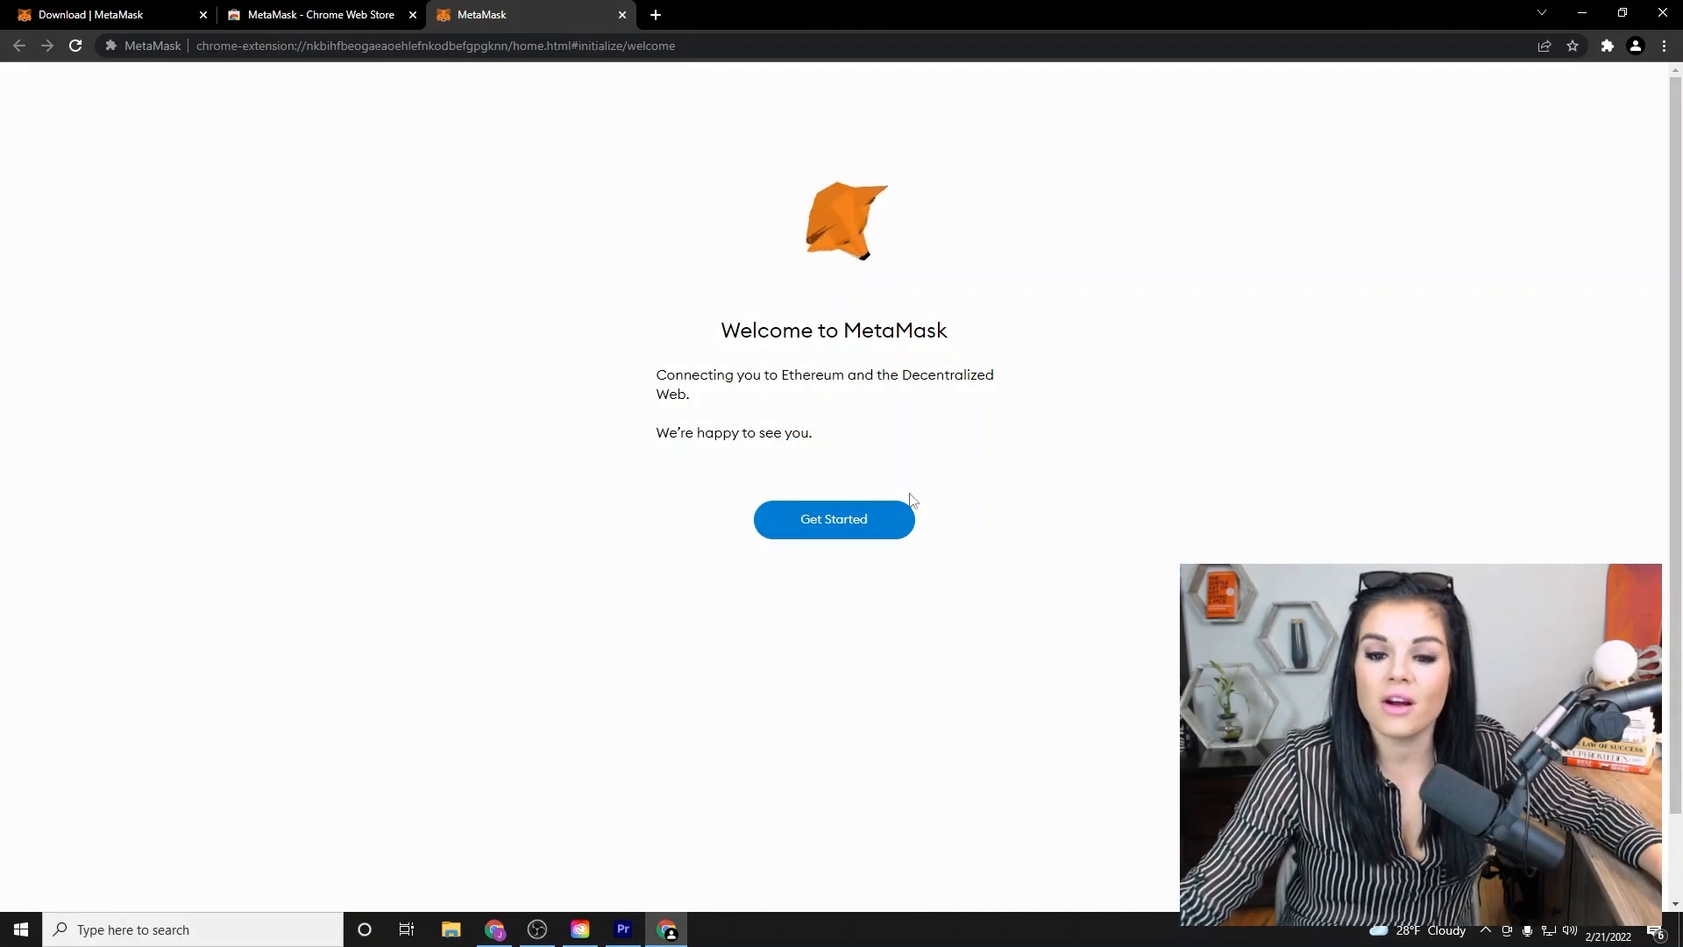
Start setup, choose Create a Wallet, and decline sharing usage data.
left_click(833, 519)
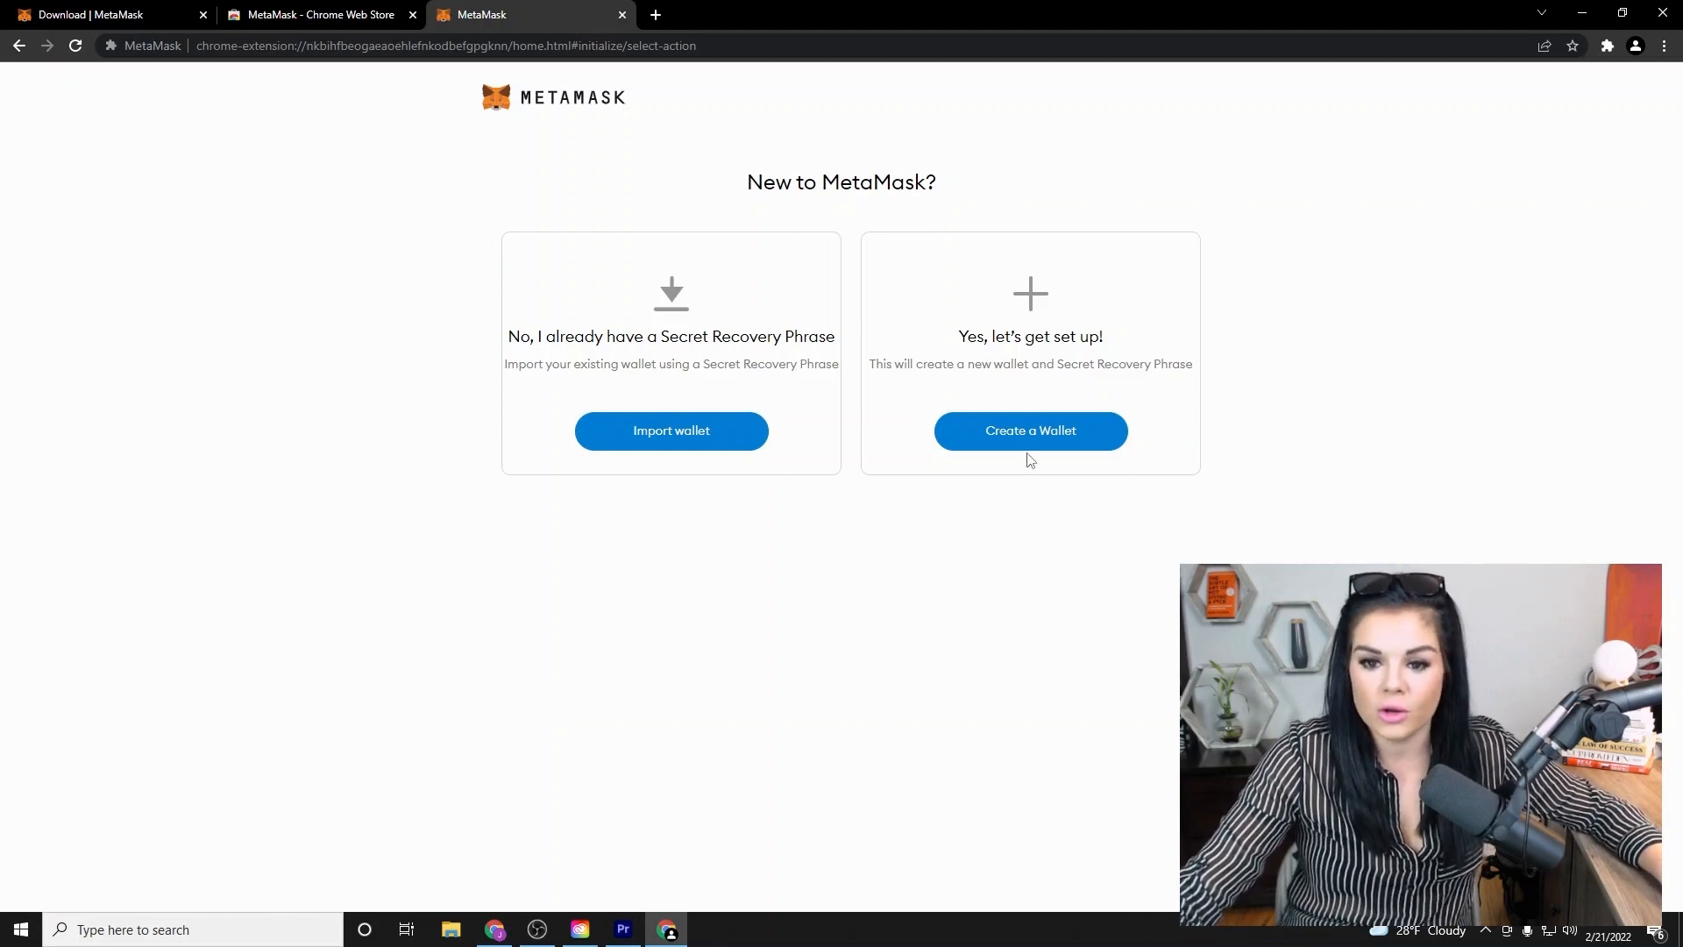
left_click(1030, 431)
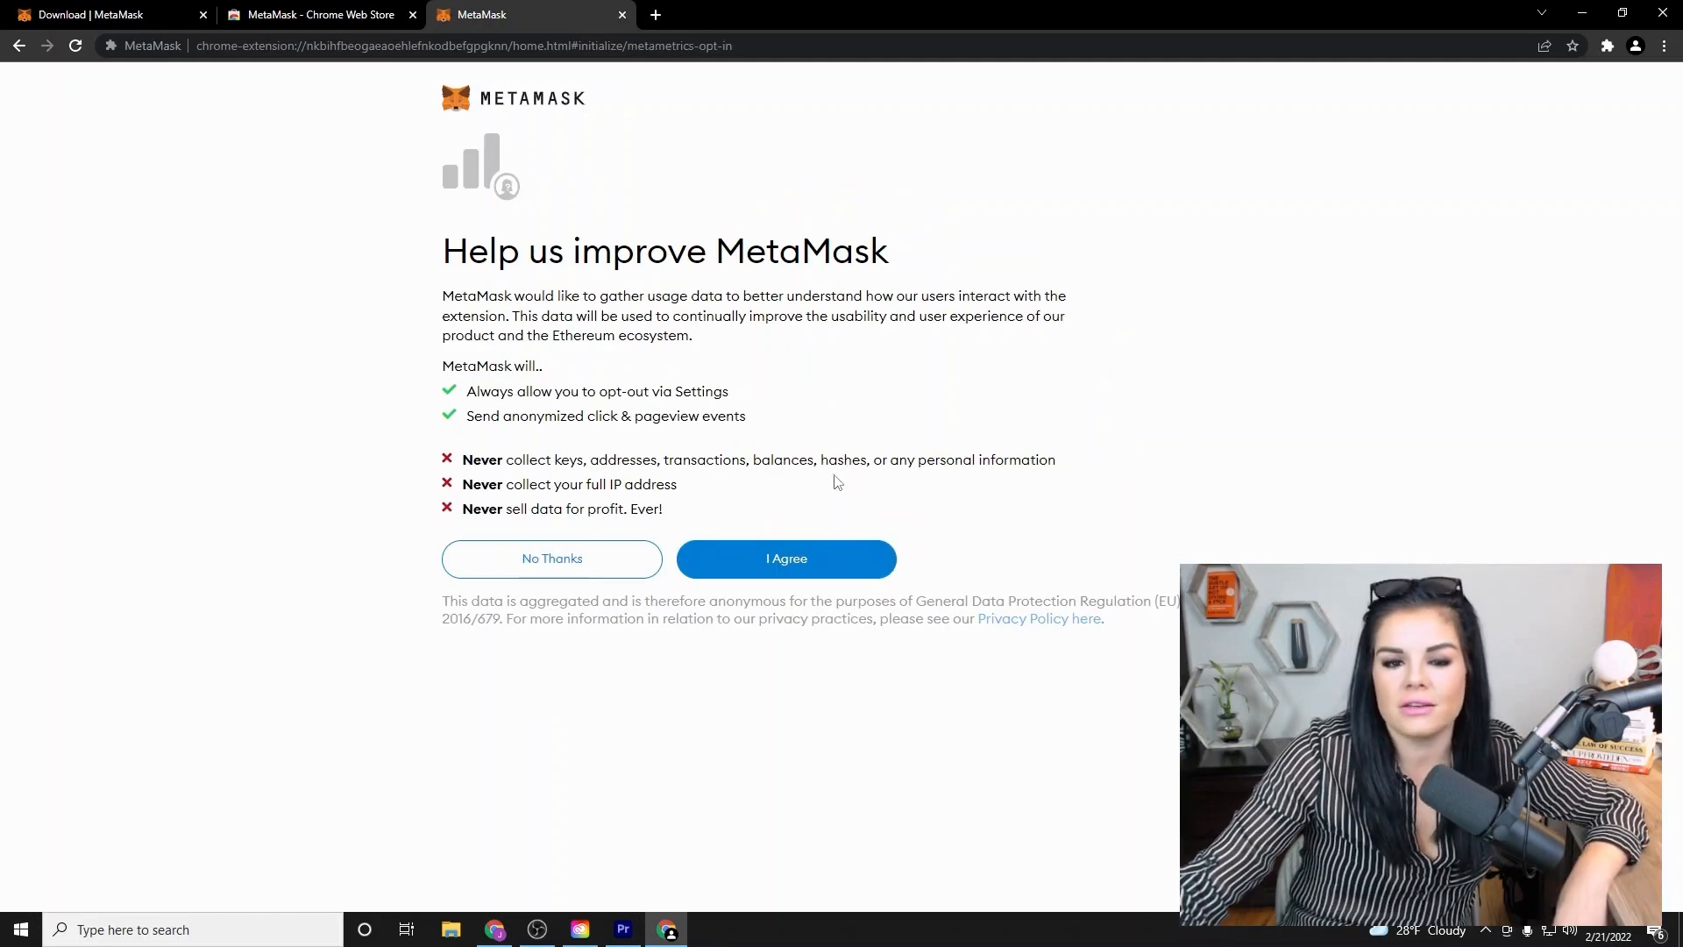
mouse_move(673, 383)
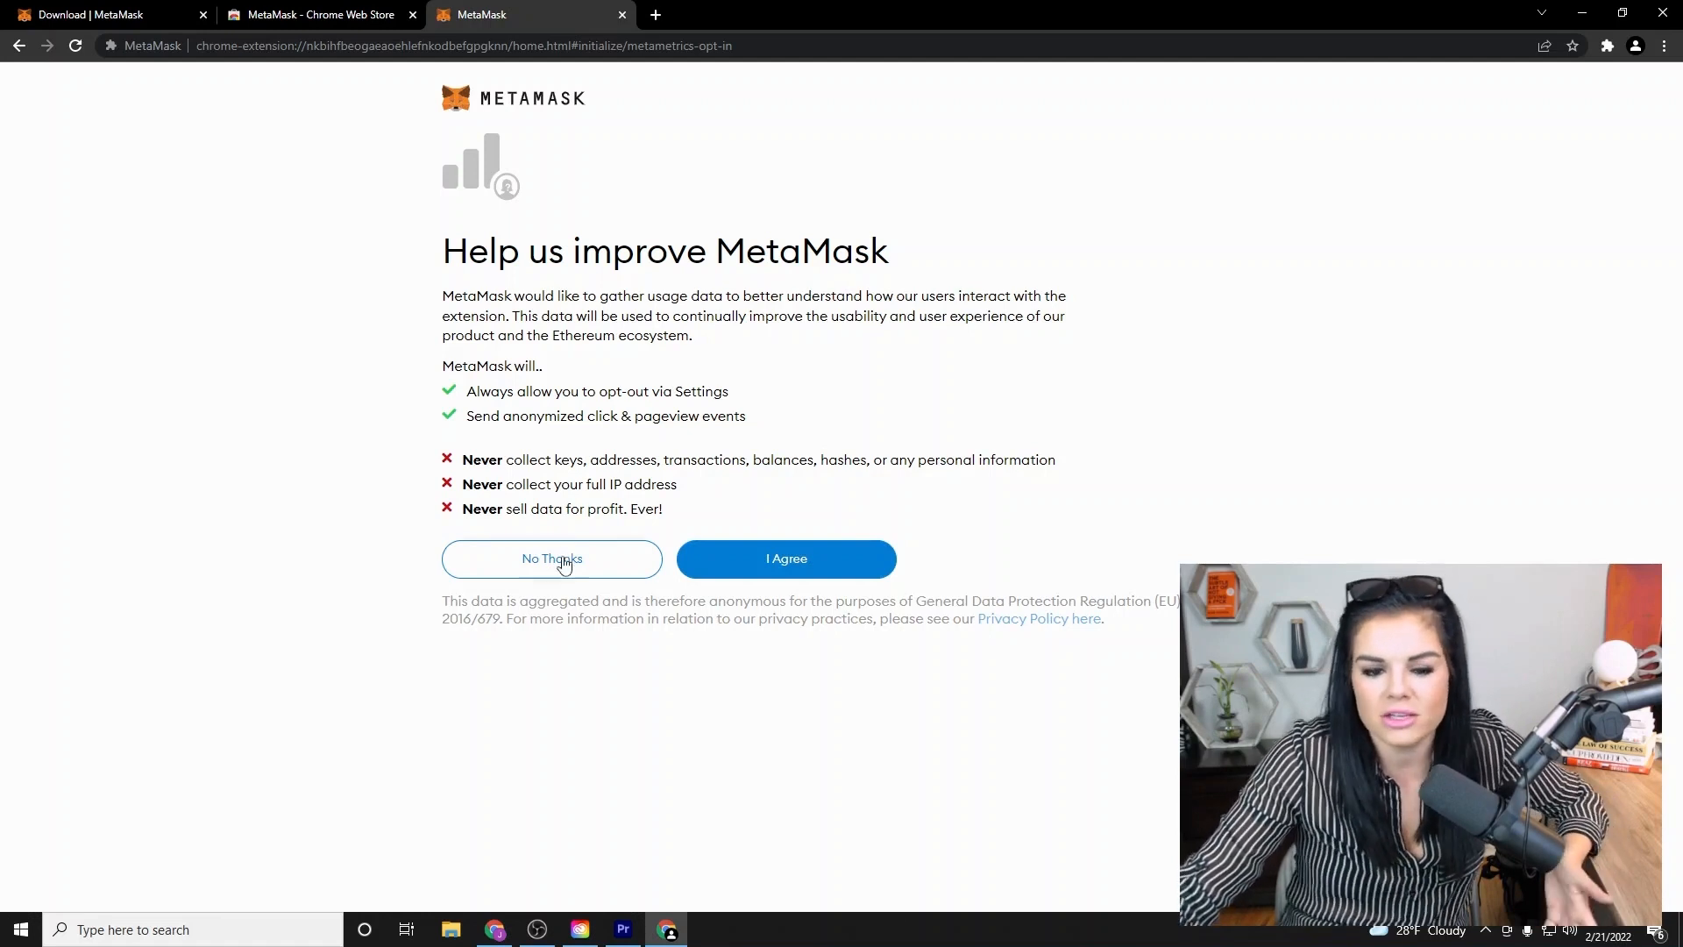
left_click(553, 559)
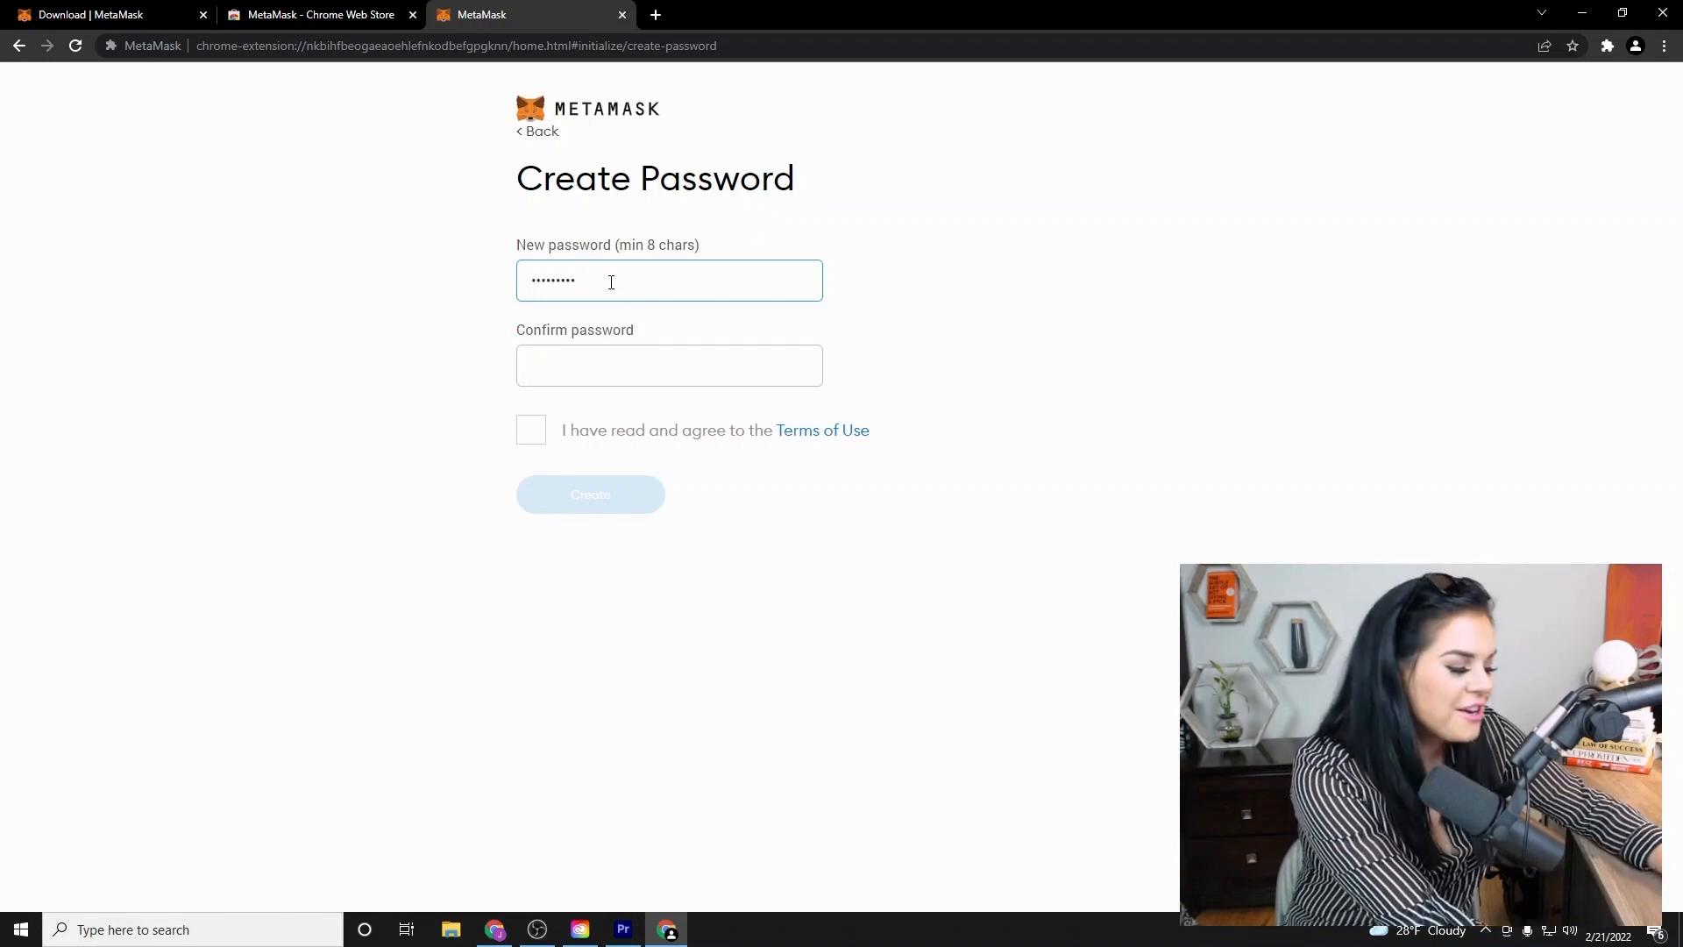
Confirm the password, accept the Terms of Use, and create the wallet.
left_click(669, 365)
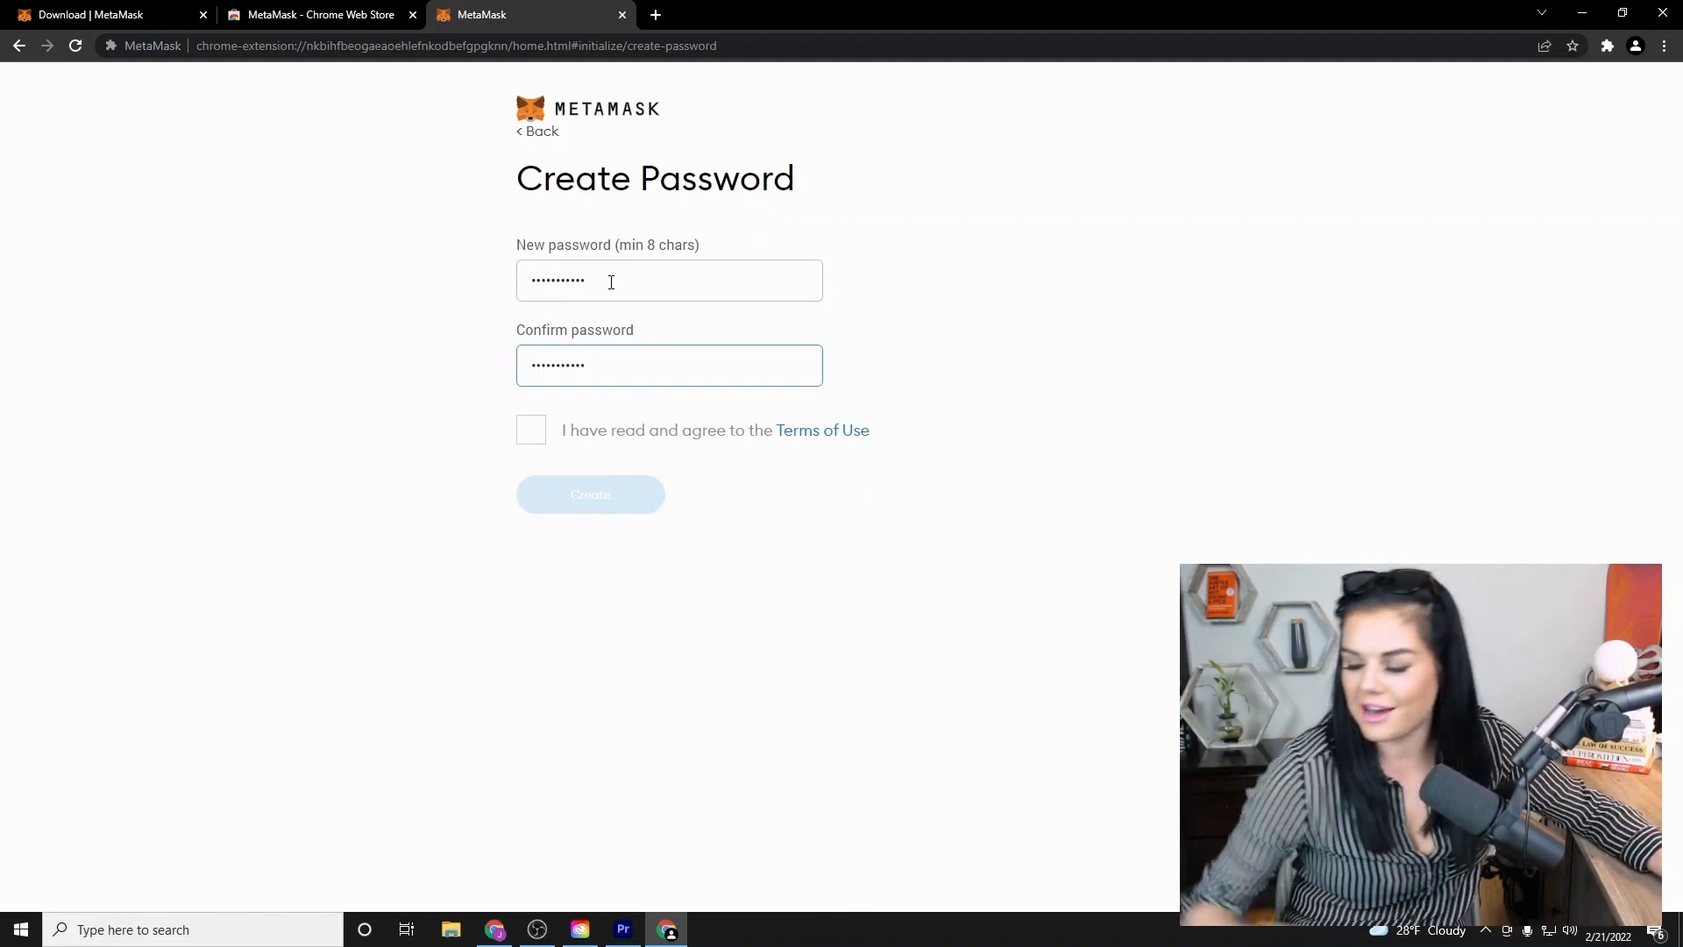
left_click(531, 429)
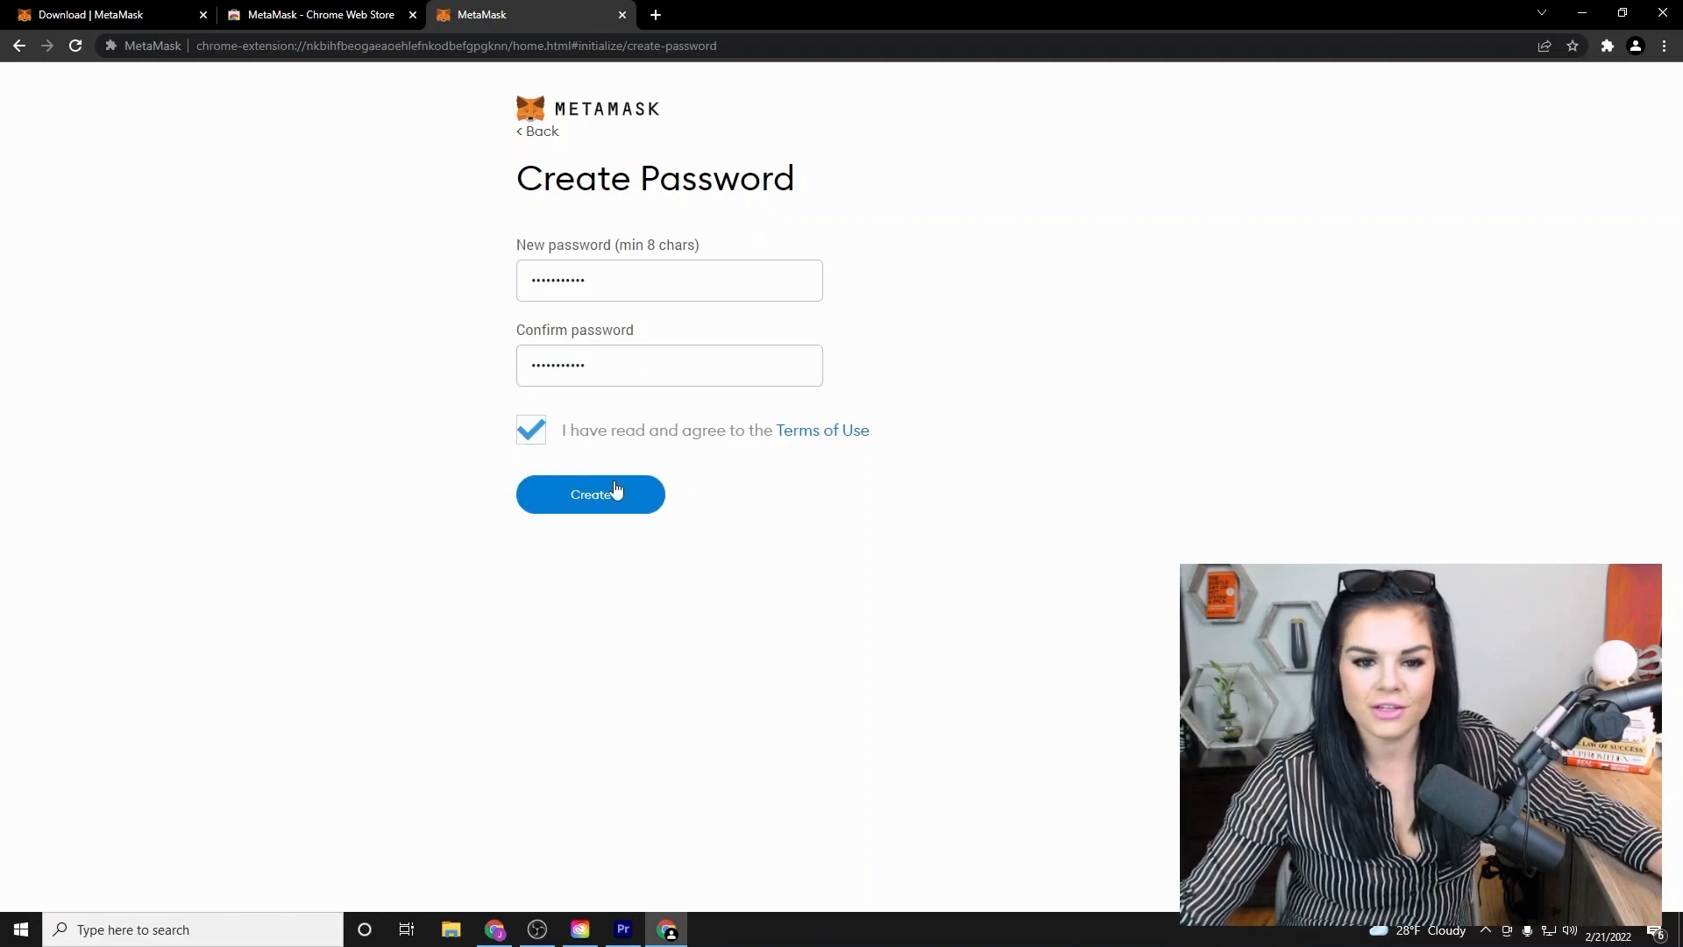
left_click(591, 495)
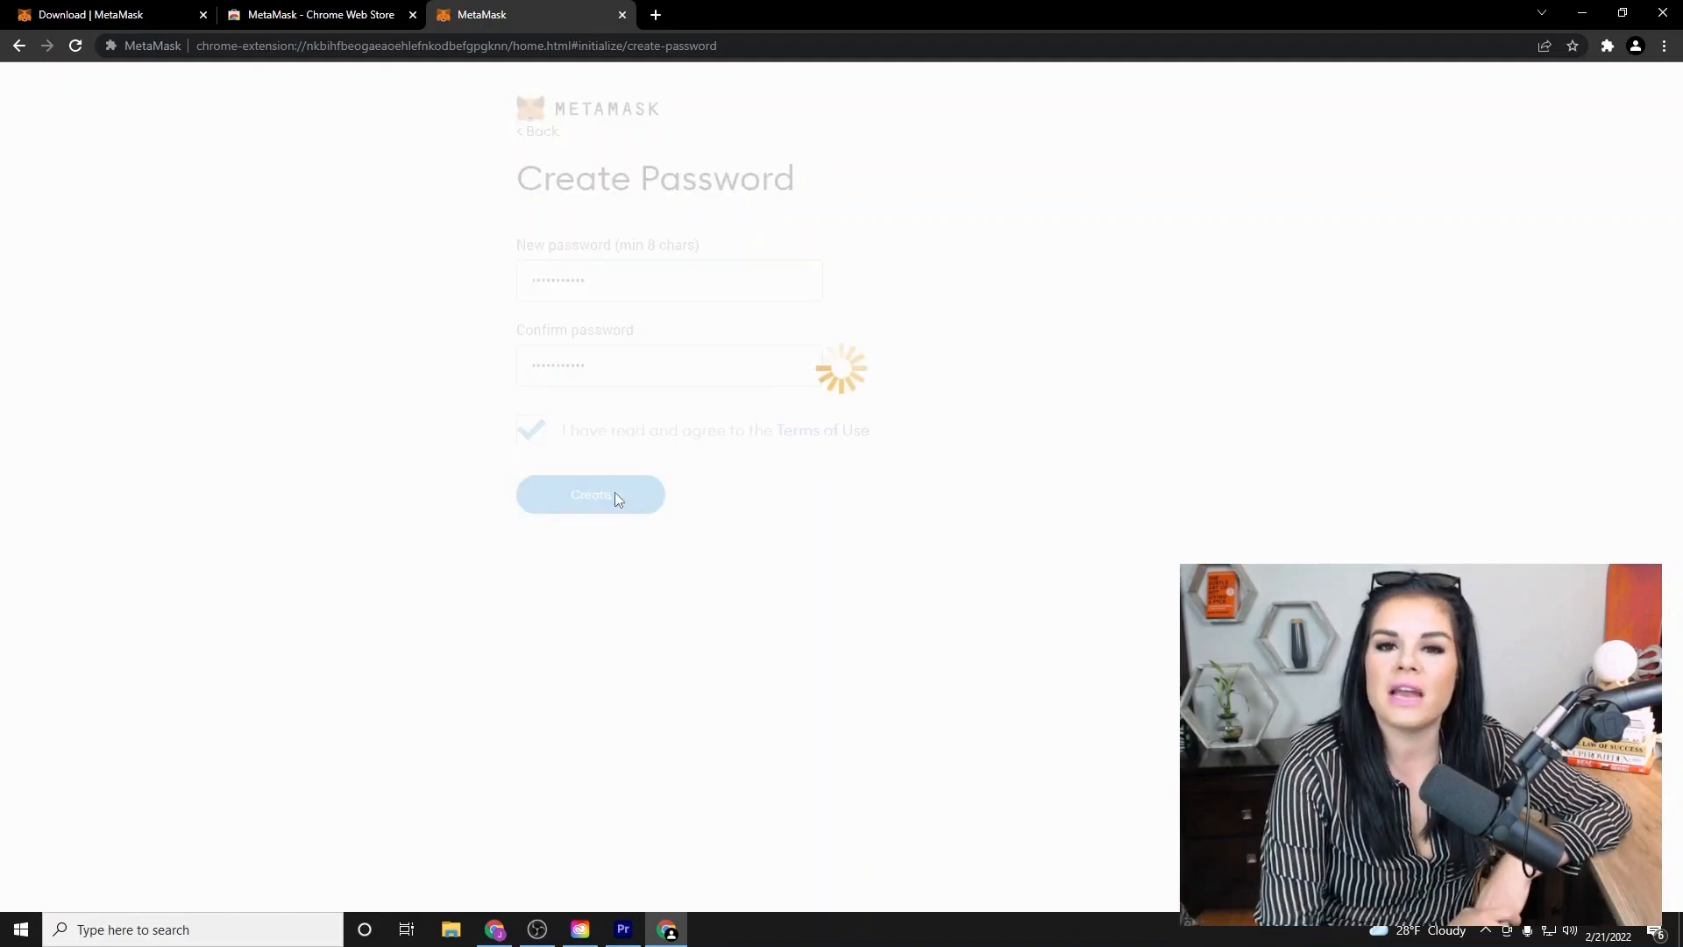
left_click(591, 495)
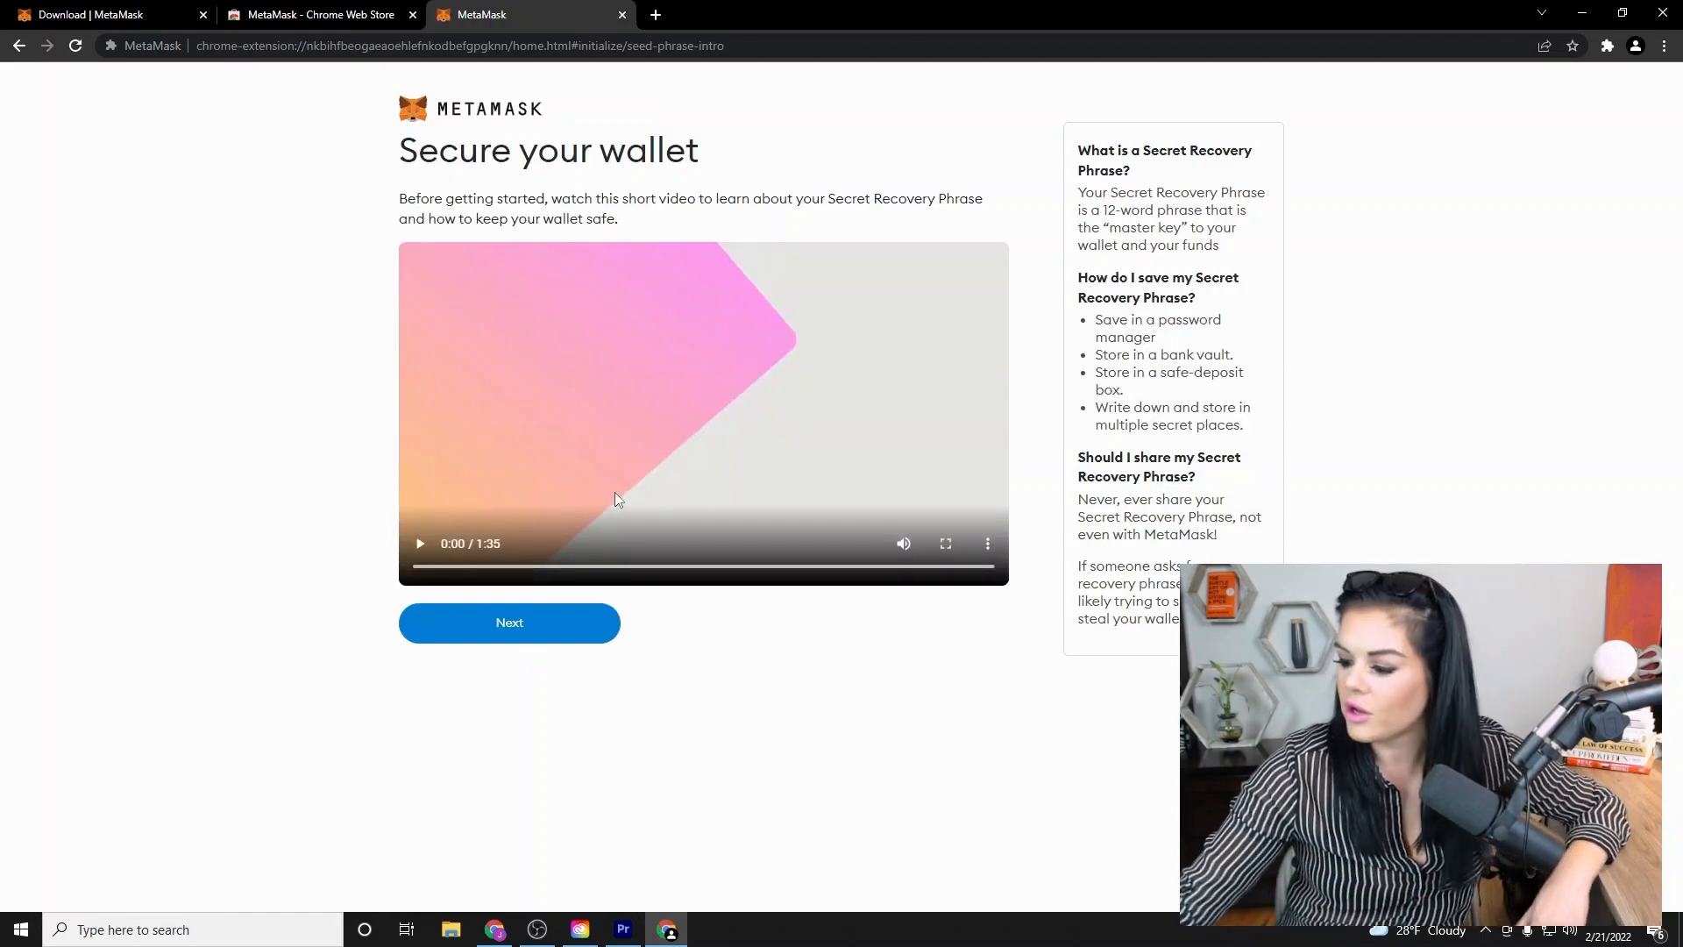
Continue past the Secure your wallet video to the Secret Recovery Phrase page.
left_click(509, 623)
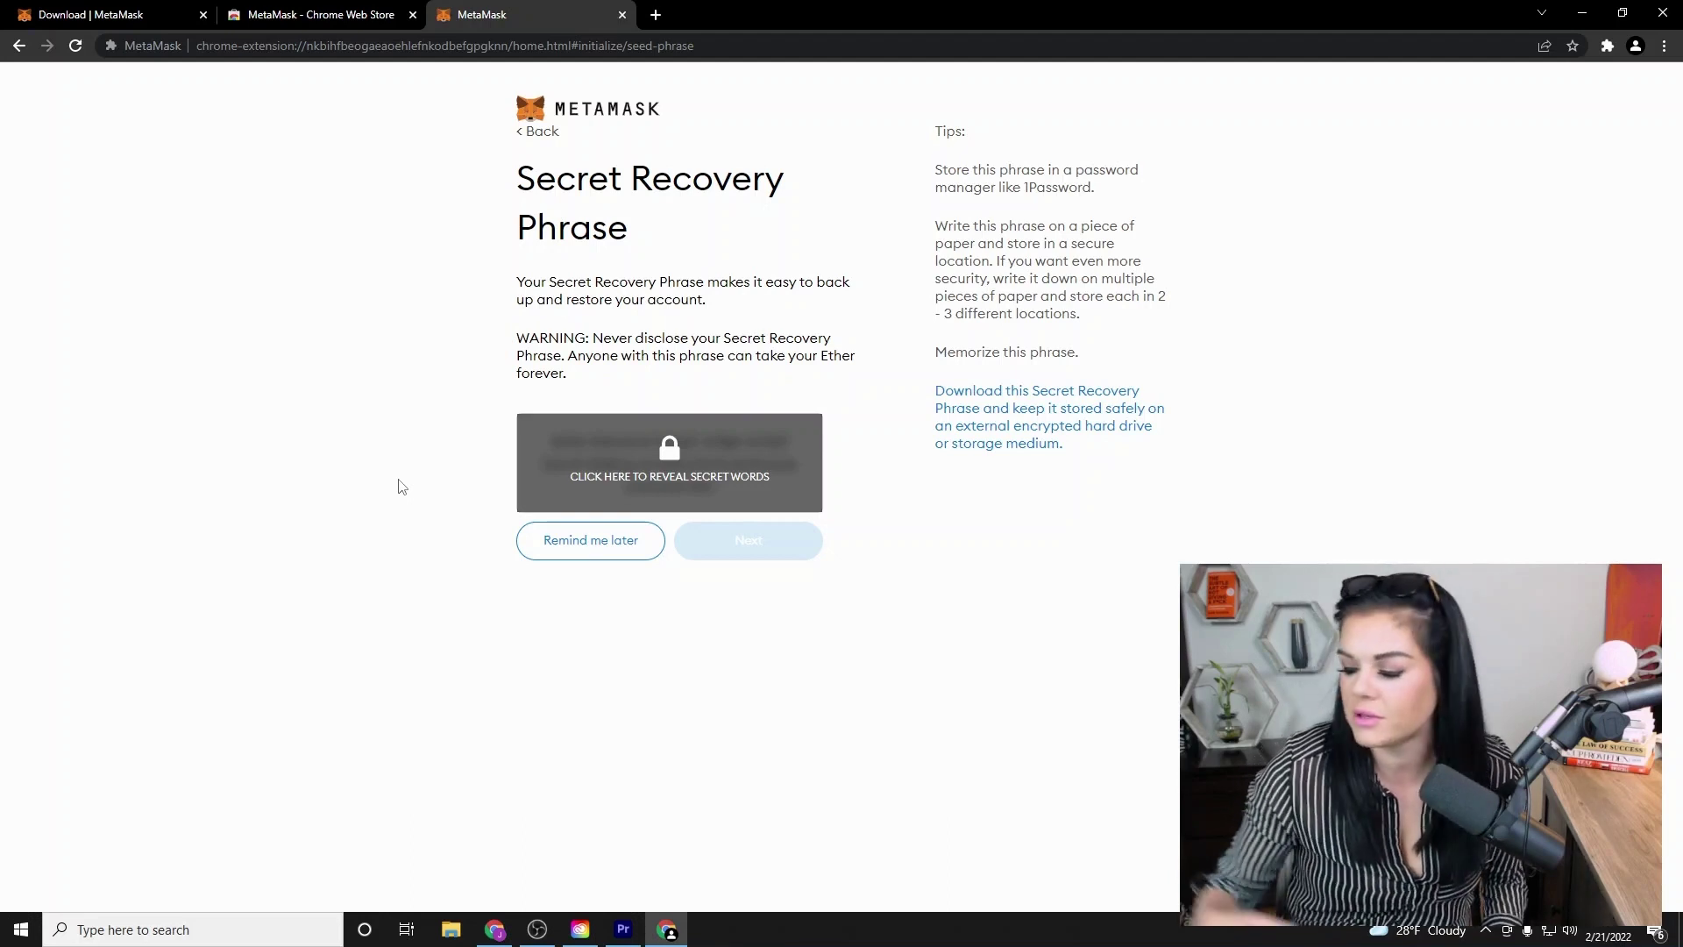
Reveal the twelve recovery words and confirm them in order to pass the backup test.
left_click(669, 463)
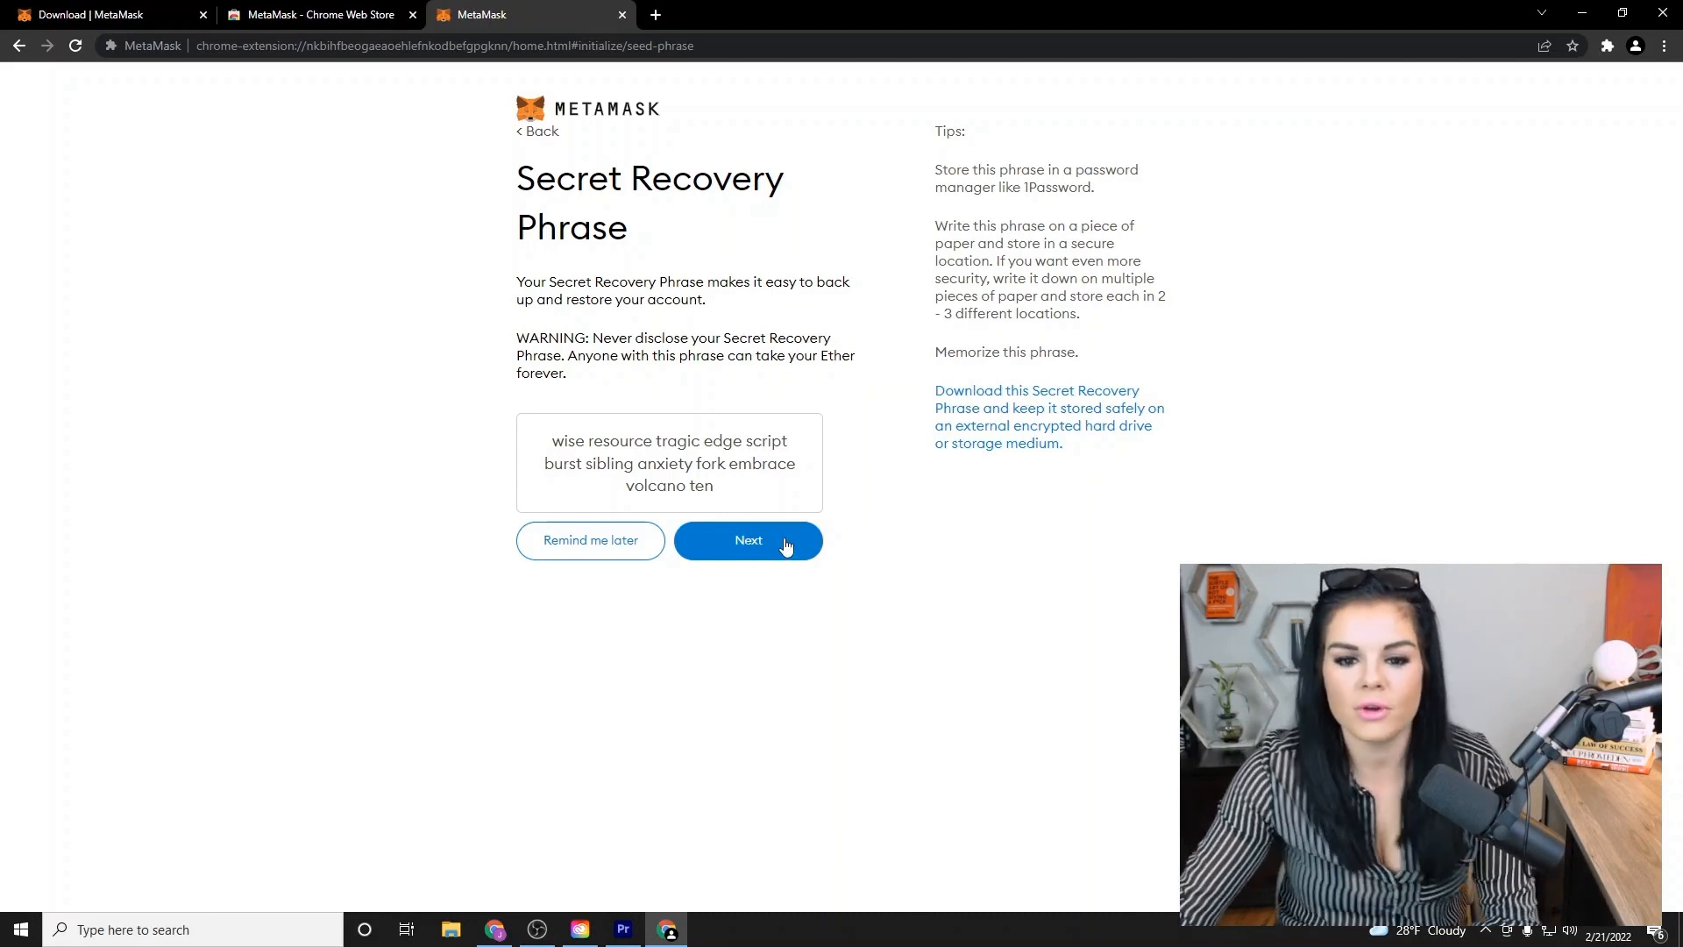
left_click(748, 540)
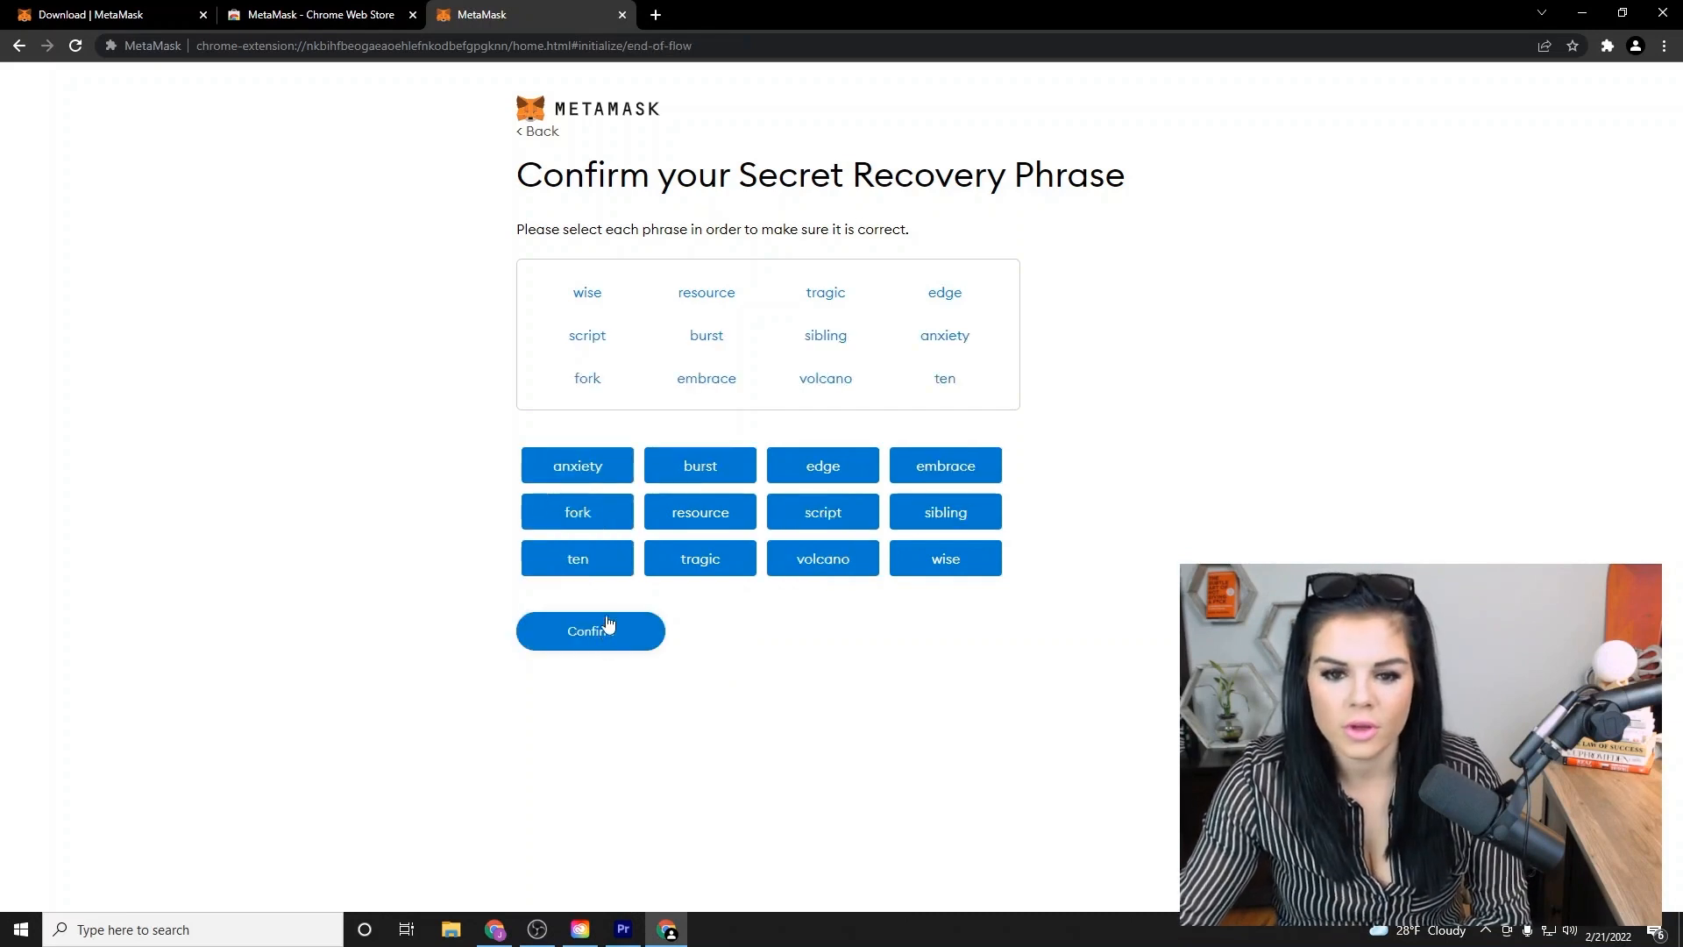
left_click(590, 631)
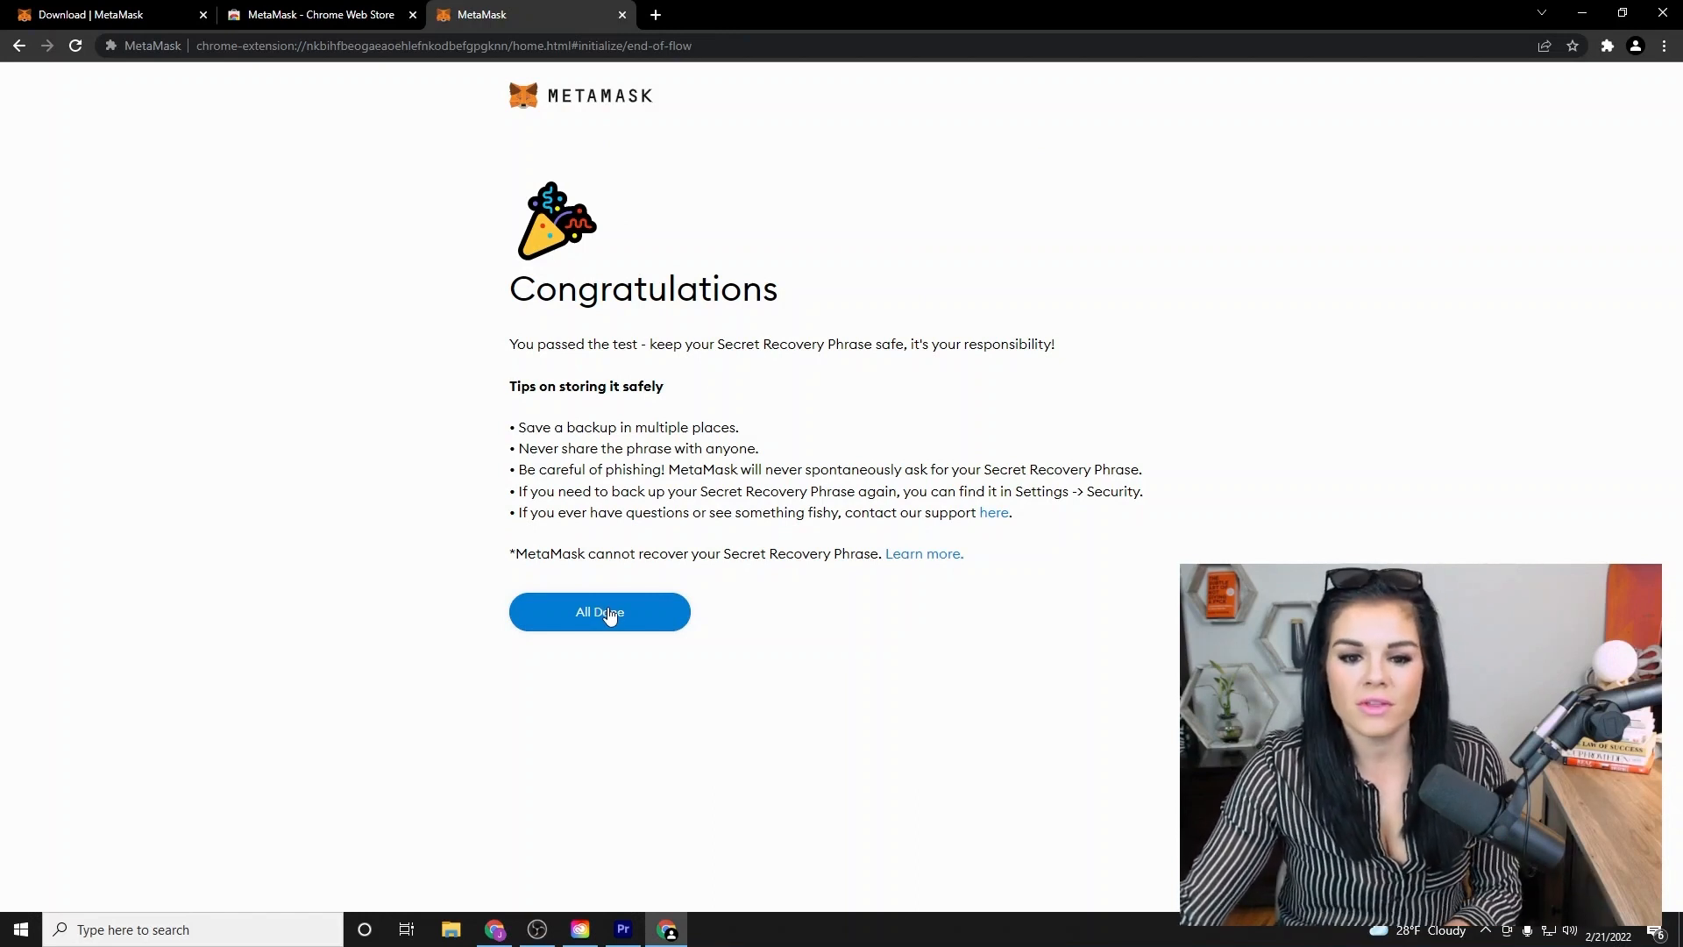
Finish onboarding with All Done and dismiss the What's new popup on Account 1's home.
left_click(599, 612)
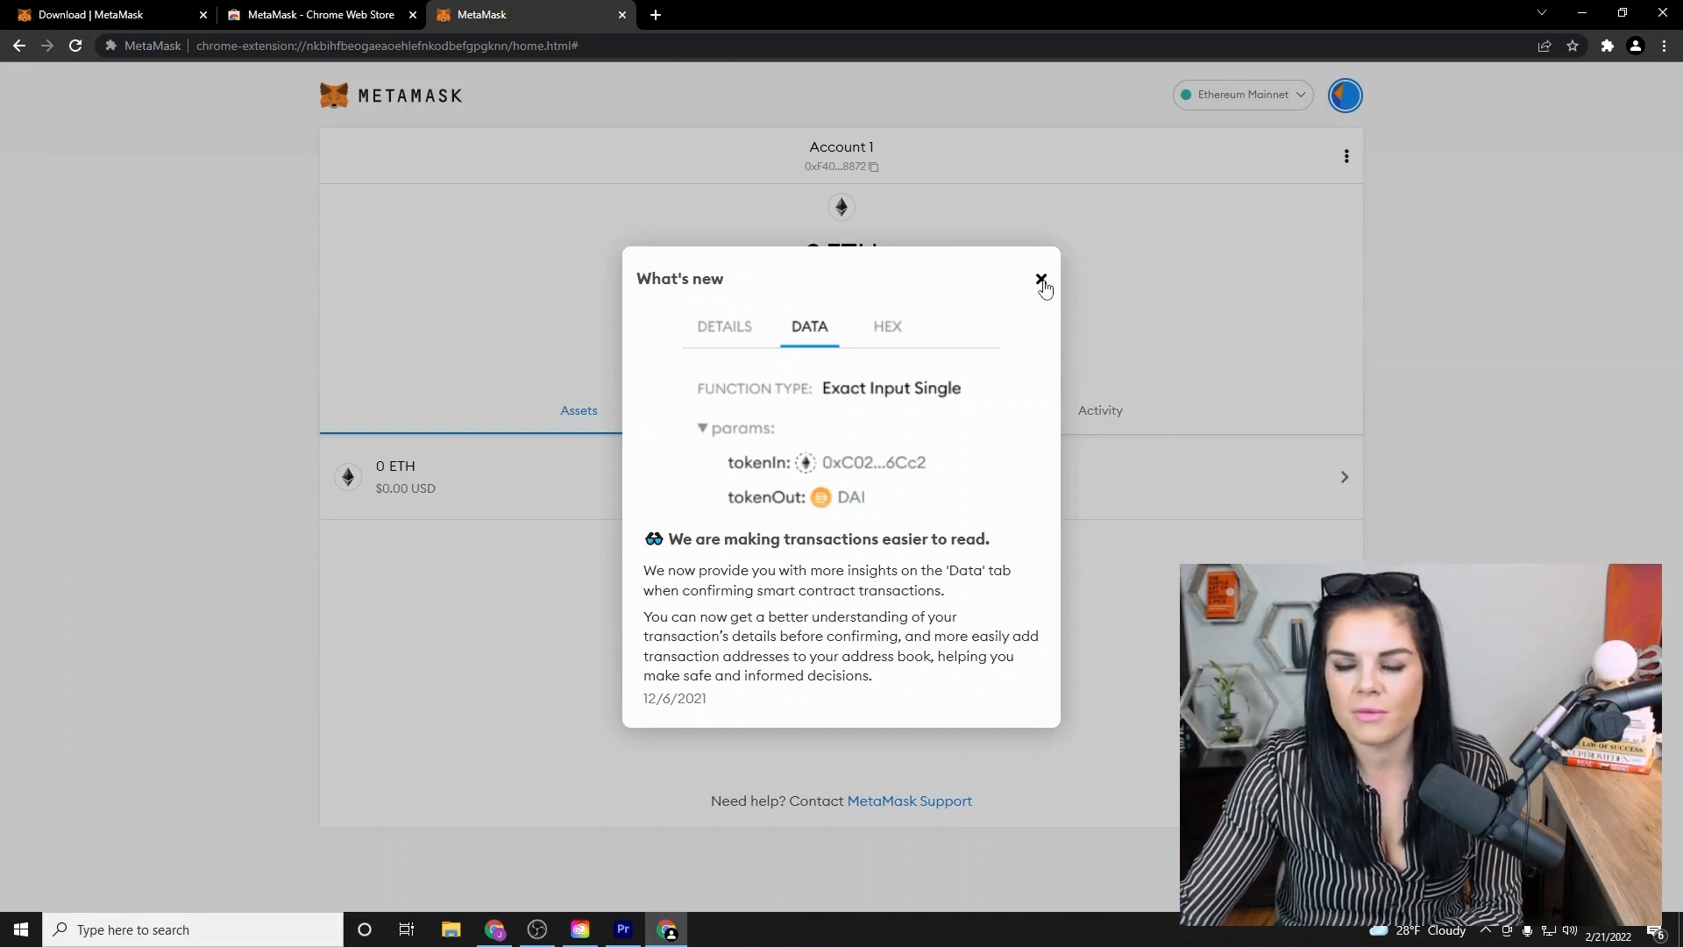
left_click(1040, 279)
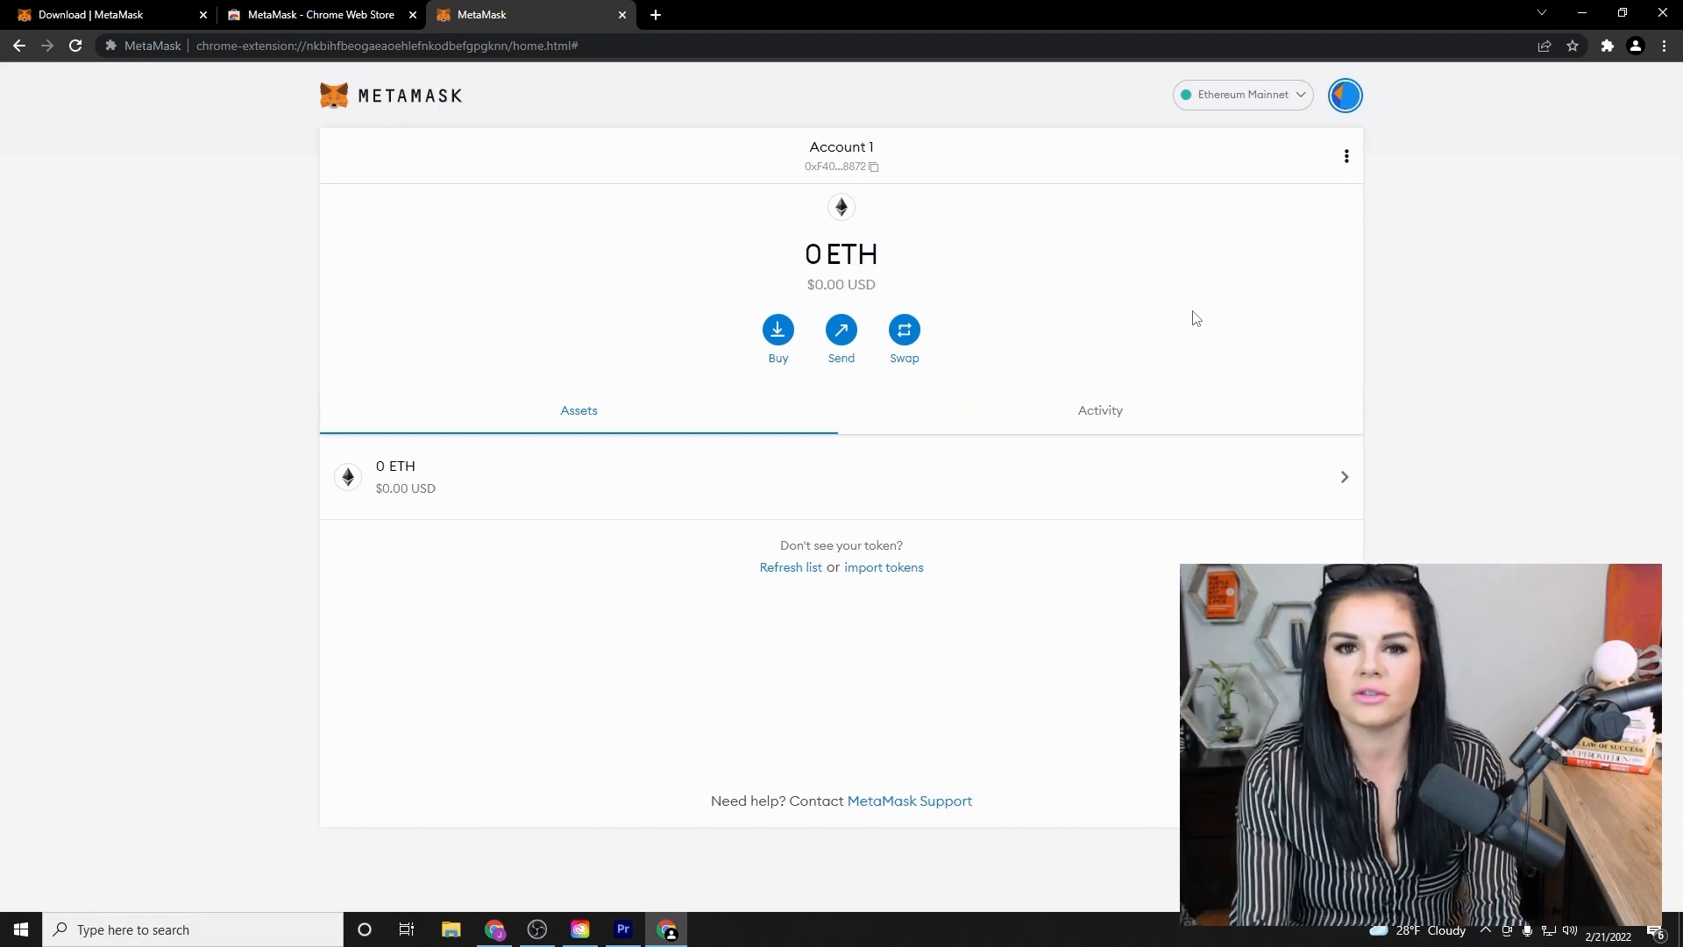
mouse_move(1224, 301)
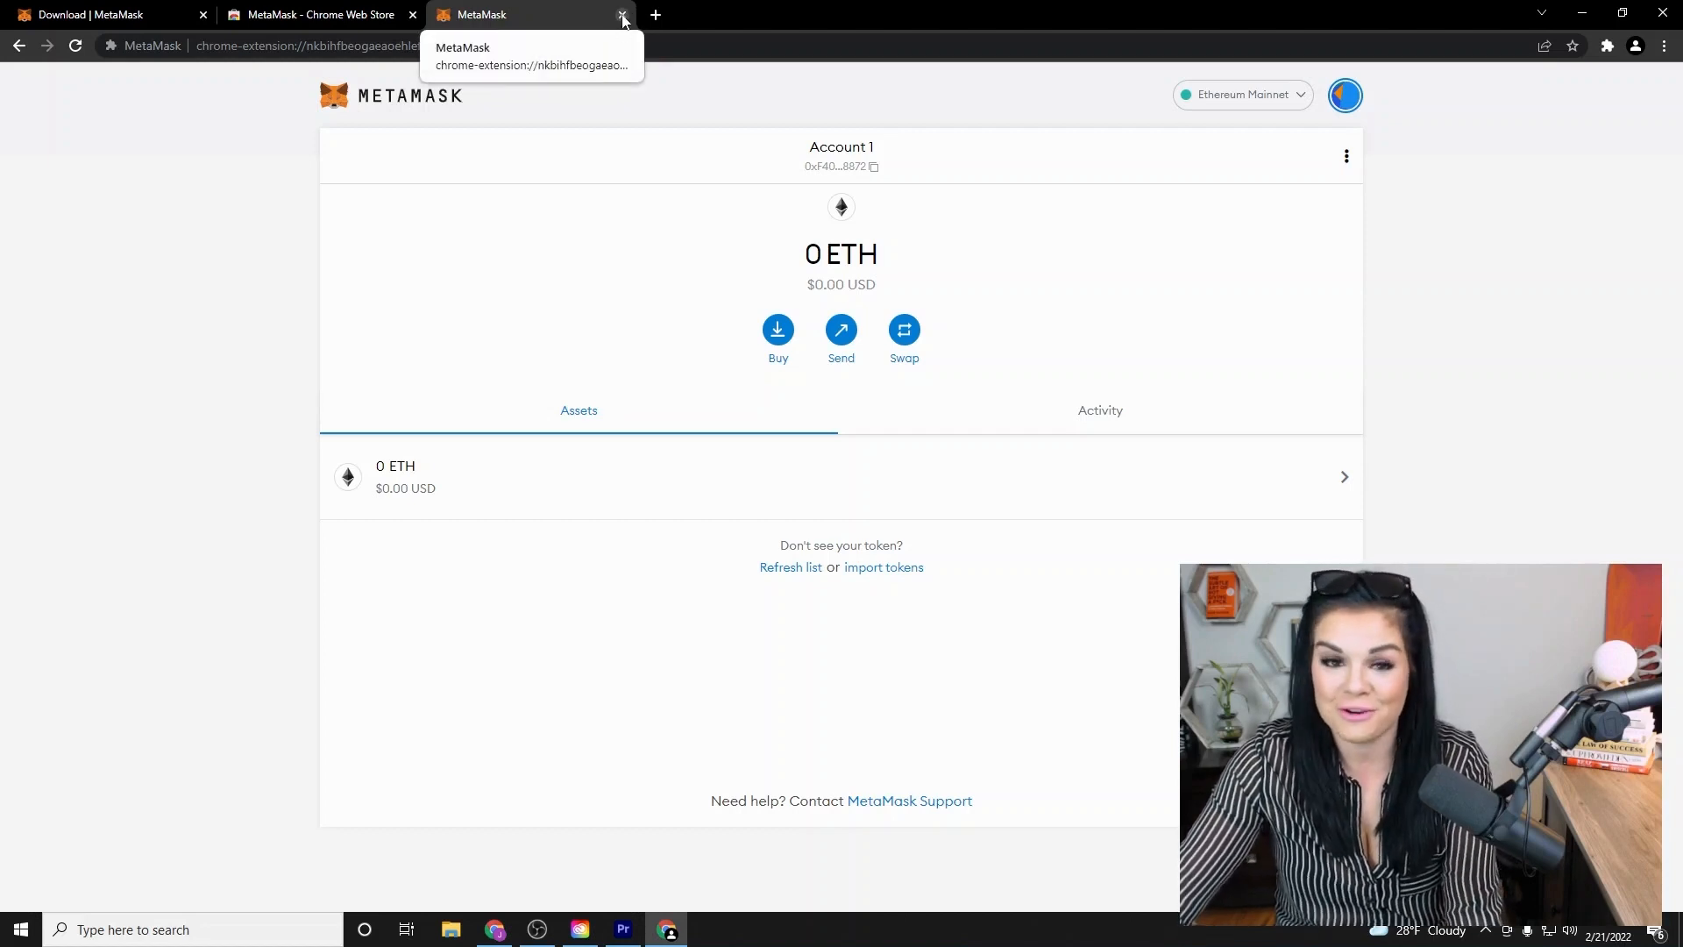
Close the extra tabs, remove MetaMask from chrome://extensions, and return to the download page.
left_click(623, 15)
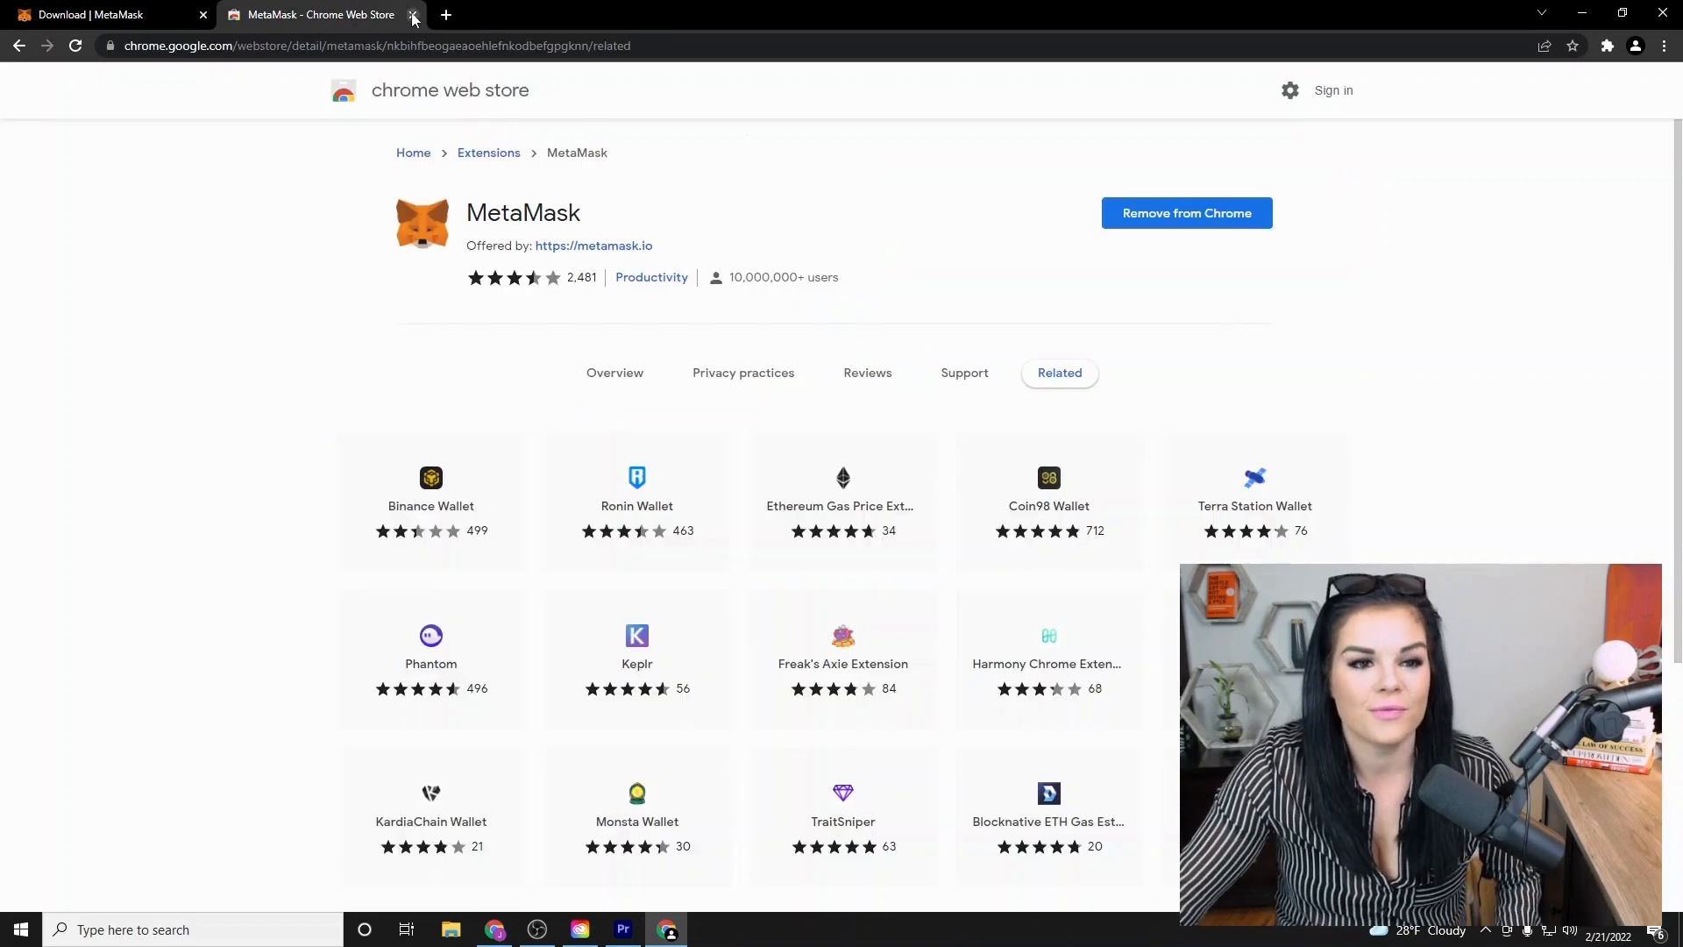
left_click(412, 15)
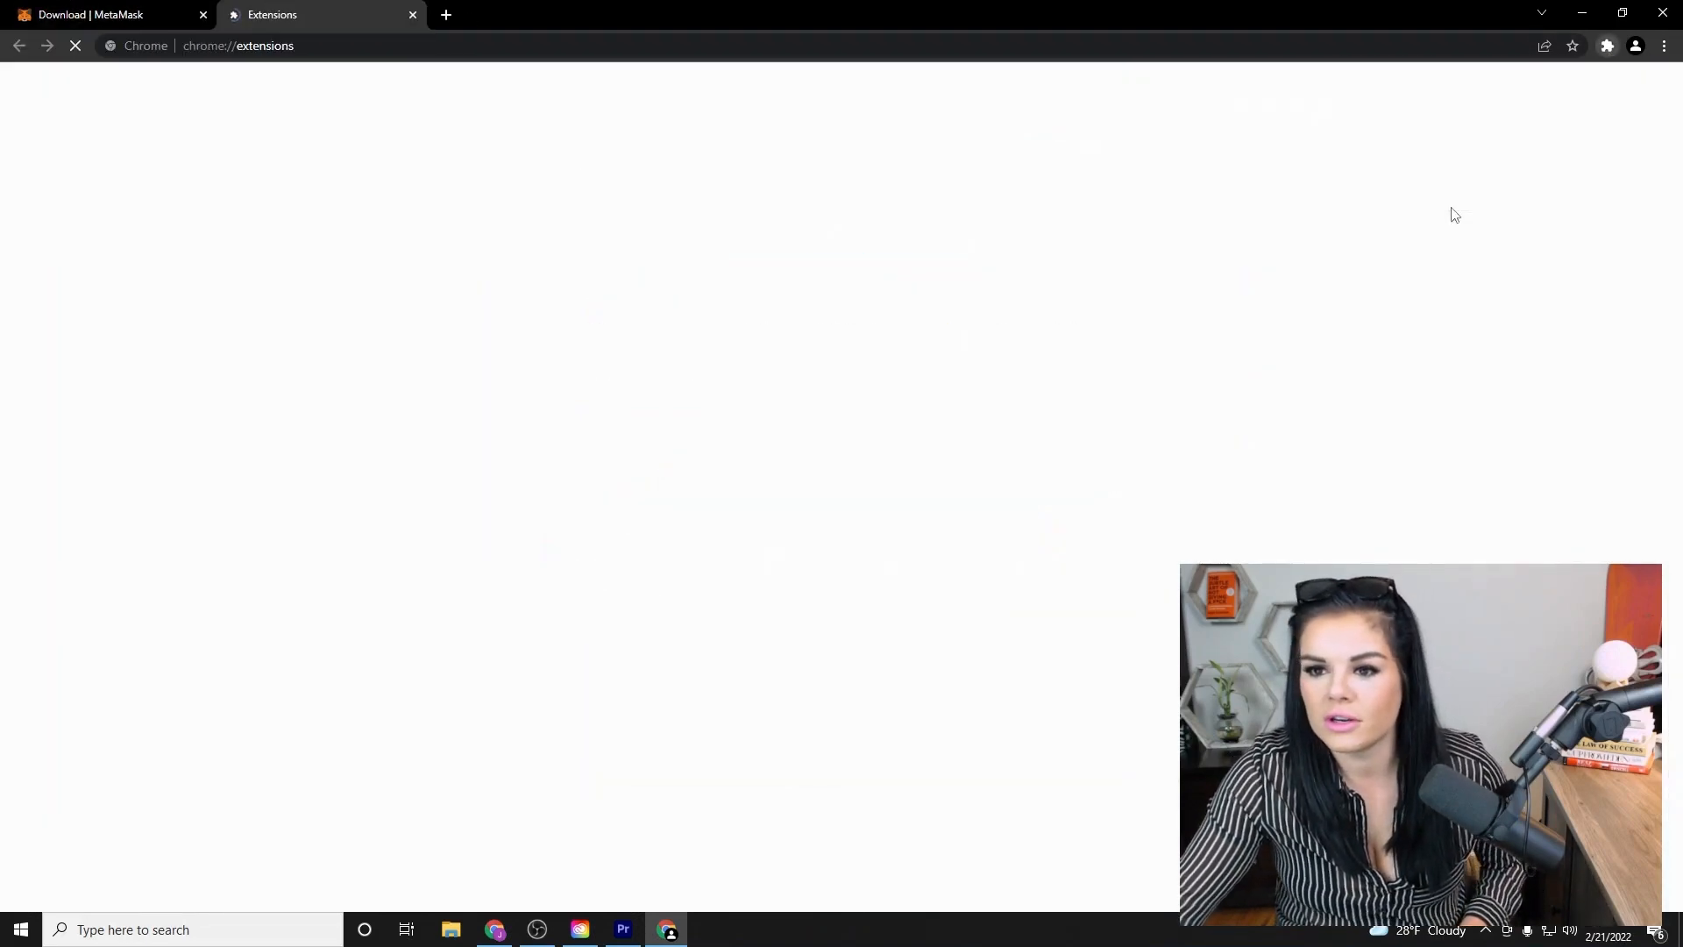
left_click(780, 252)
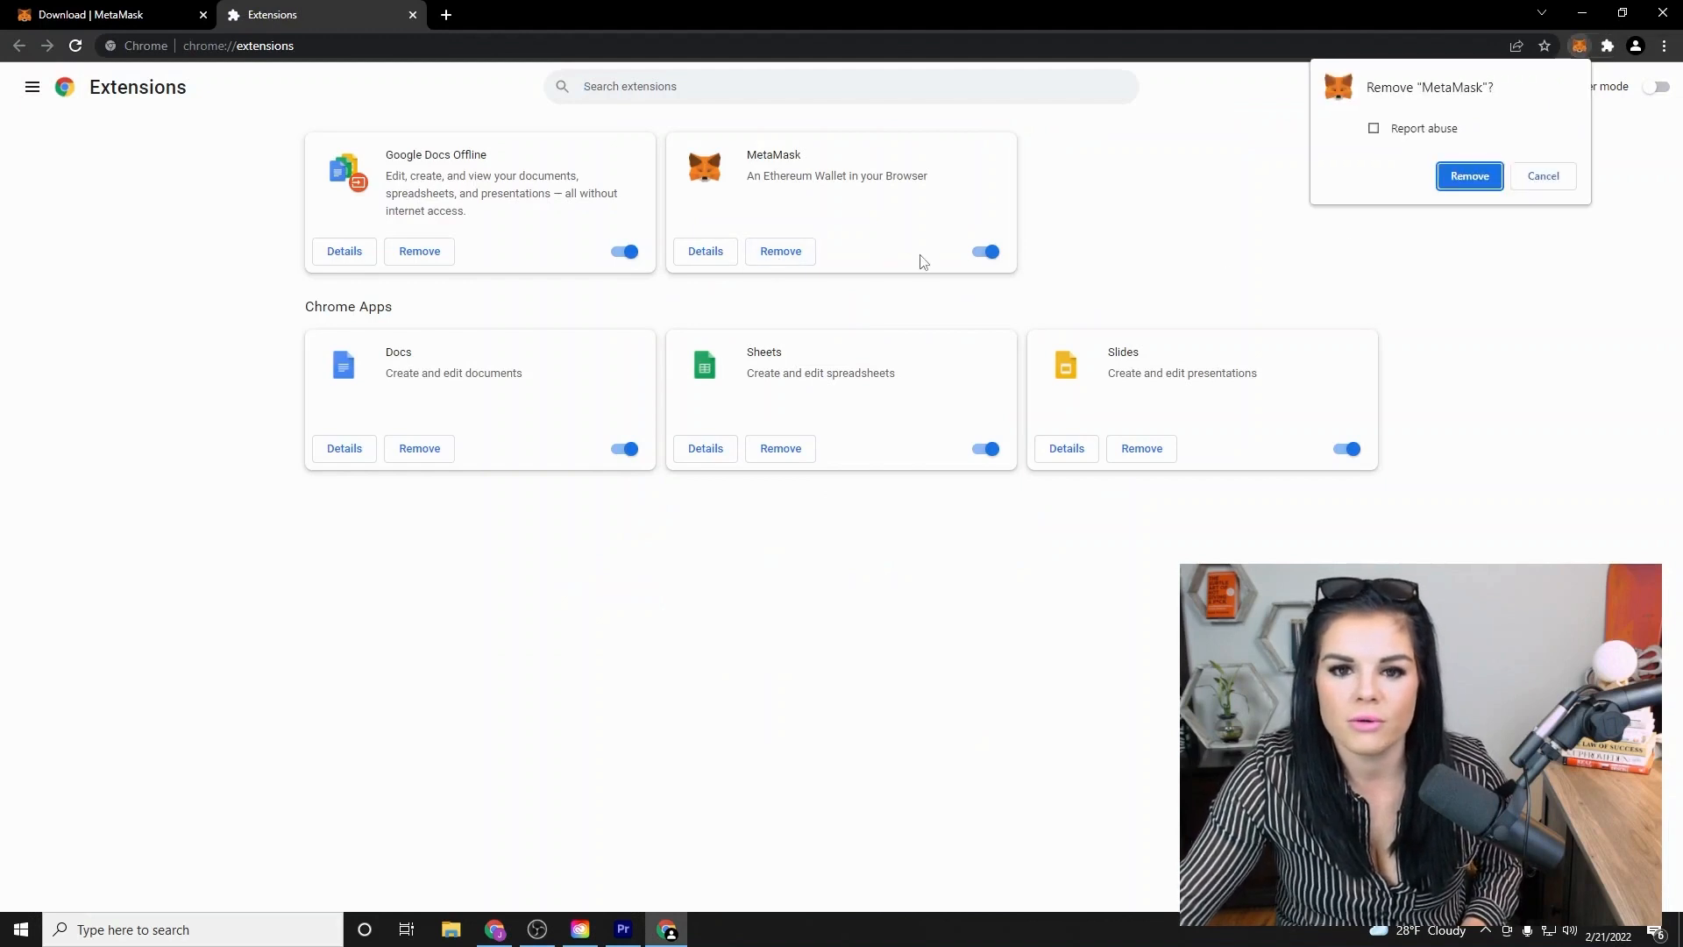
left_click(1469, 176)
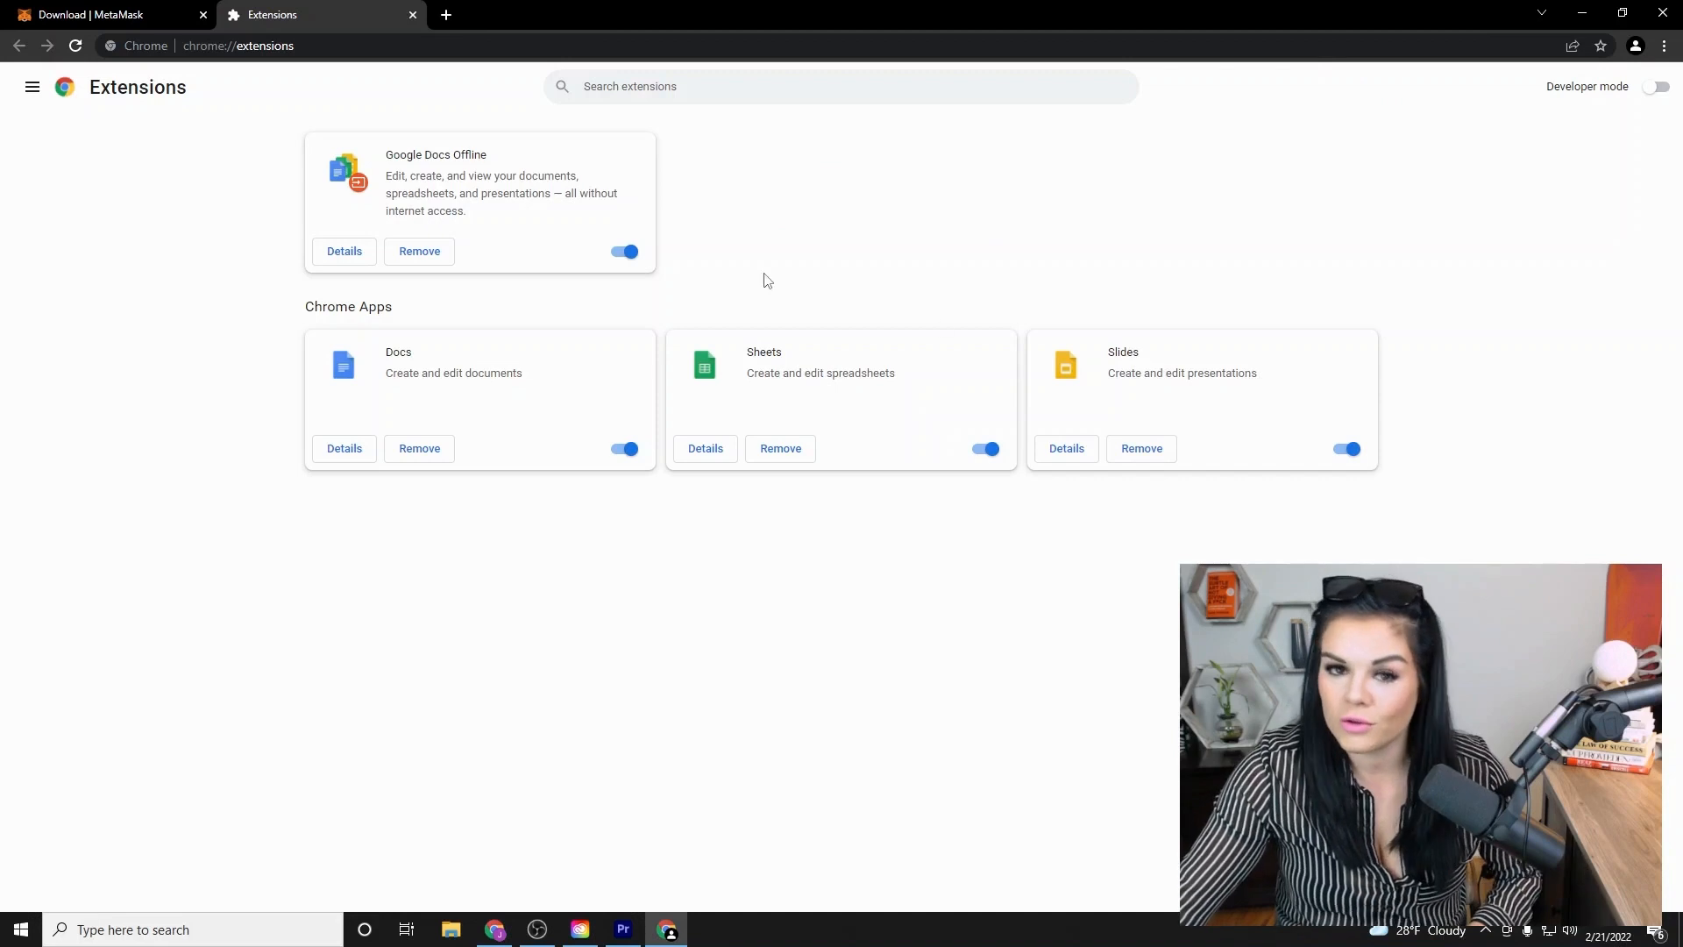
left_click(100, 15)
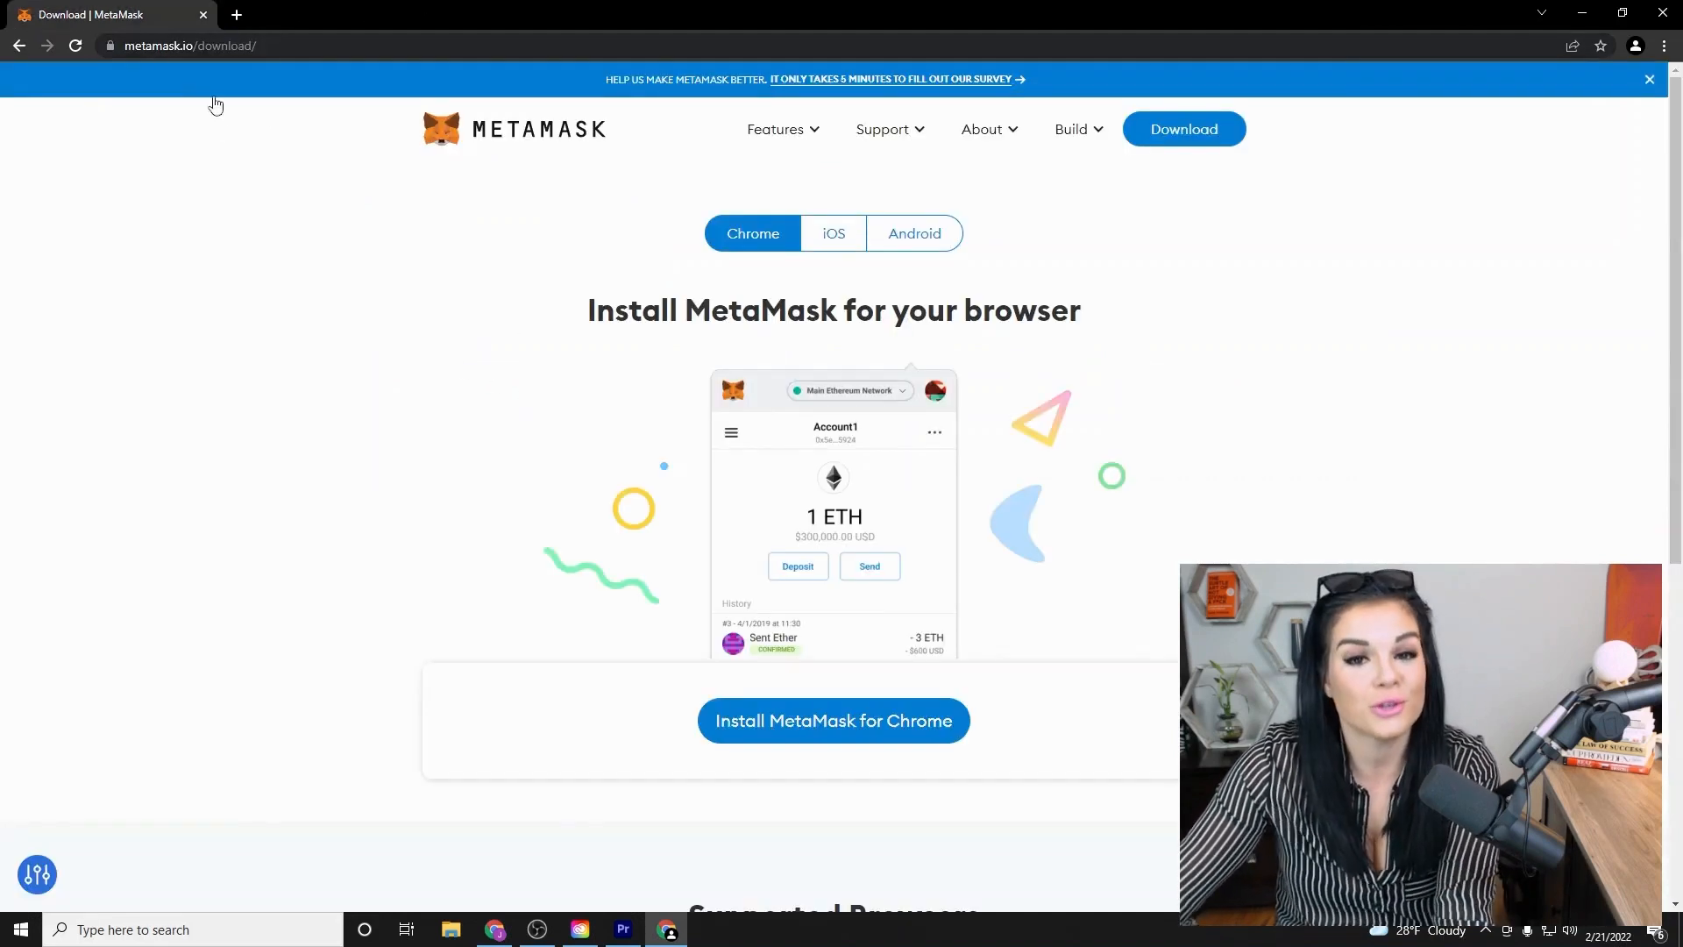
Reinstall MetaMask from its Chrome Web Store listing and dismiss the added notification.
left_click(833, 721)
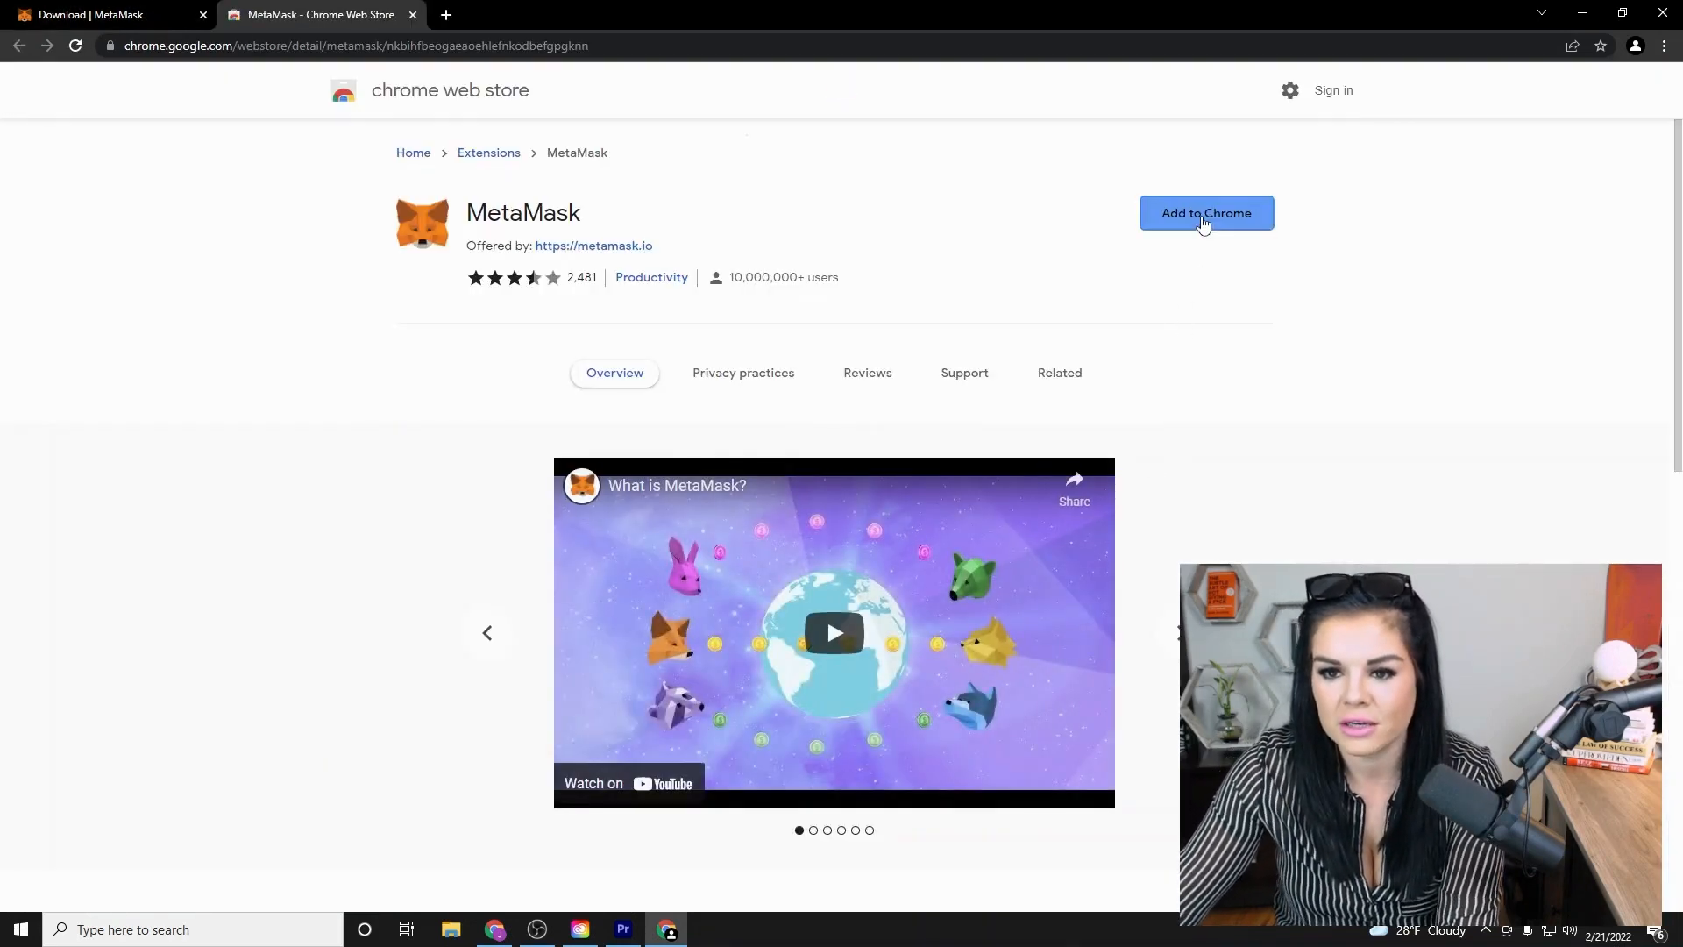
left_click(1206, 213)
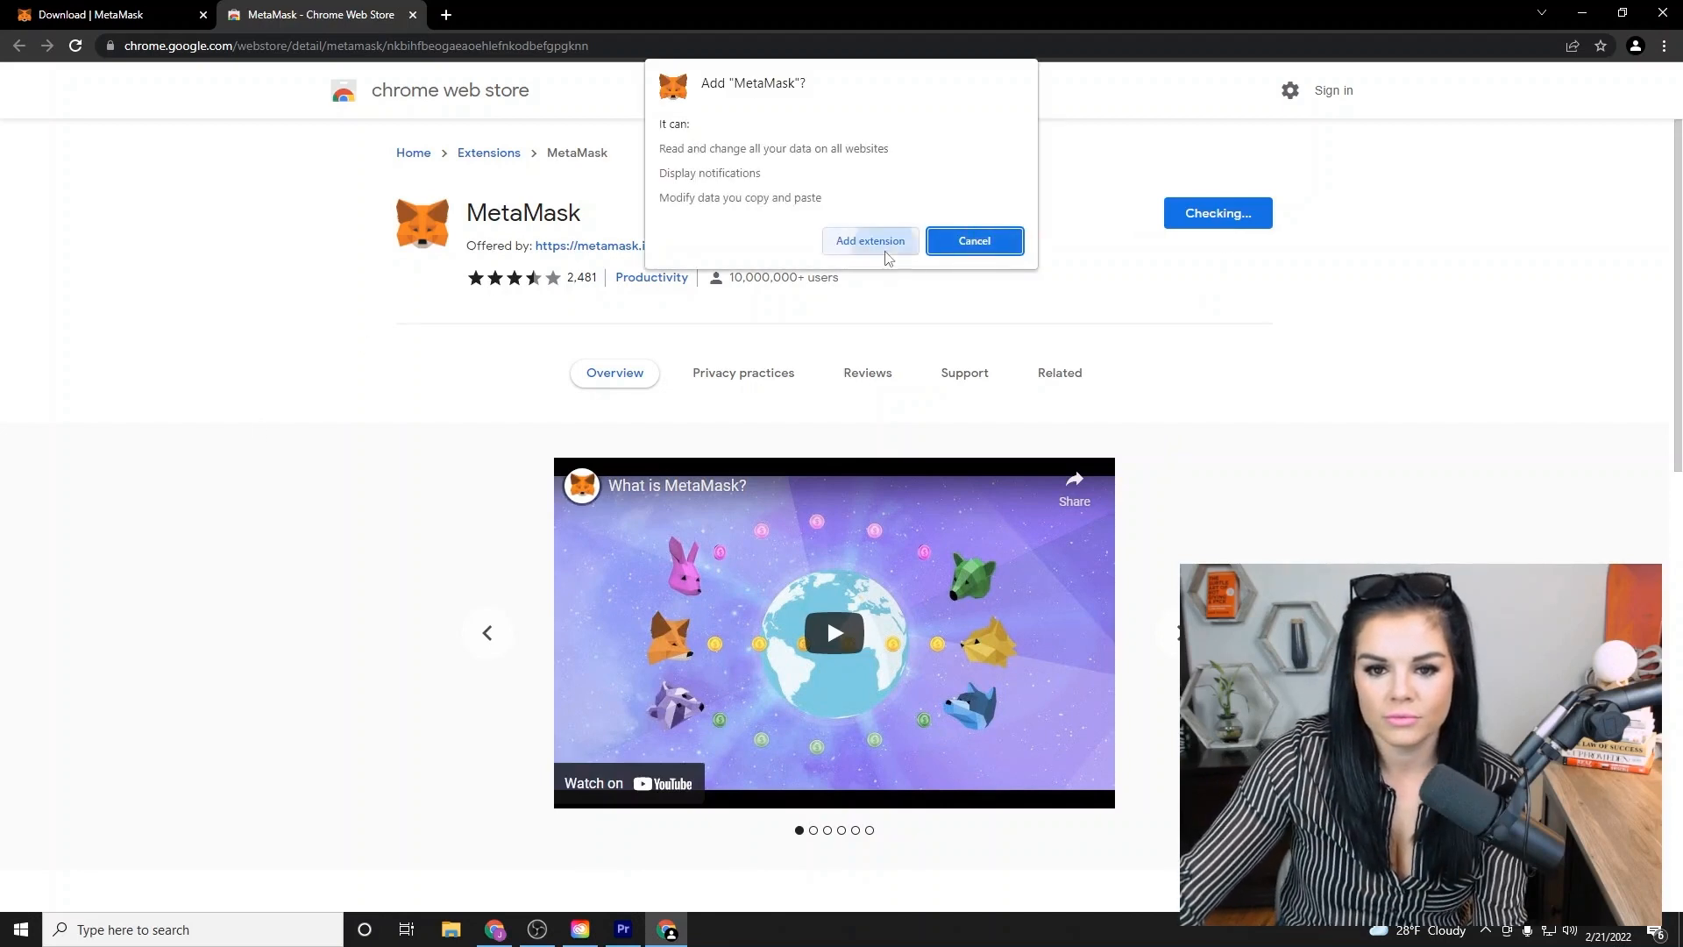
left_click(869, 240)
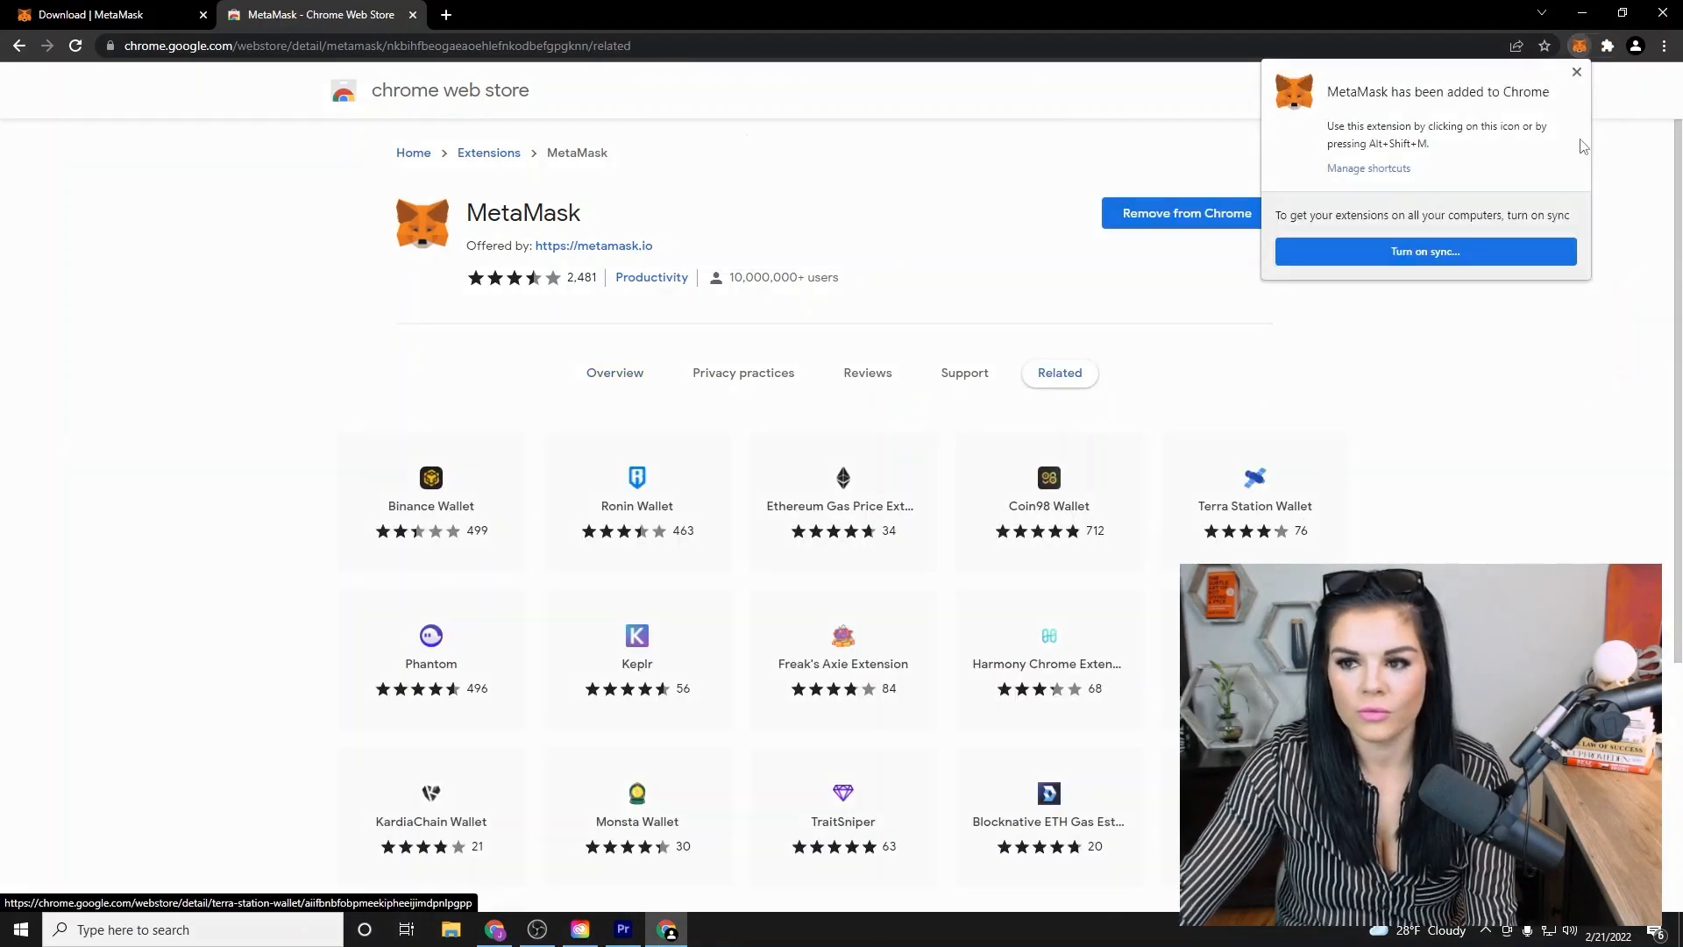
left_click(1575, 72)
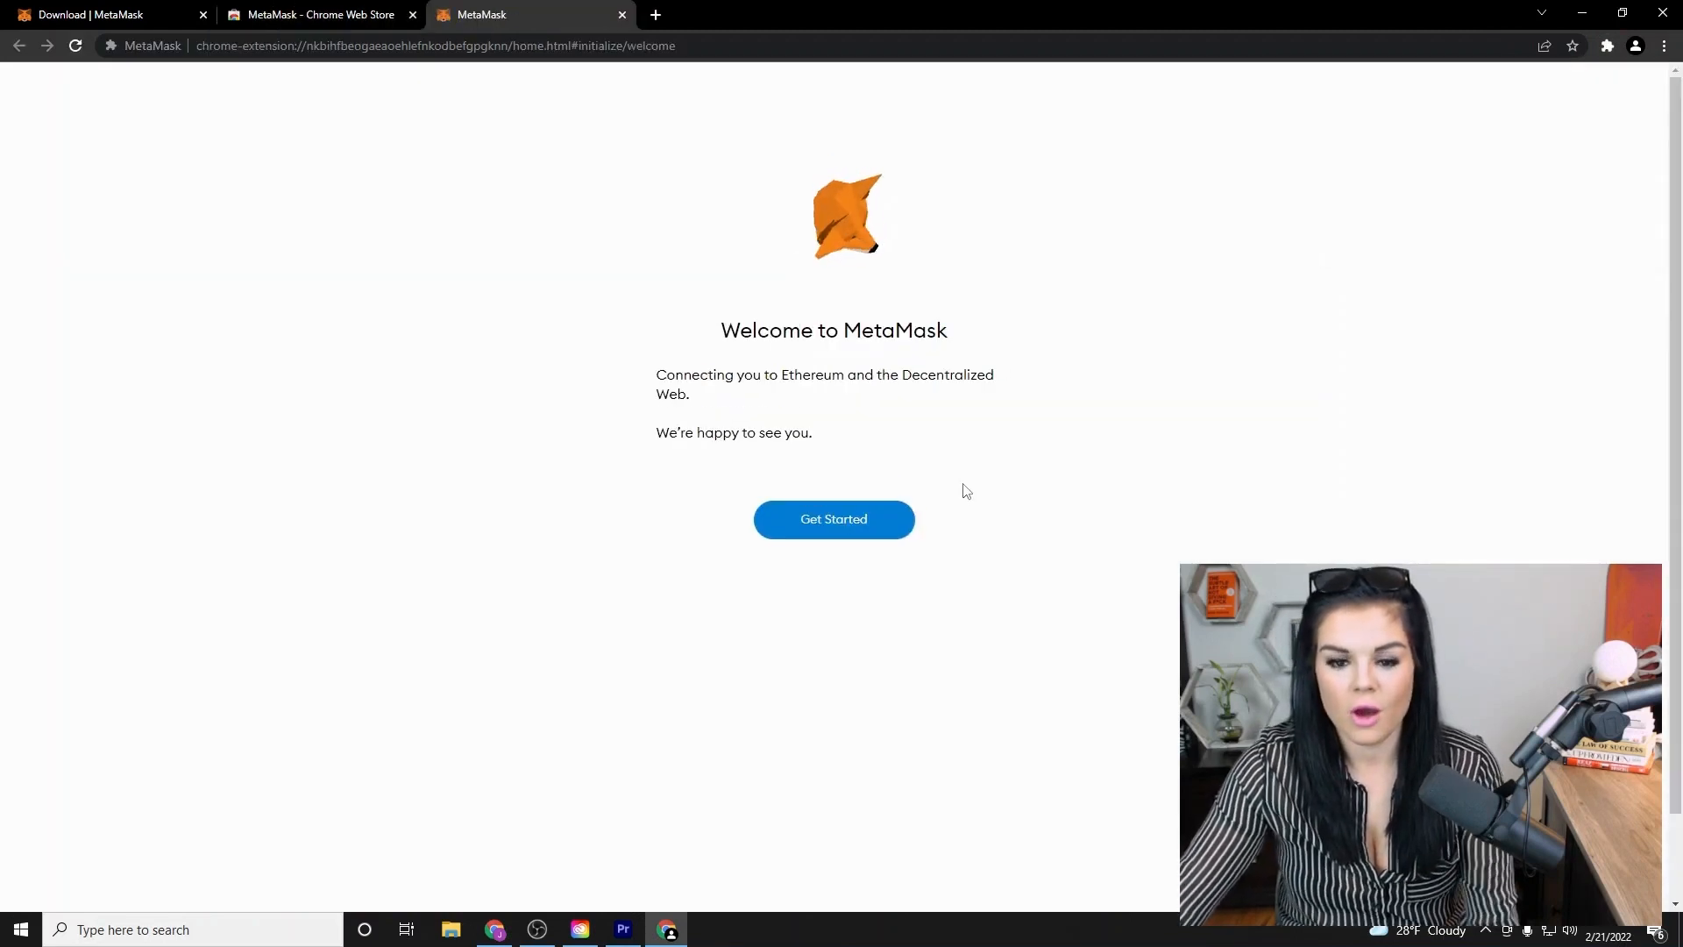
mouse_move(893, 484)
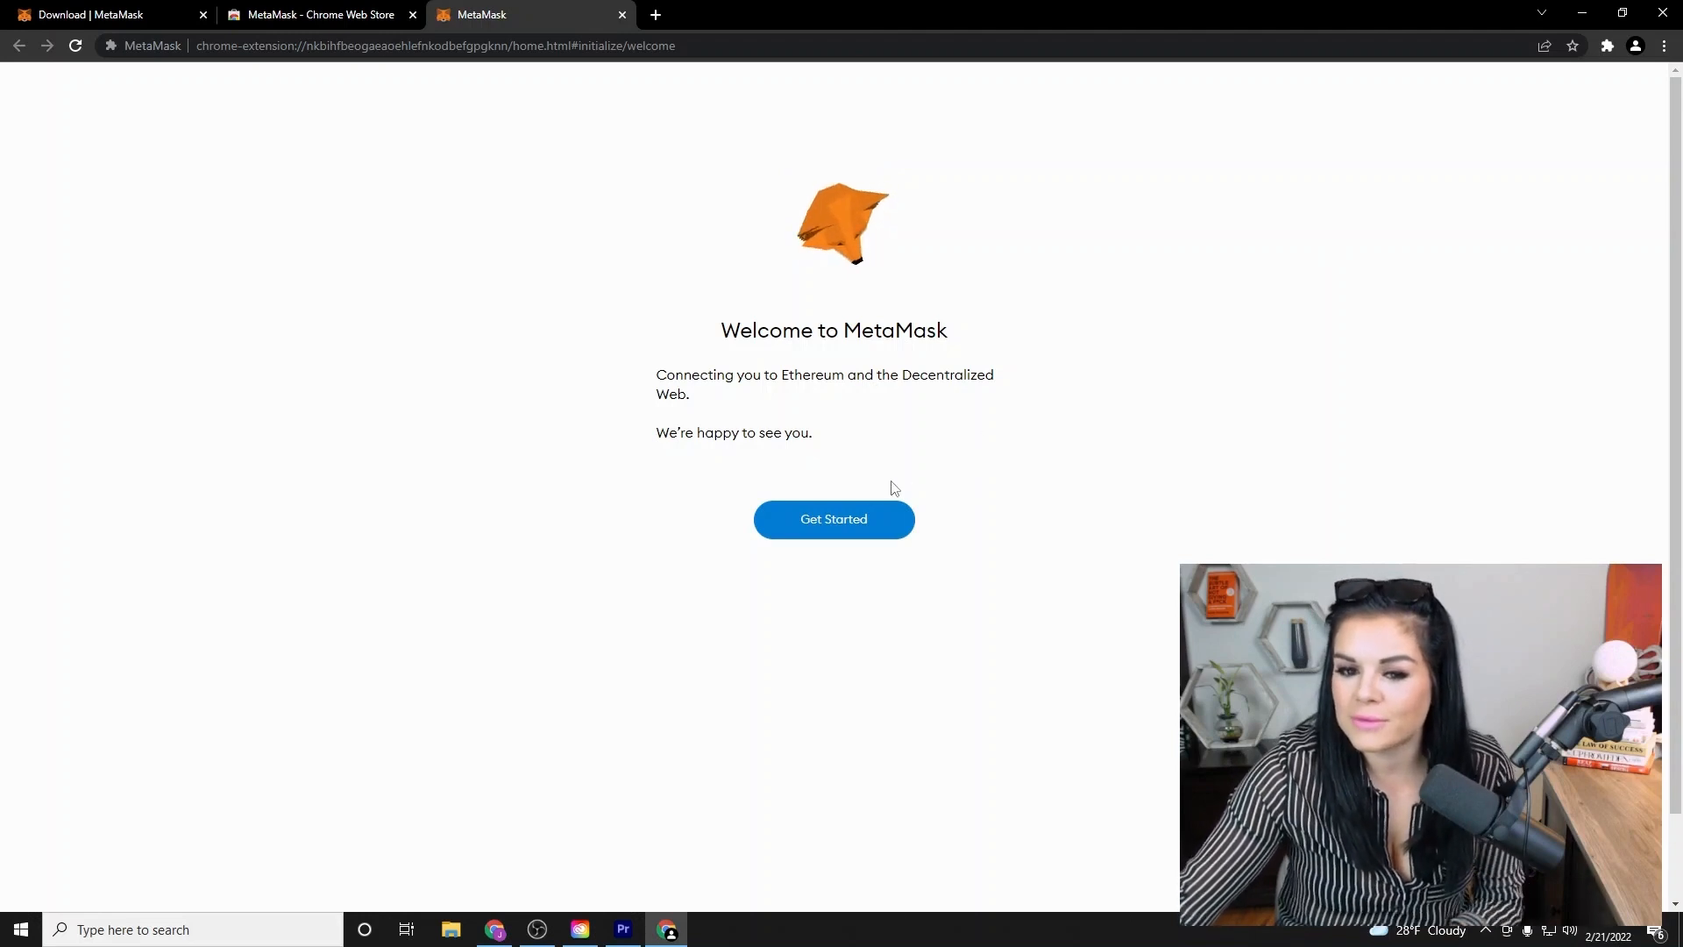
Begin setup with Get Started and choose Import wallet.
left_click(834, 519)
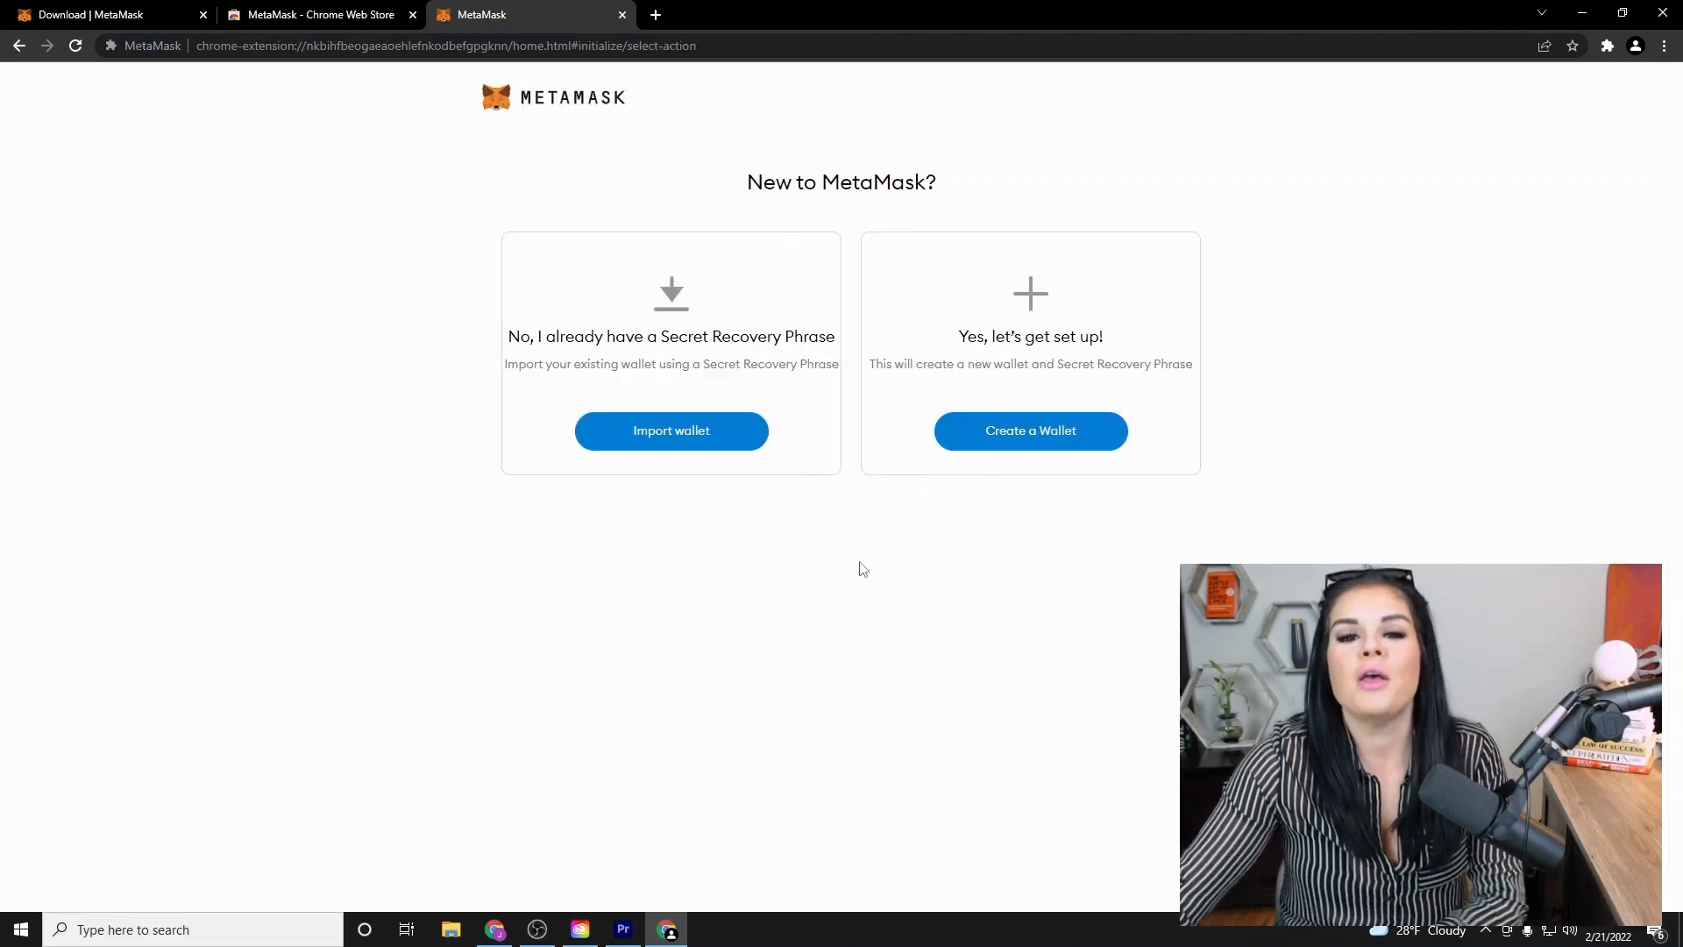
mouse_move(636, 534)
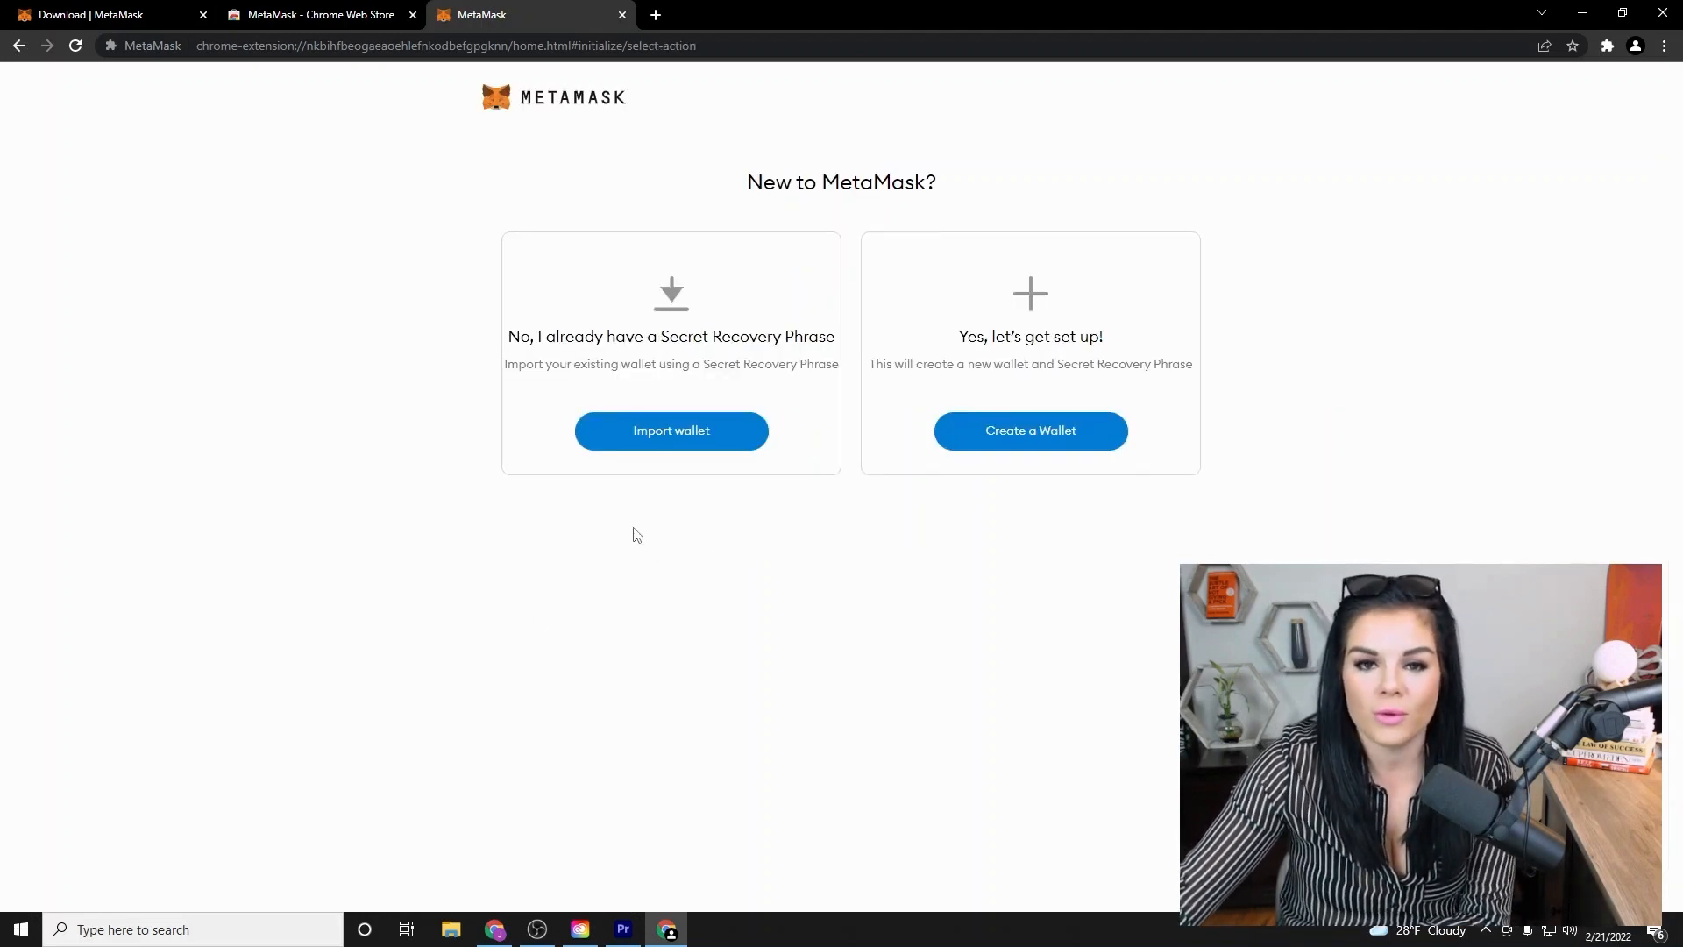
mouse_move(708, 439)
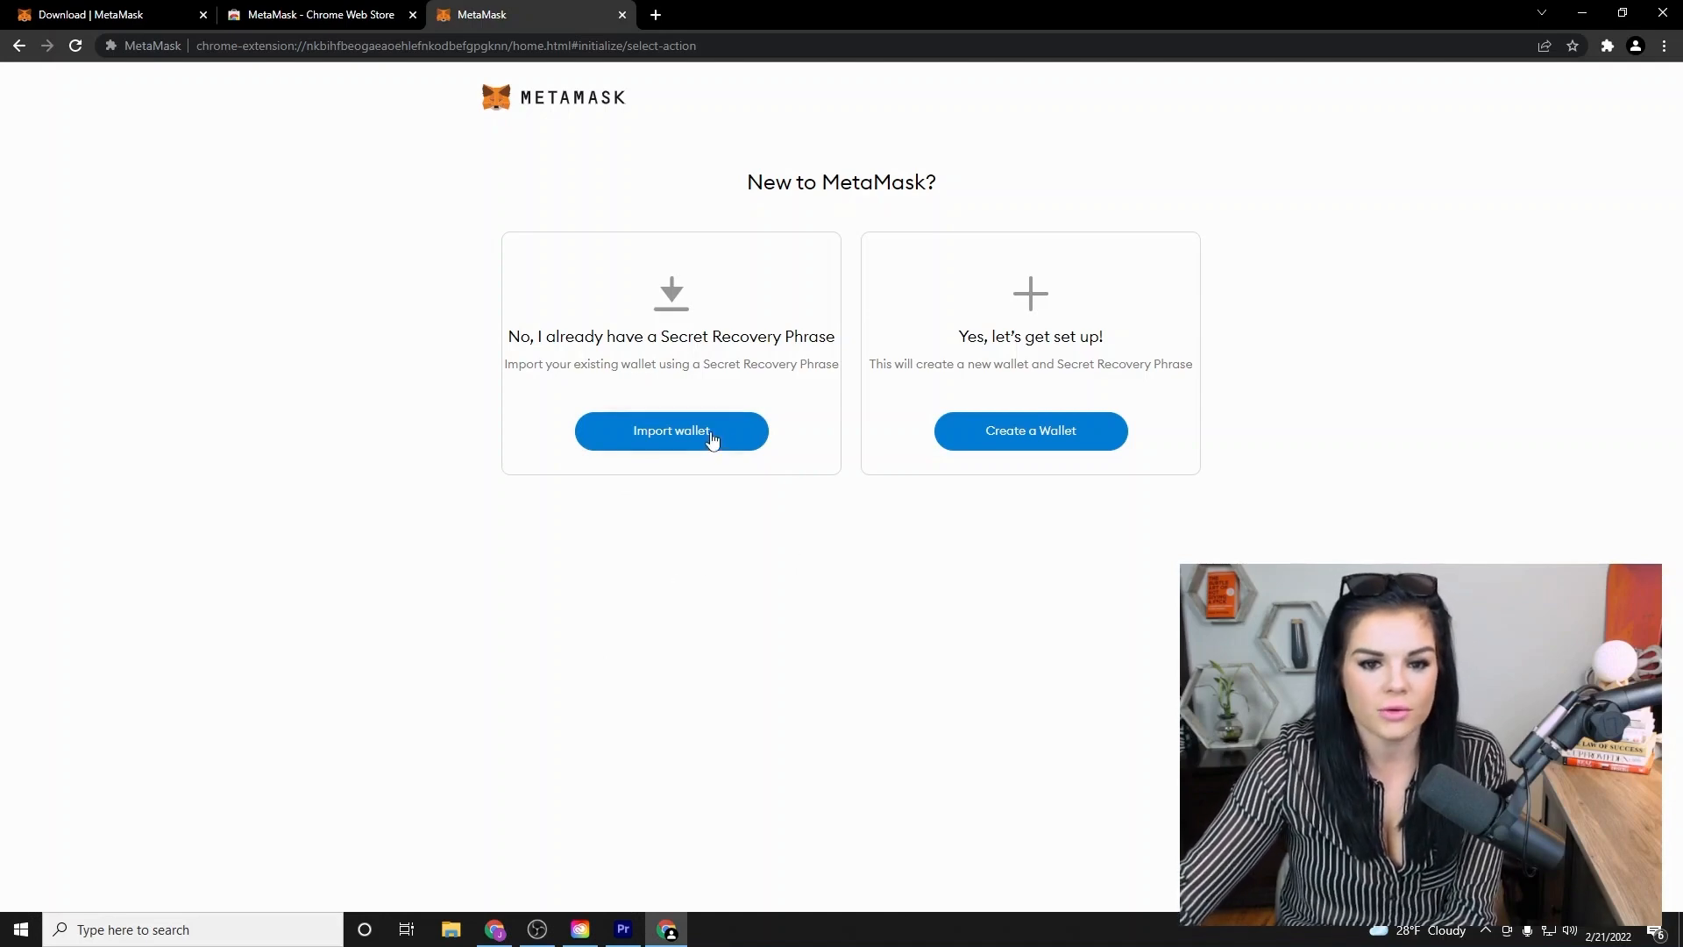
left_click(671, 430)
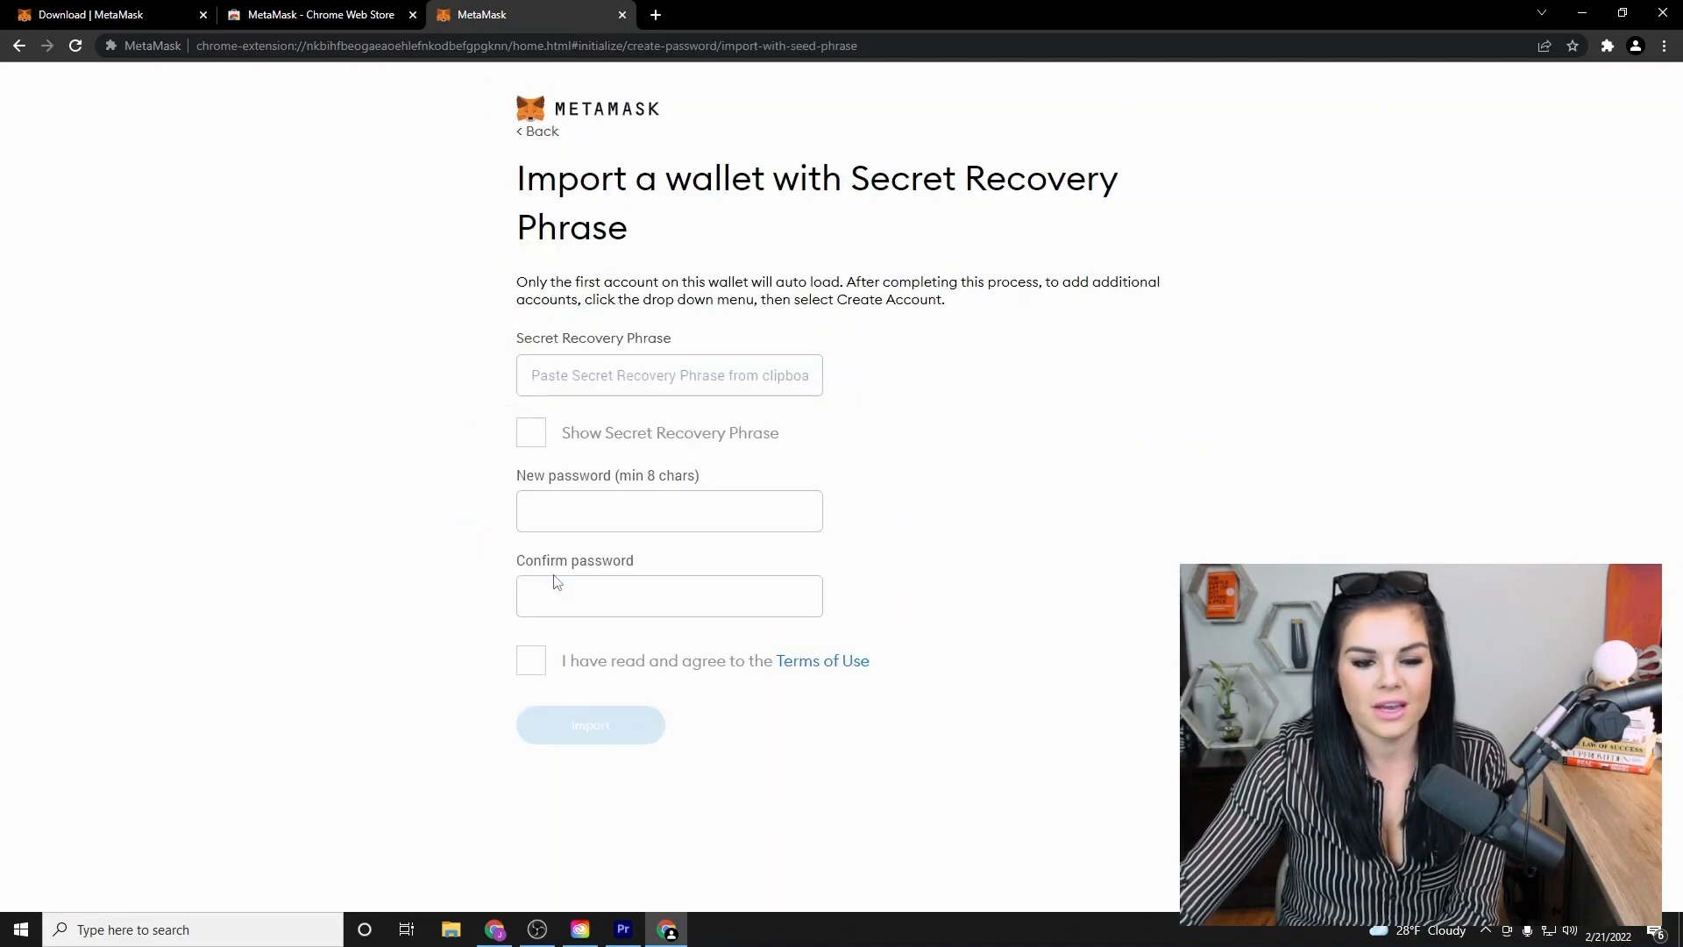
left_click(669, 375)
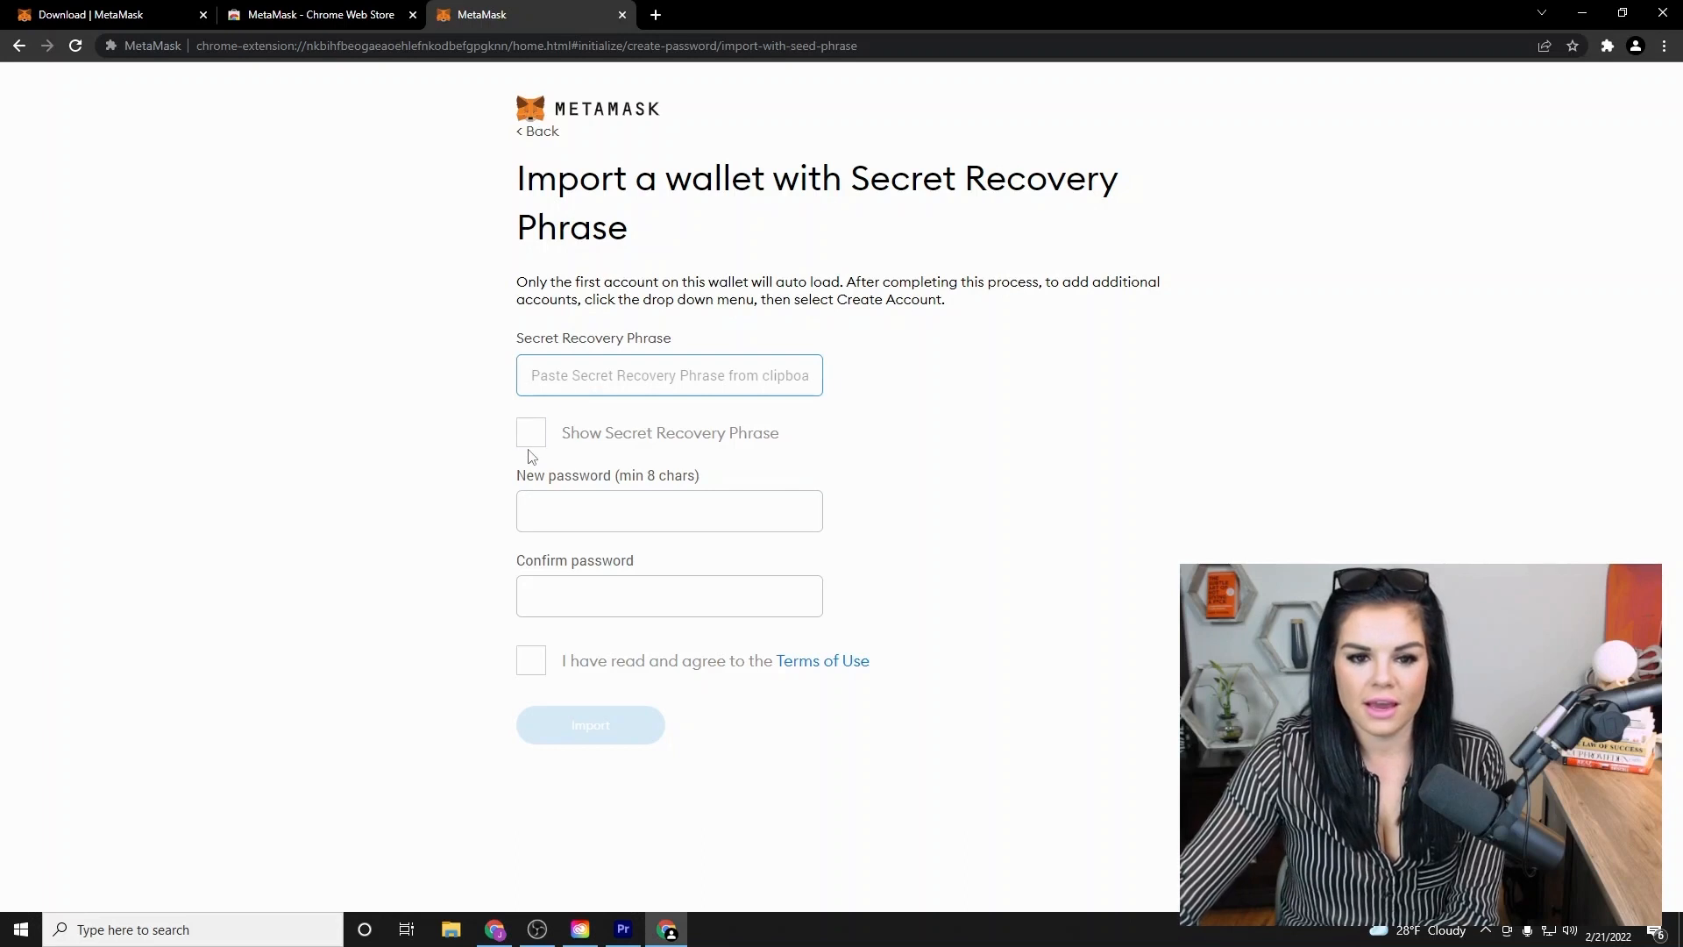
left_click(532, 433)
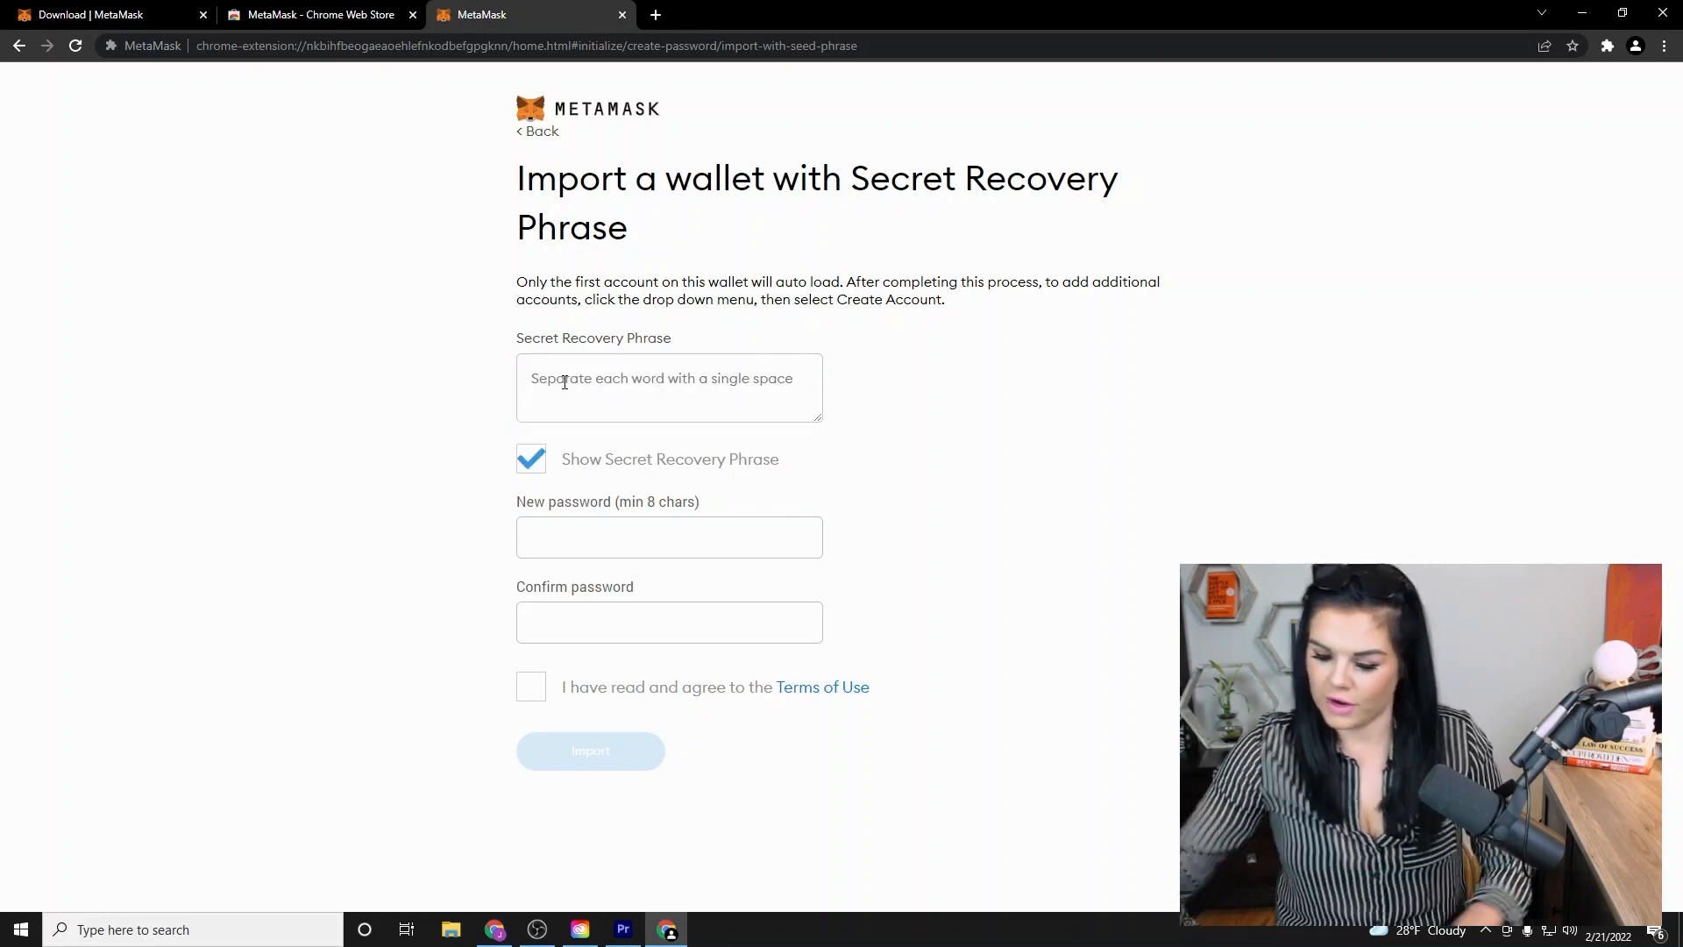
left_click(669, 389)
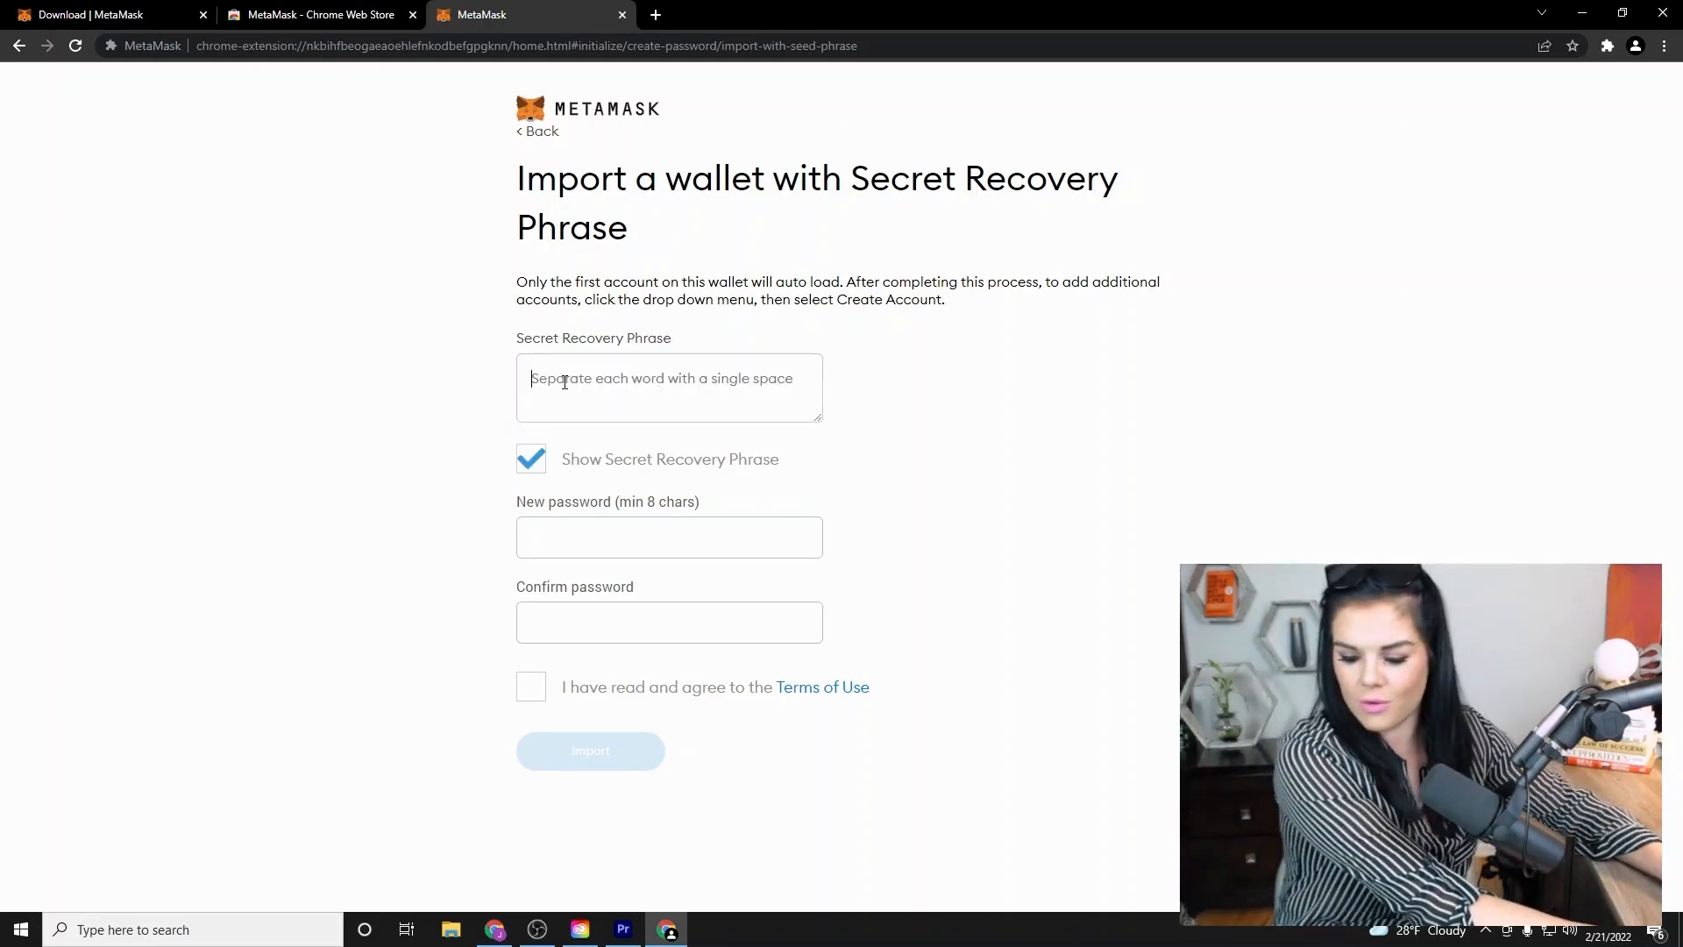
type("wise resource tragic edge script burst")
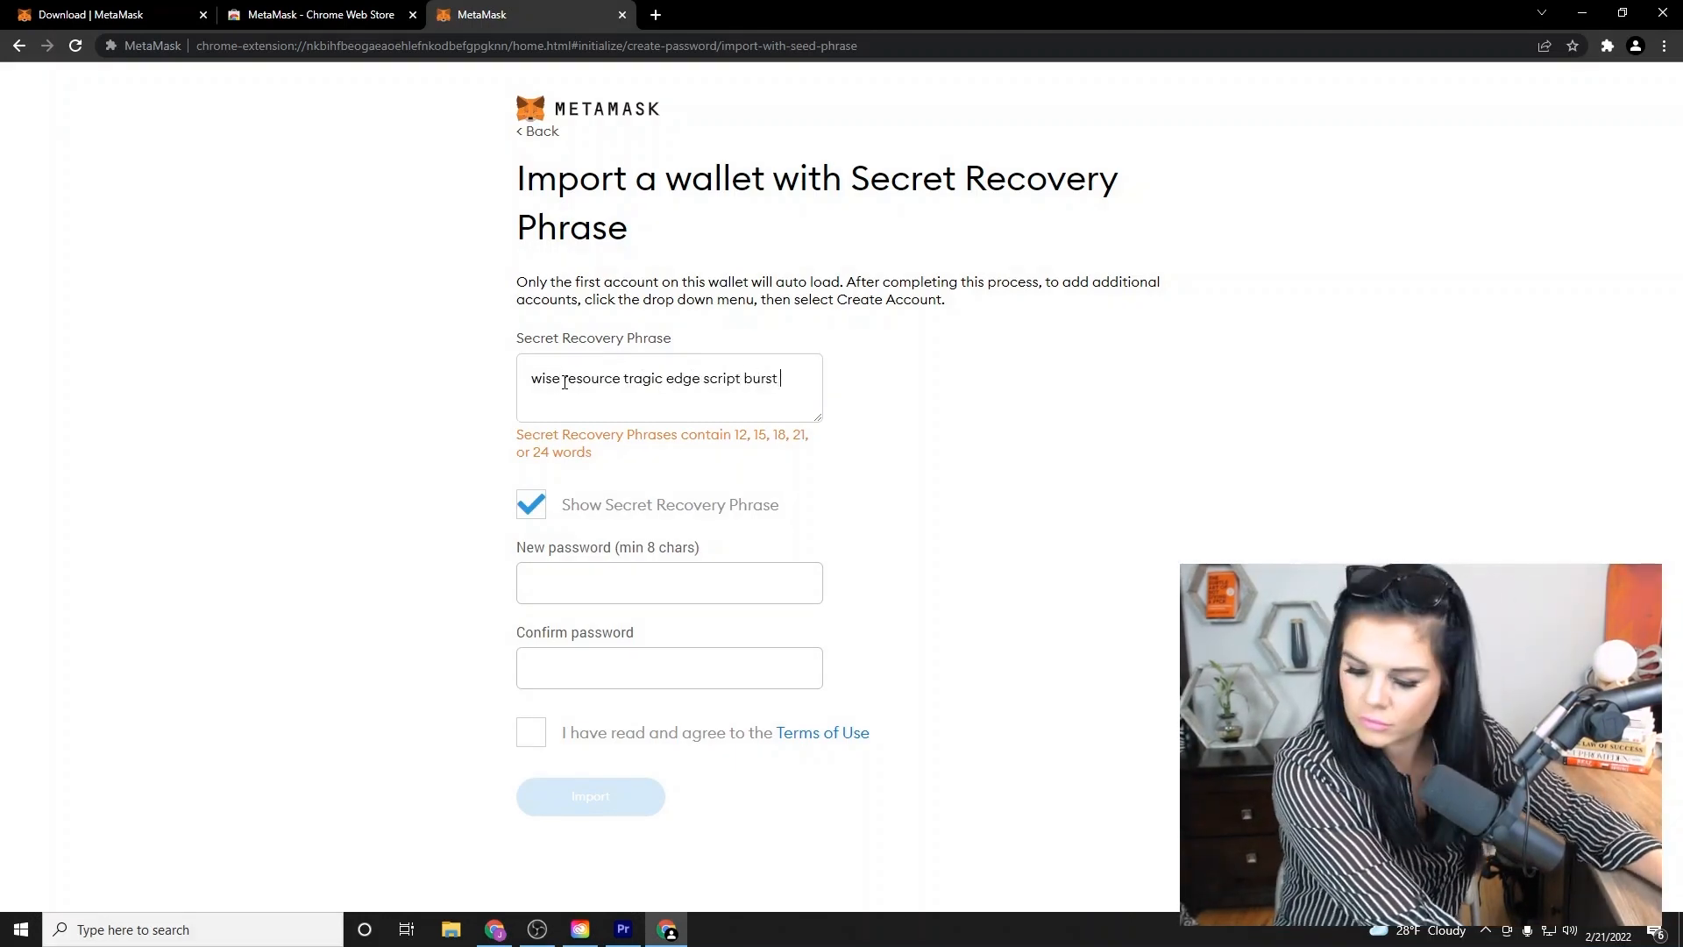
type("sibling anxiety fork embrace volcano ten")
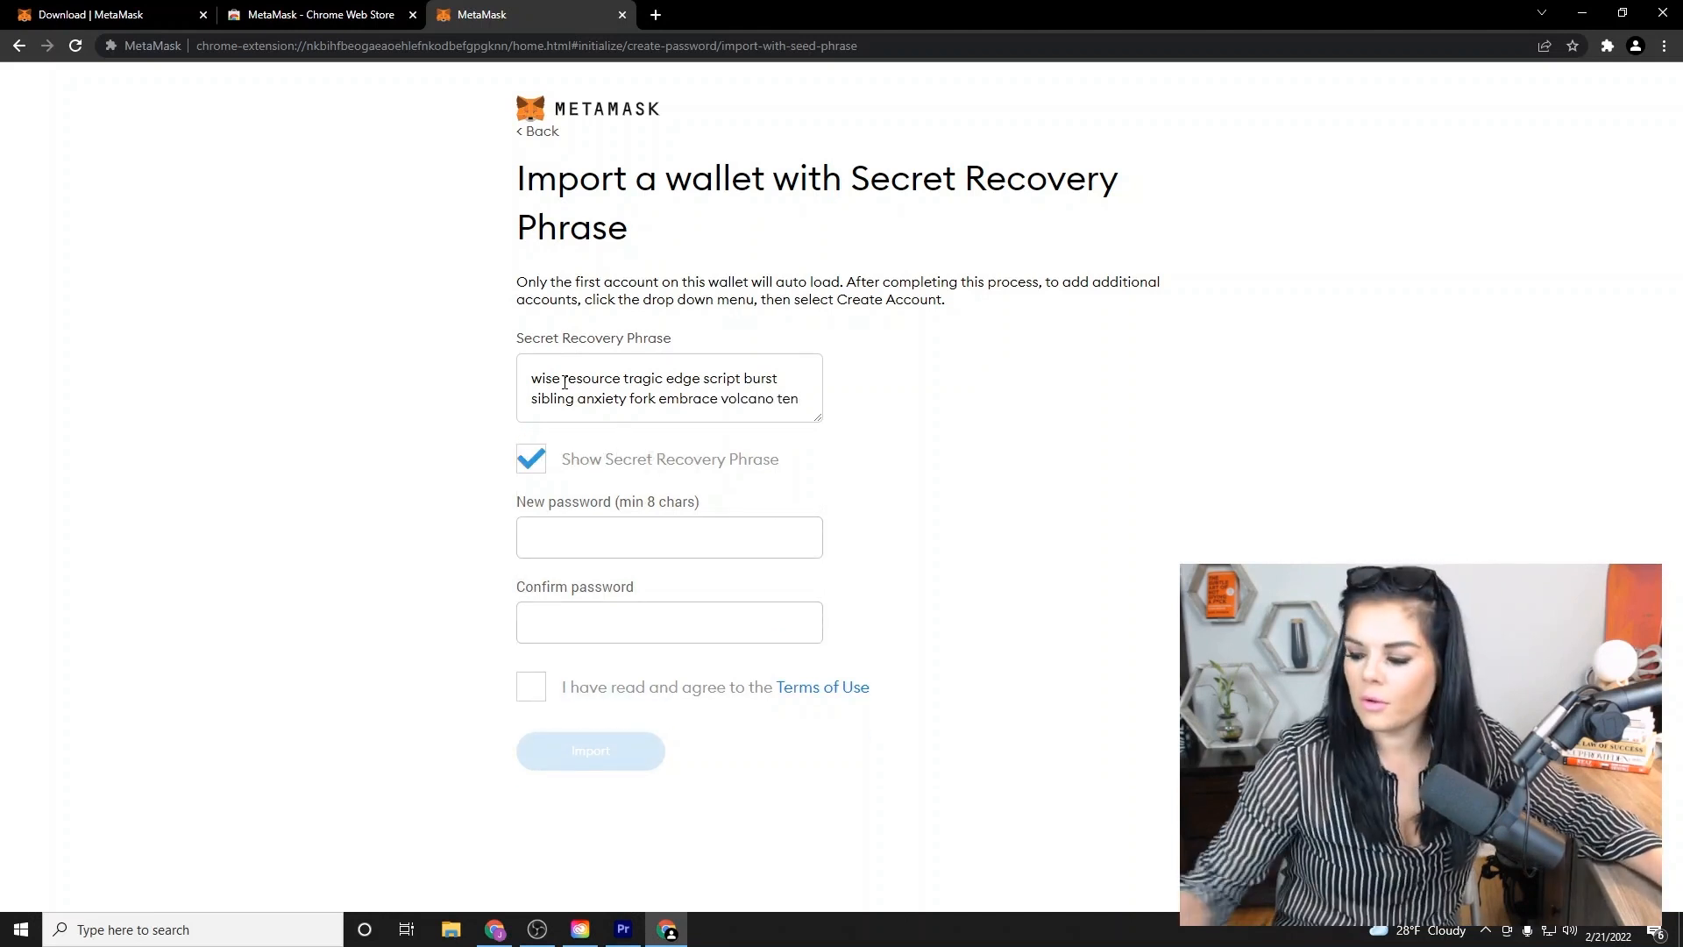
Enter the new password, accept the Terms of Use, and import the wallet.
left_click(669, 537)
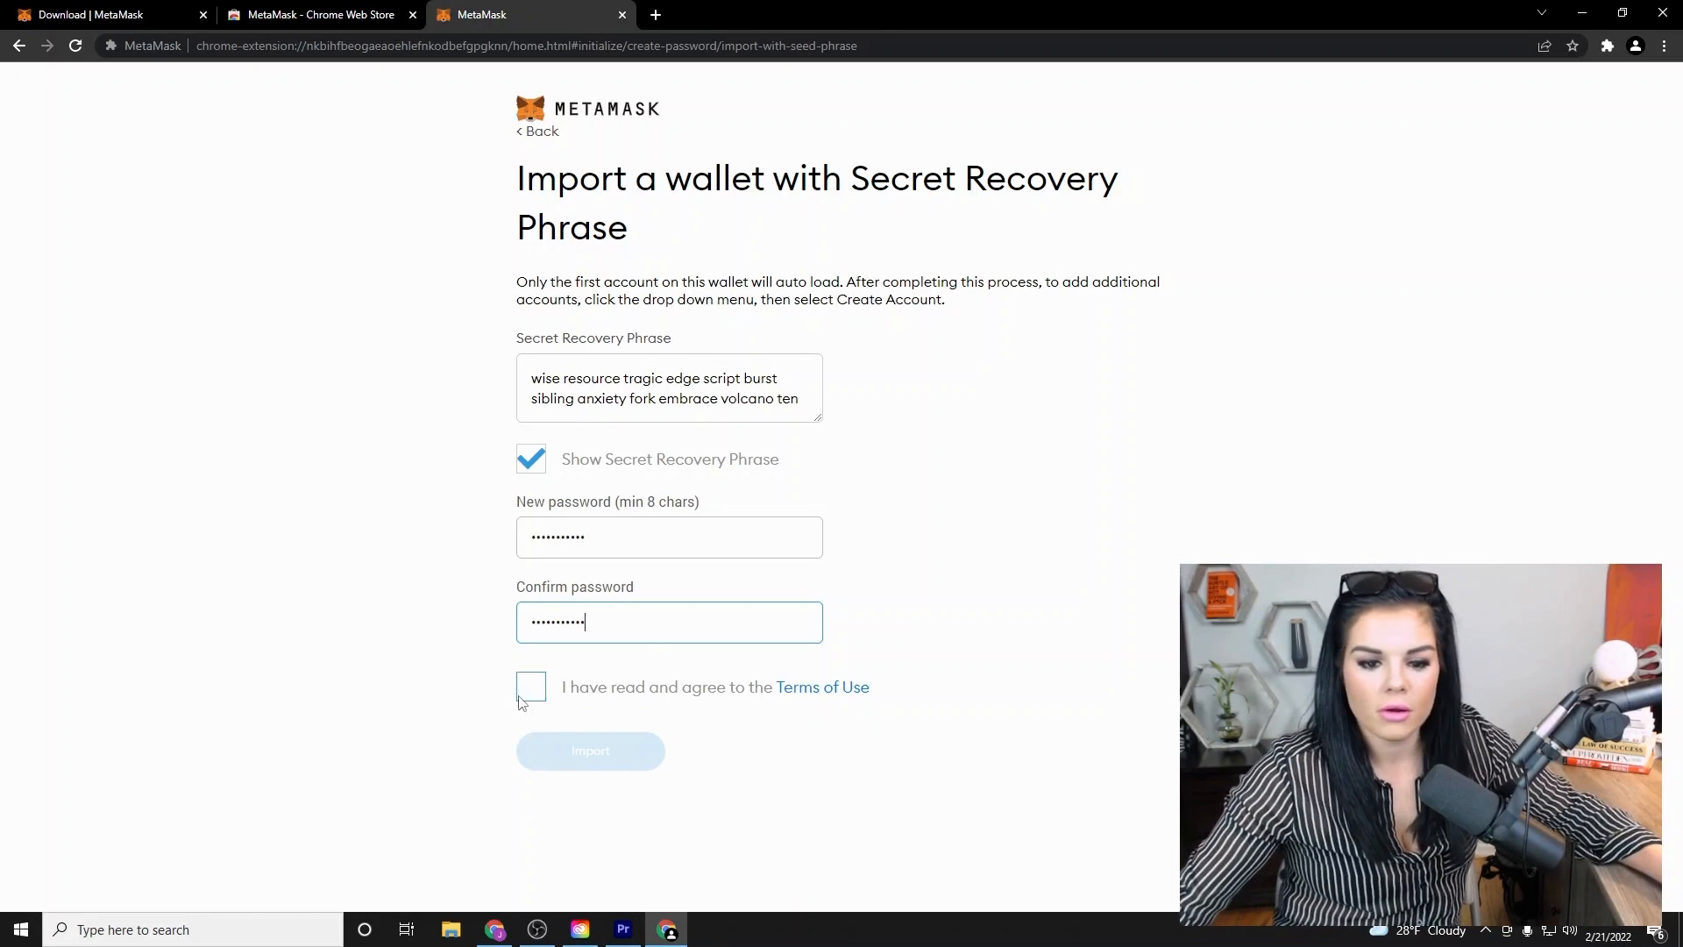
left_click(531, 688)
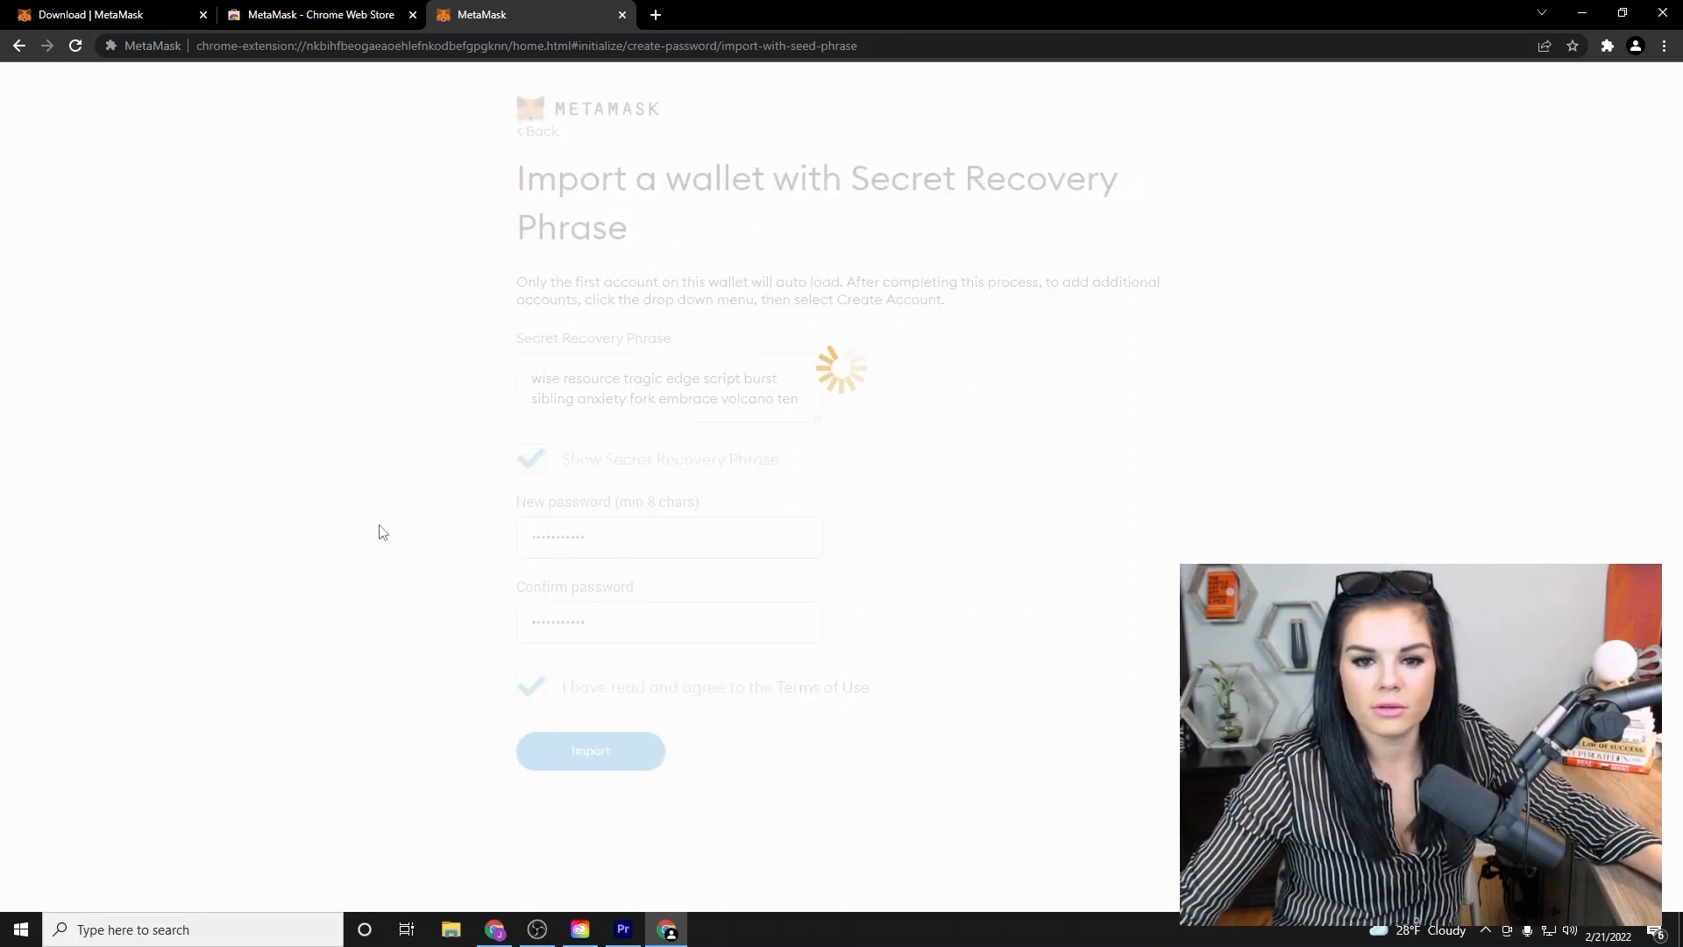
left_click(591, 750)
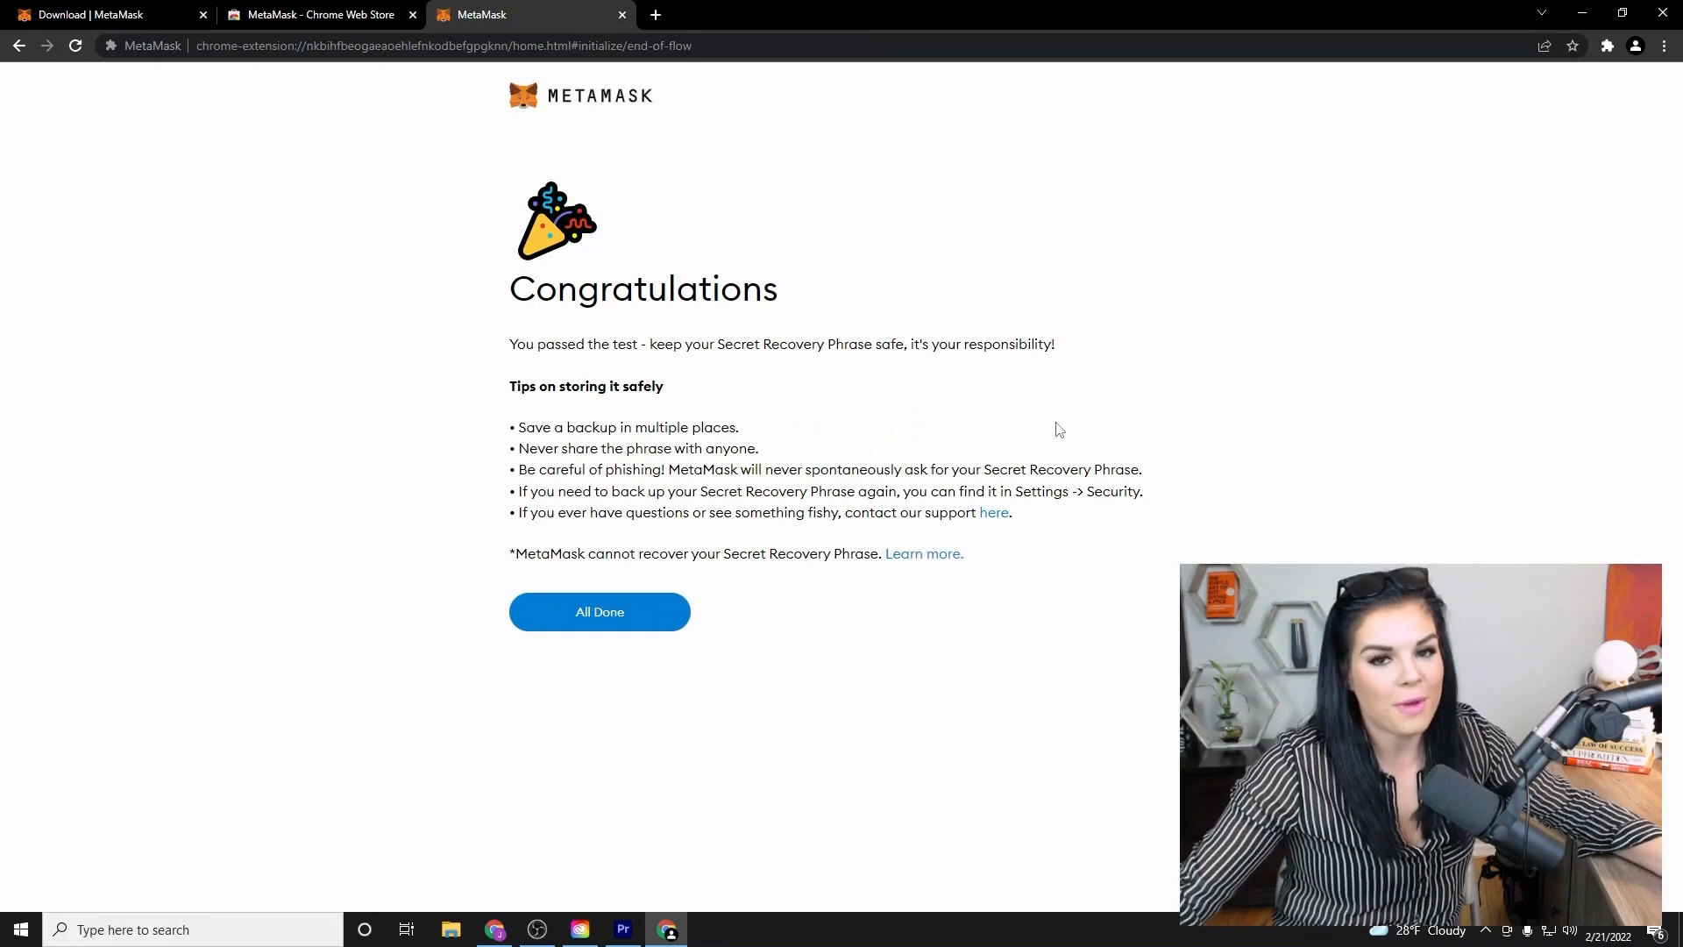
Complete setup with 'All Done', landing on the restored Account 1 home page at 0 ETH.
left_click(600, 612)
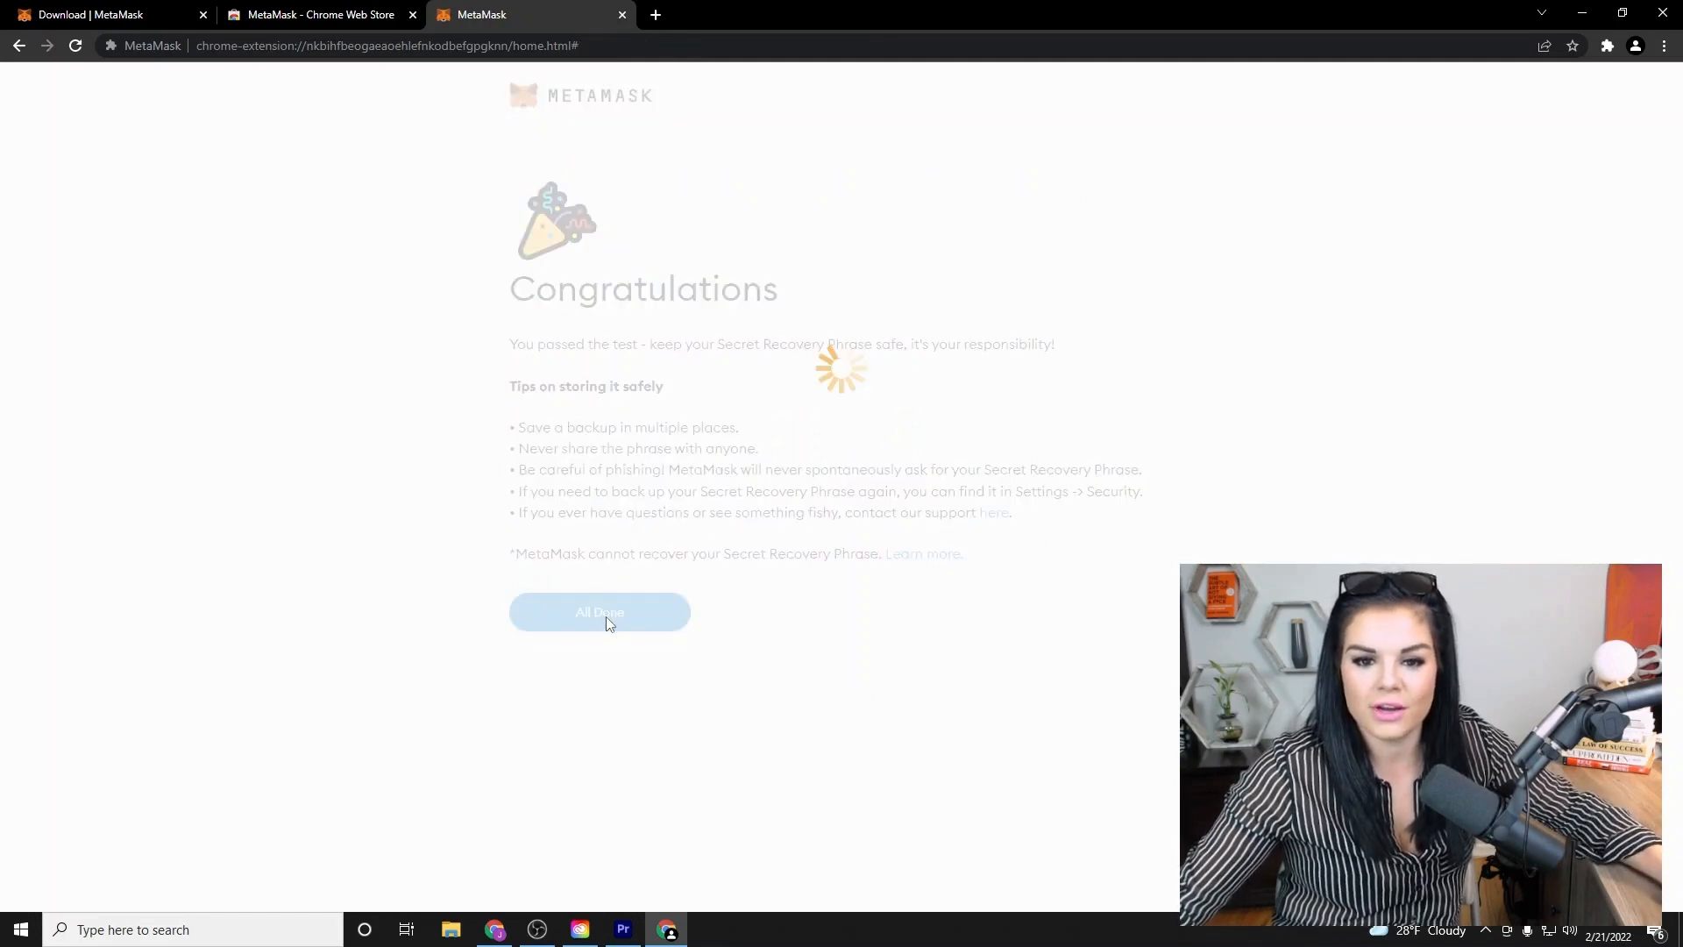
left_click(600, 612)
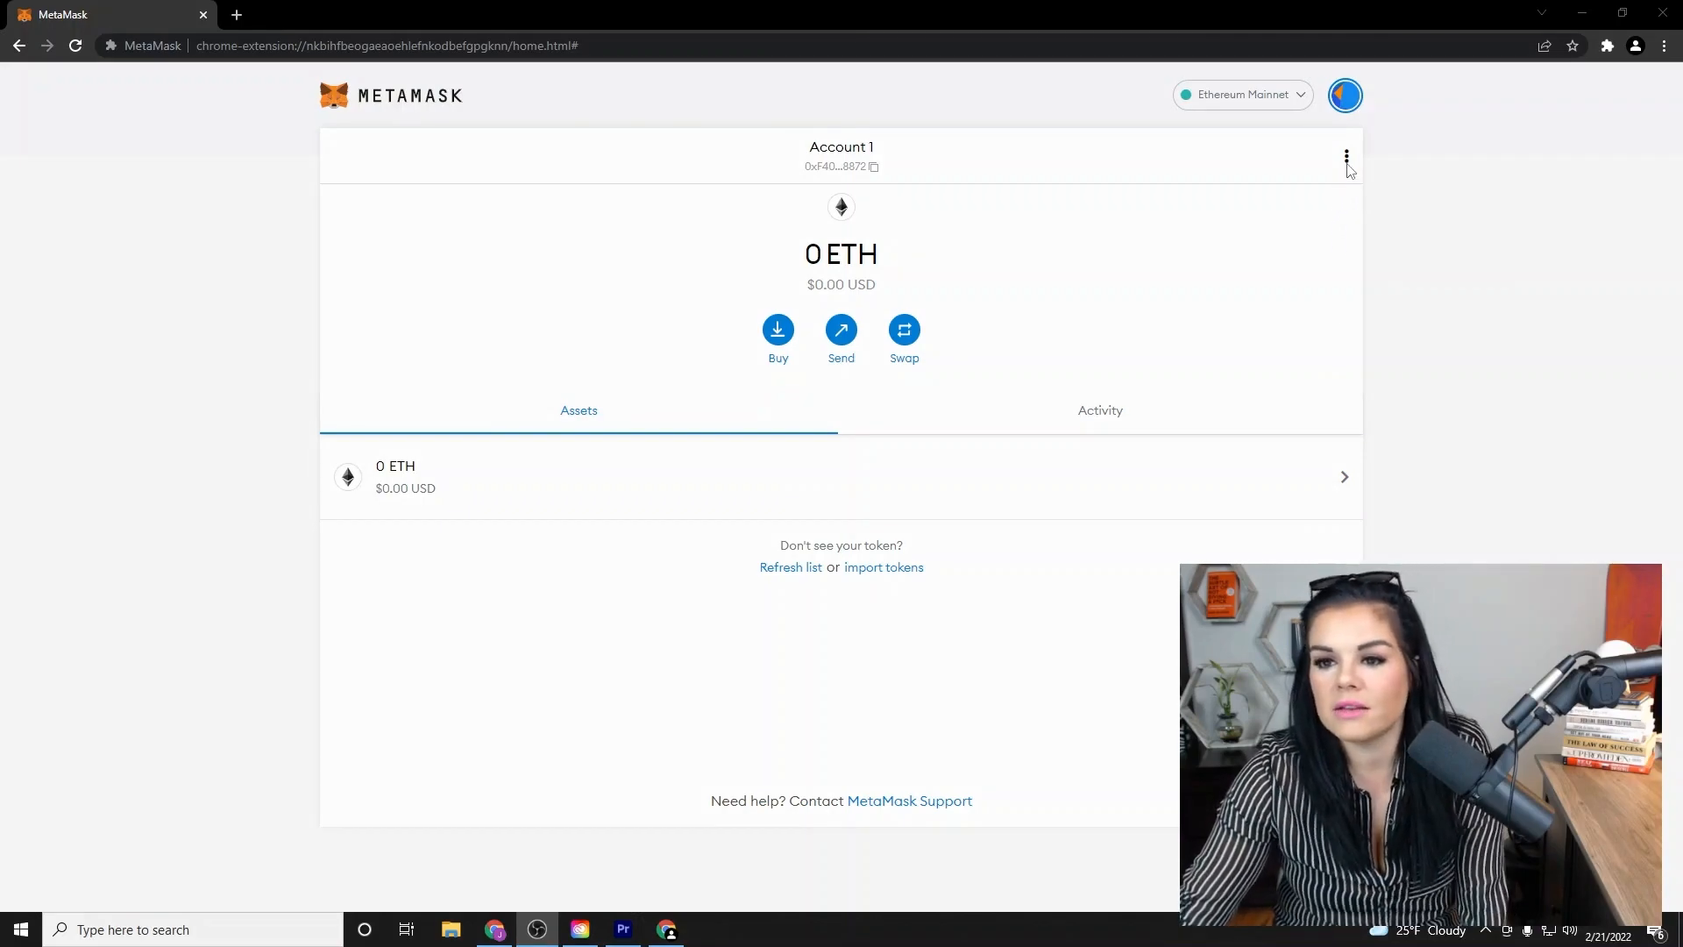
Open Account 1's details from its three-dot menu, showing the public address and QR code.
left_click(1347, 156)
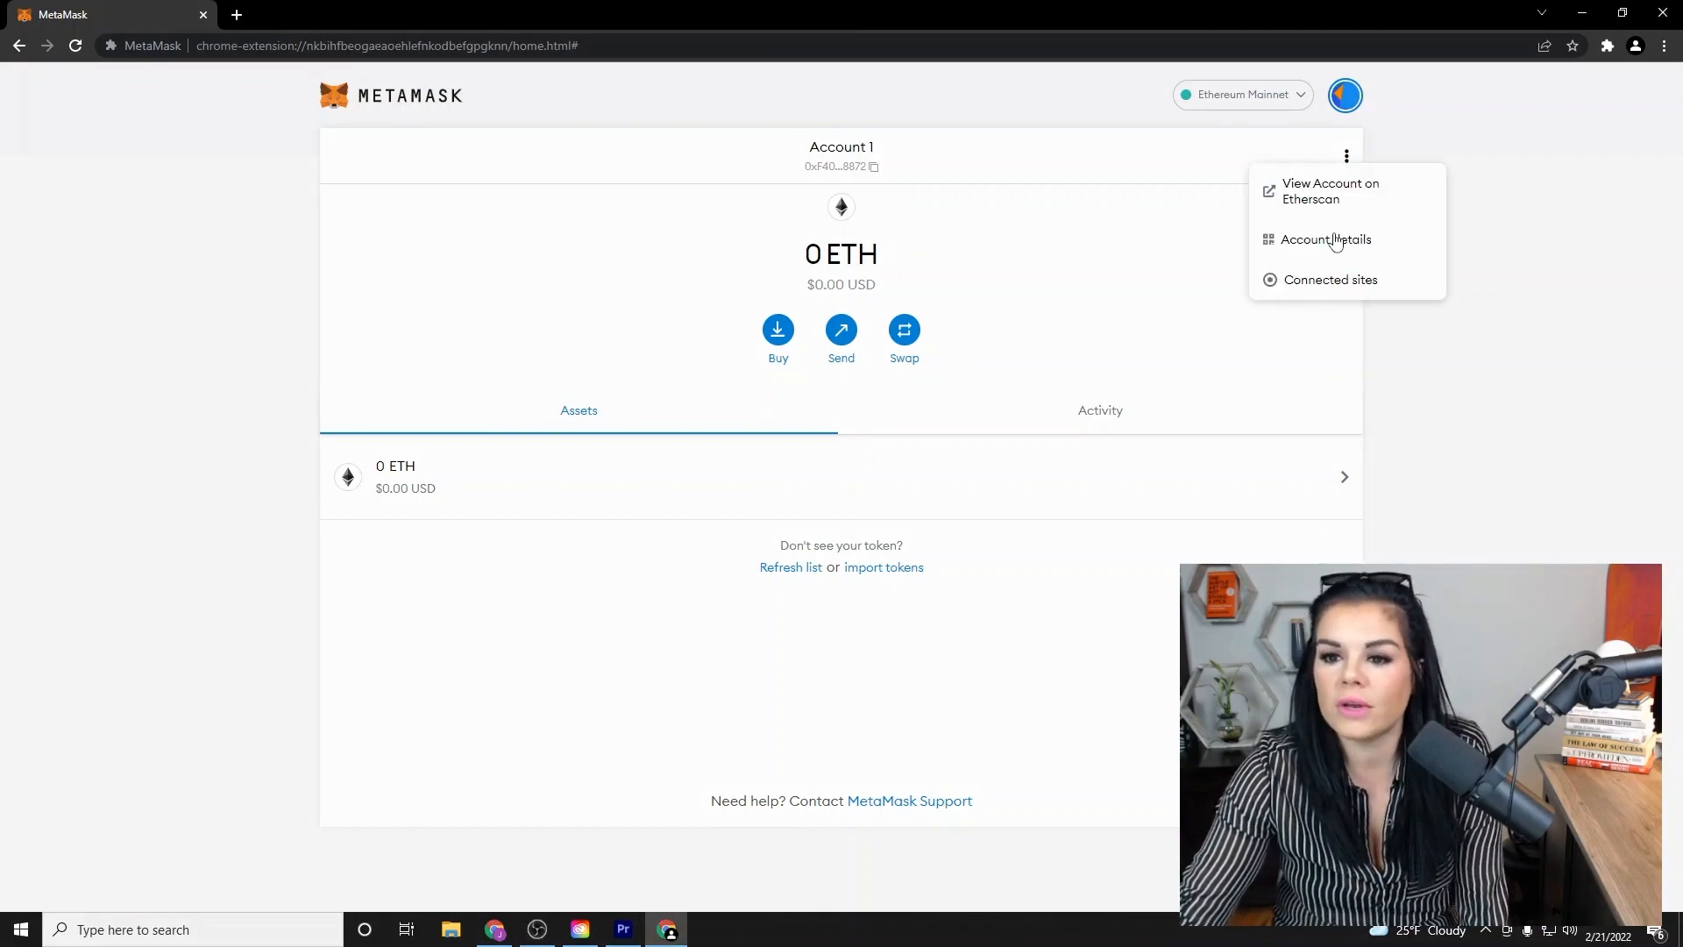
left_click(1327, 240)
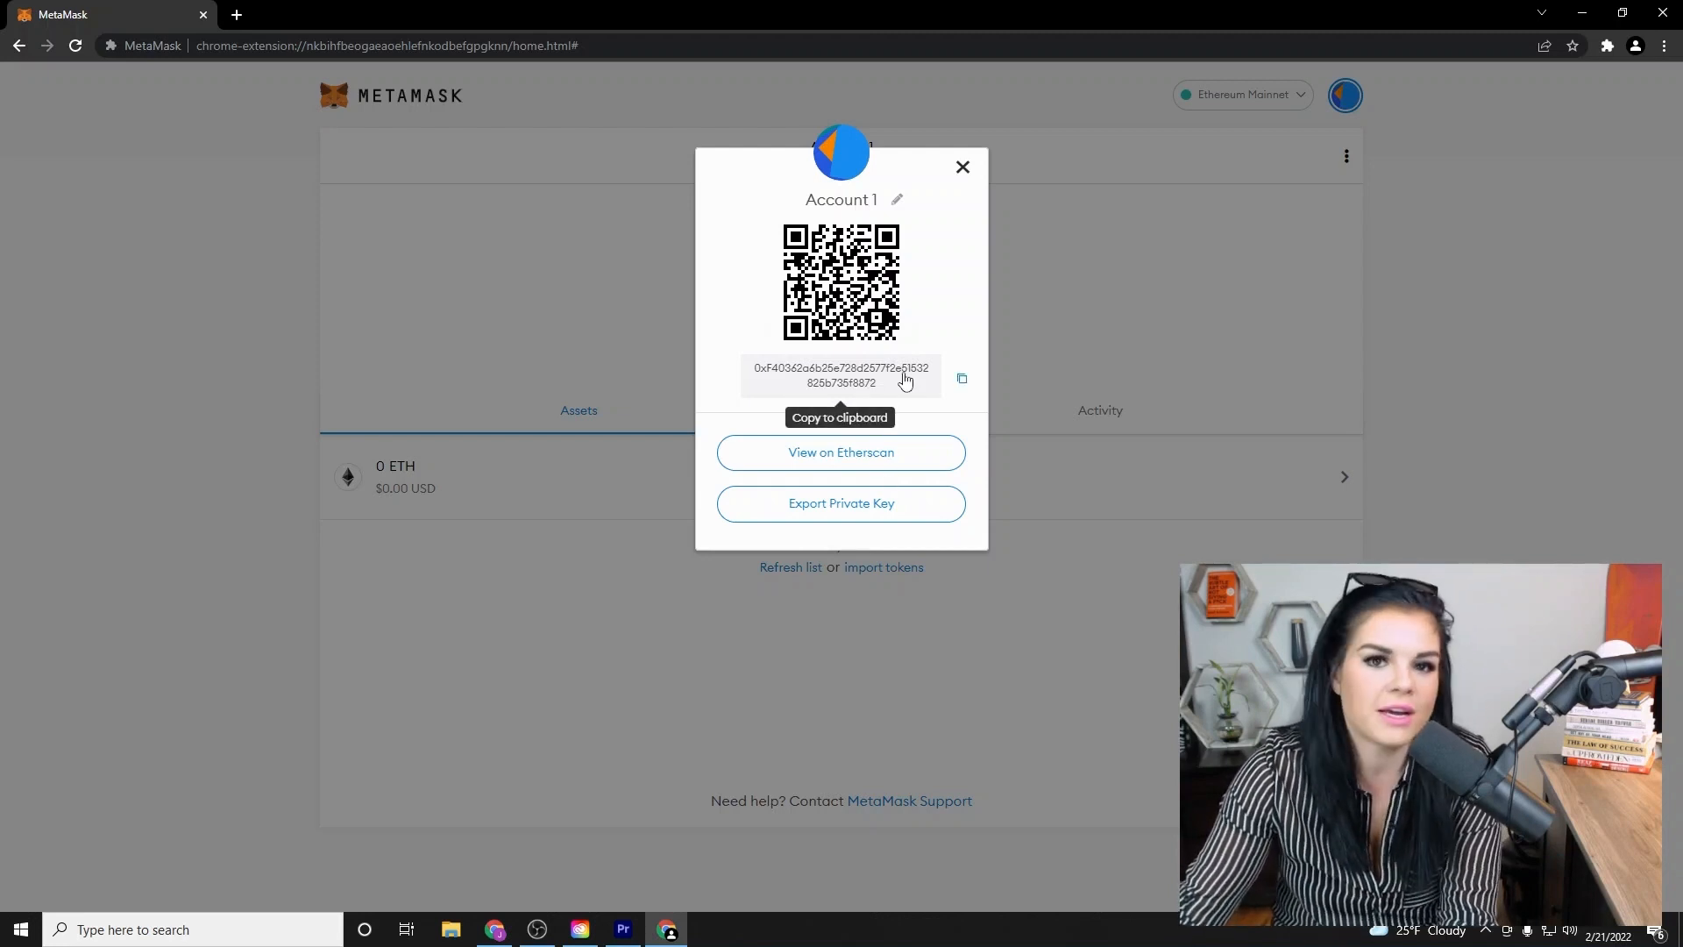
mouse_move(916, 340)
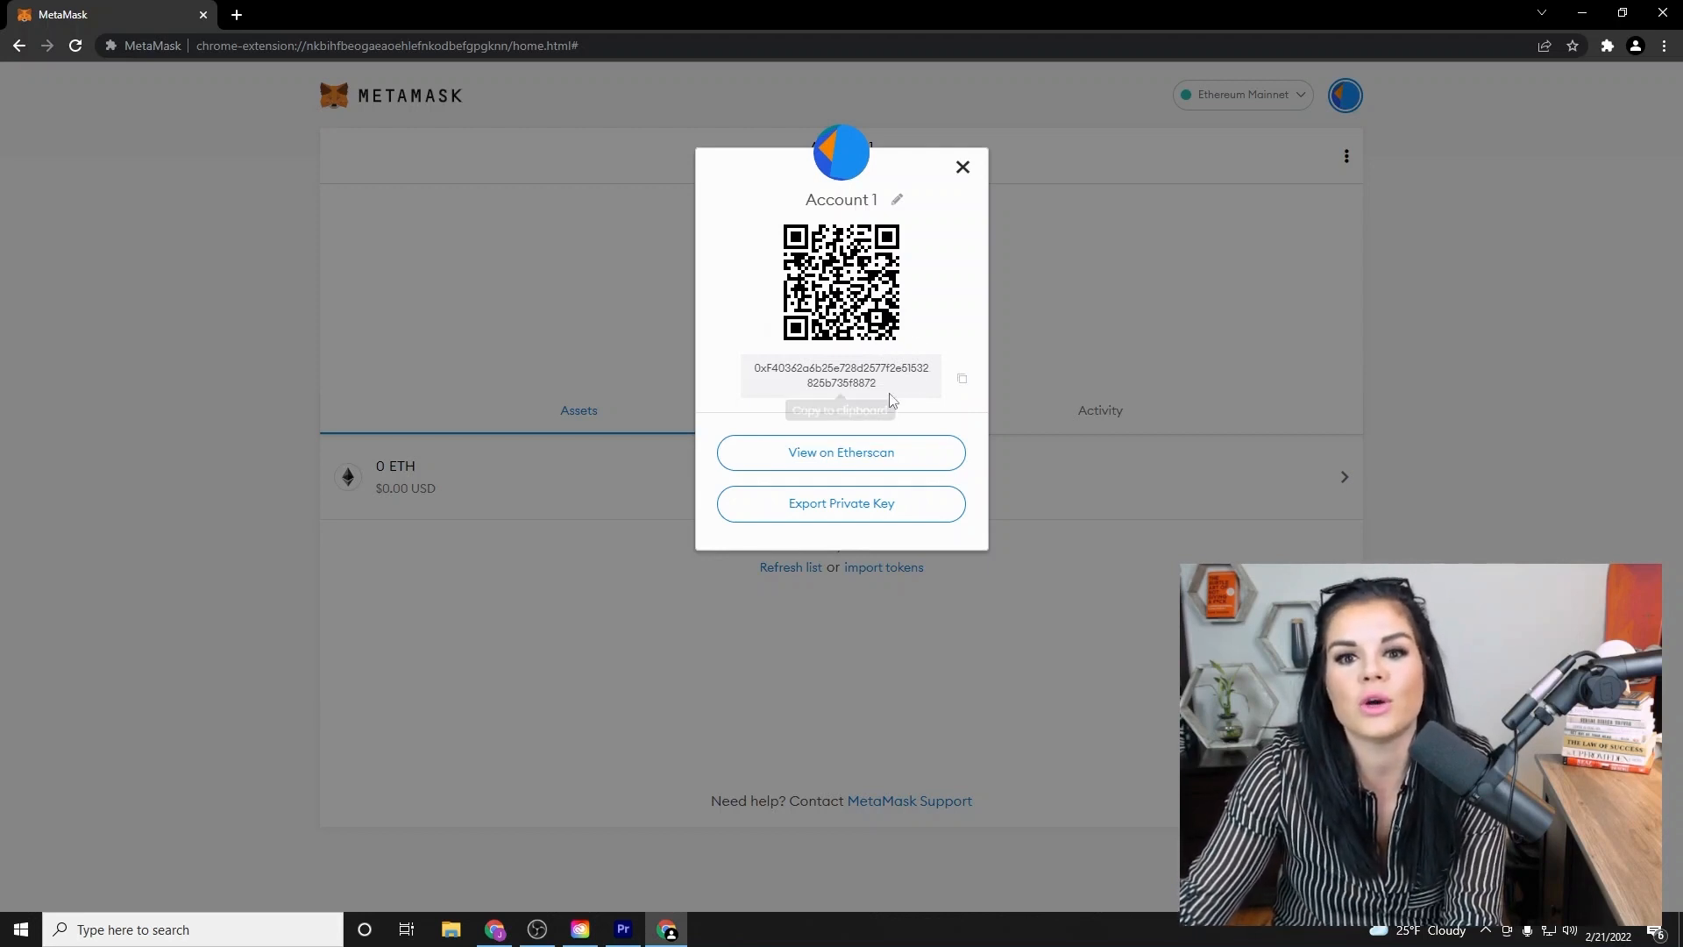
mouse_move(876, 376)
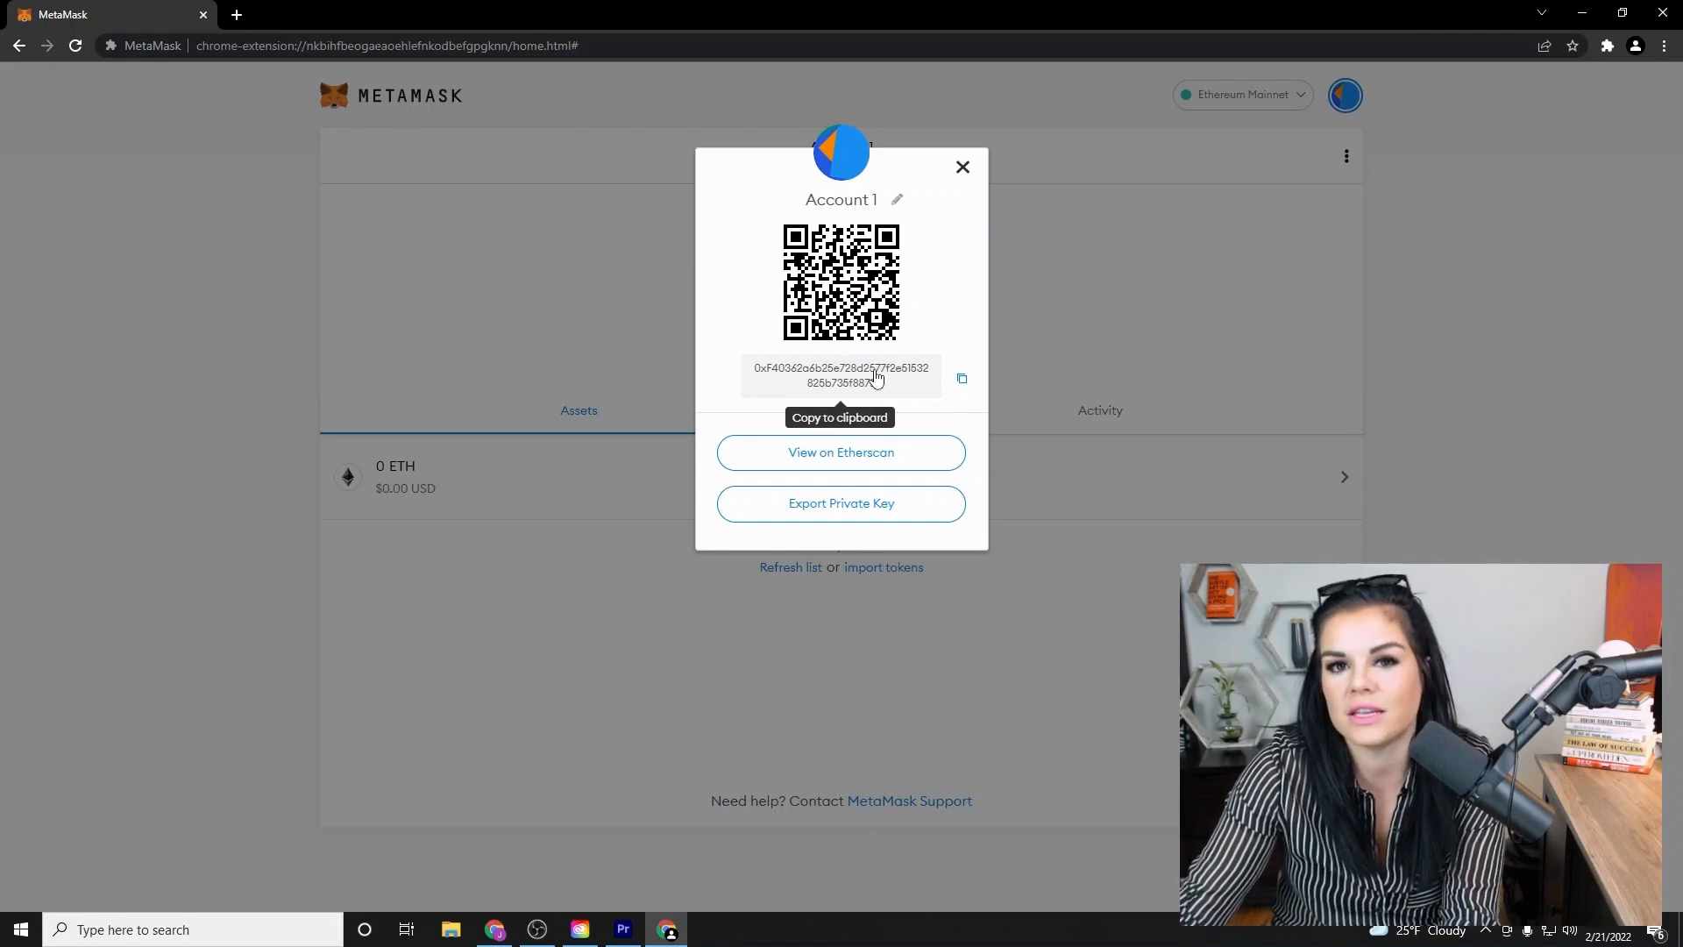